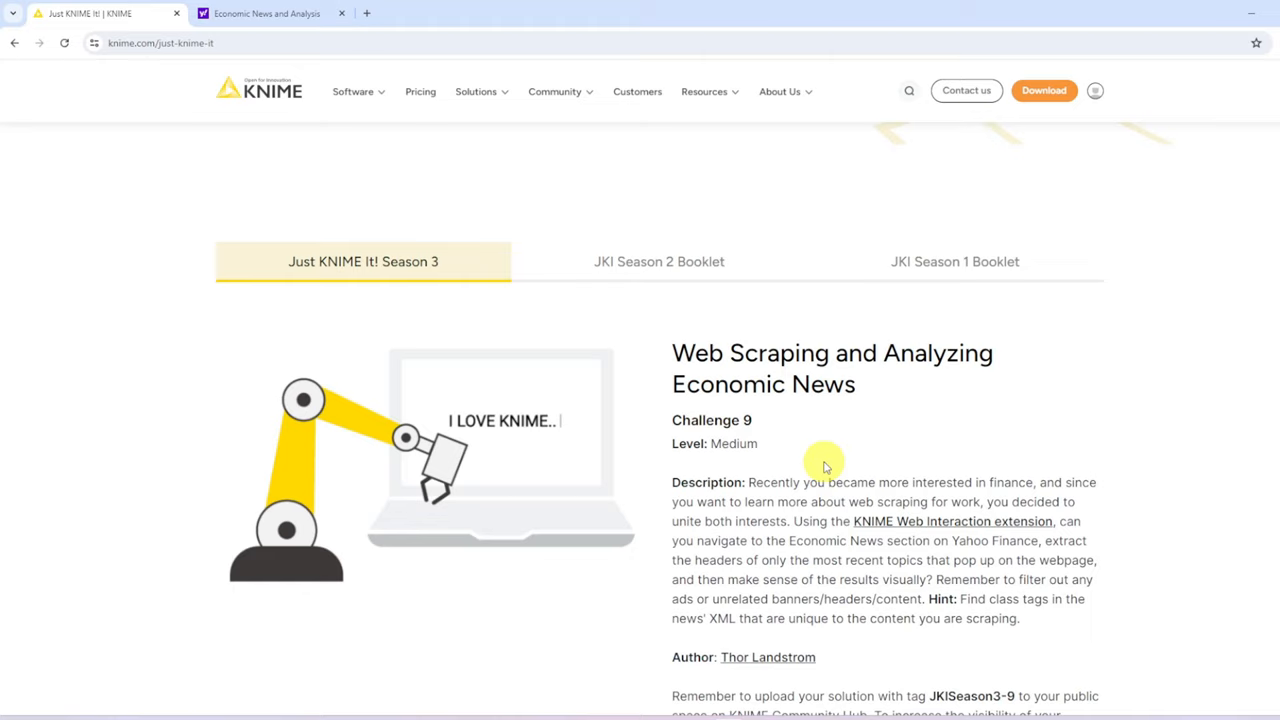
{"action": "mouse_move", "coordinate": [764, 456]}
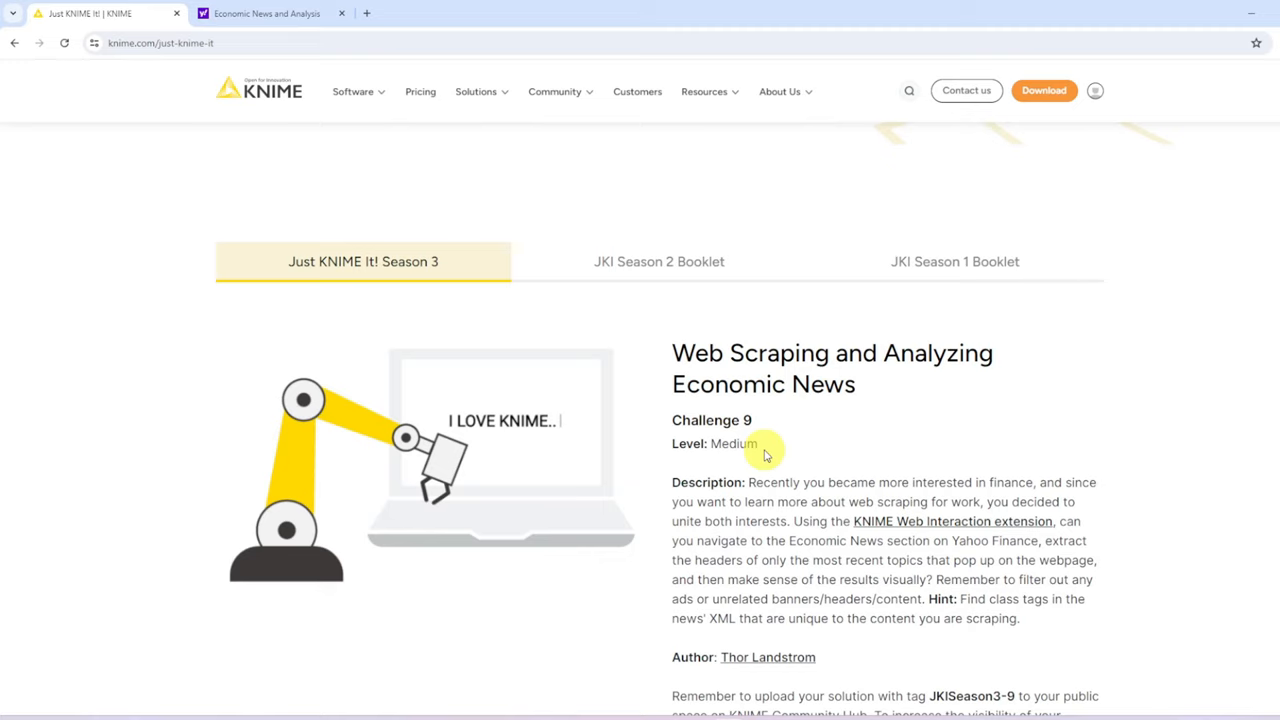
Step: Browse the Economic News headline list on Yahoo Finance, then return to KNIME
{"action": "left_click", "coordinate": [268, 12]}
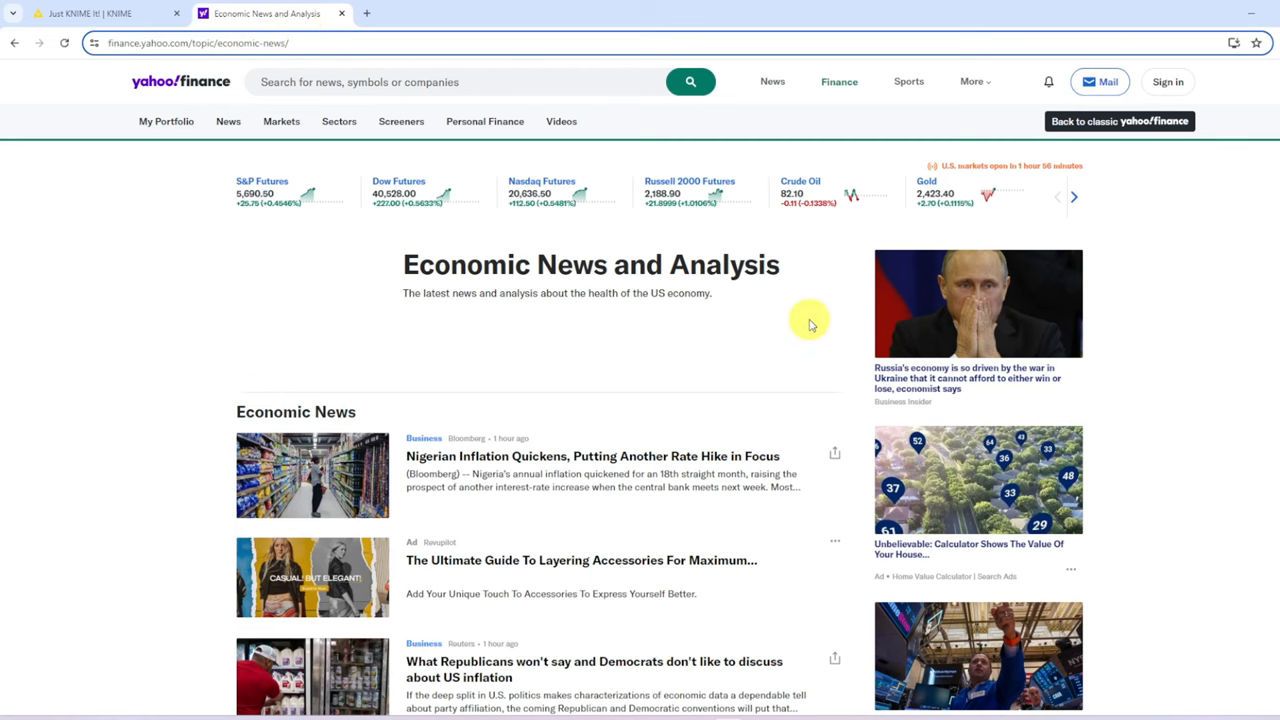
{"action": "scroll", "scroll_direction": "down", "scroll_amount": 3}
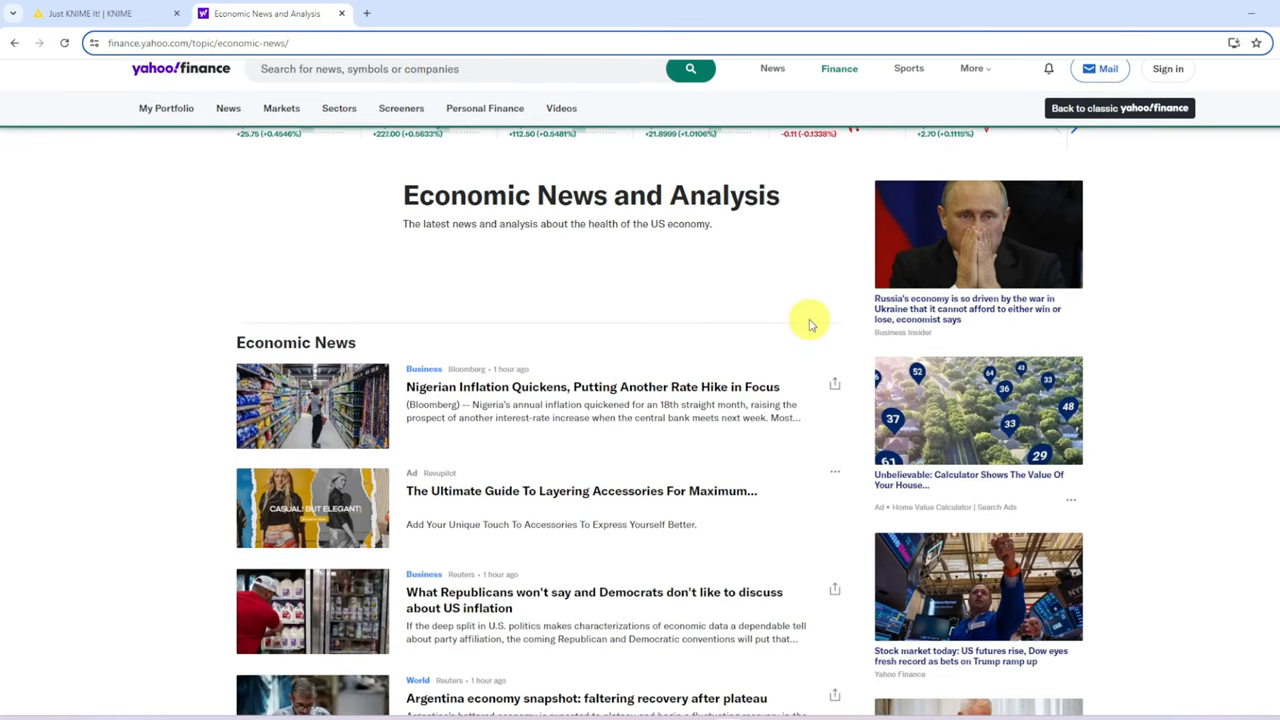
{"action": "scroll", "scroll_direction": "down", "scroll_amount": 3}
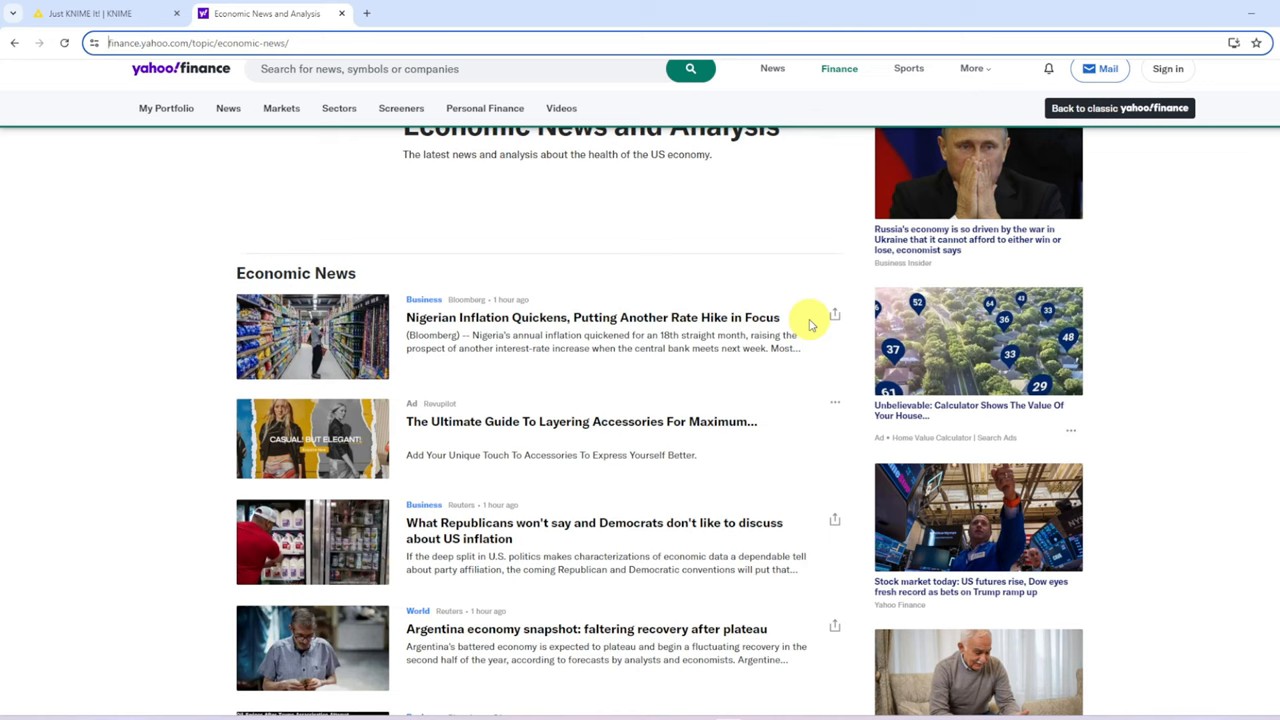
{"action": "mouse_move", "coordinate": [744, 400]}
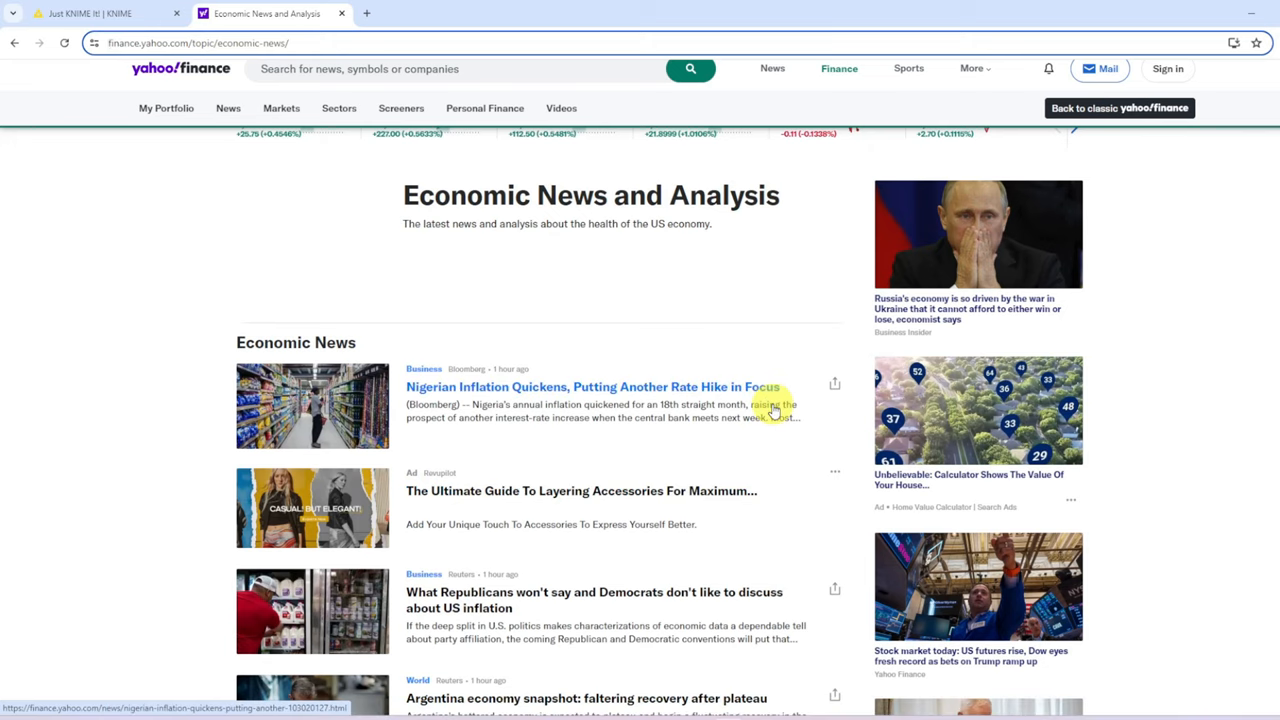
{"action": "left_click", "coordinate": [250, 44]}
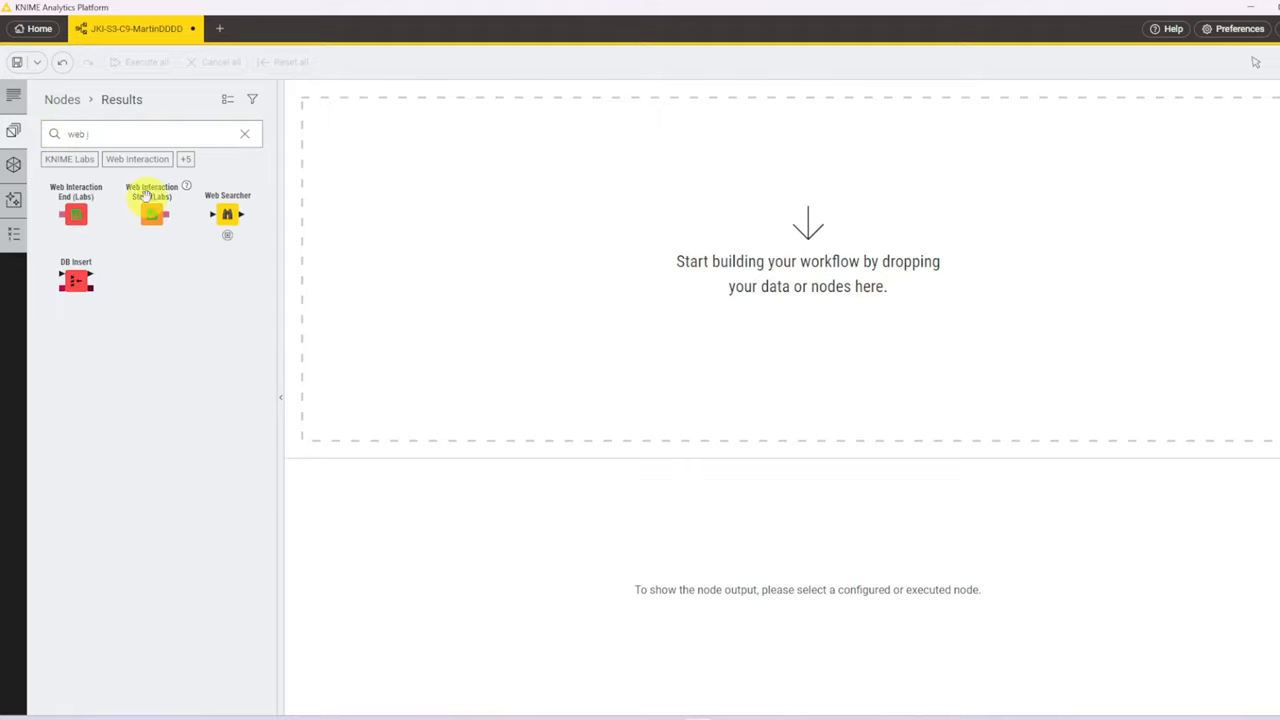
Step: Add a Web Interaction Start (Labs) node to the canvas and bring up its browser settings
{"action": "left_click_drag", "start_coordinate": [152, 212], "coordinate": [488, 264]}
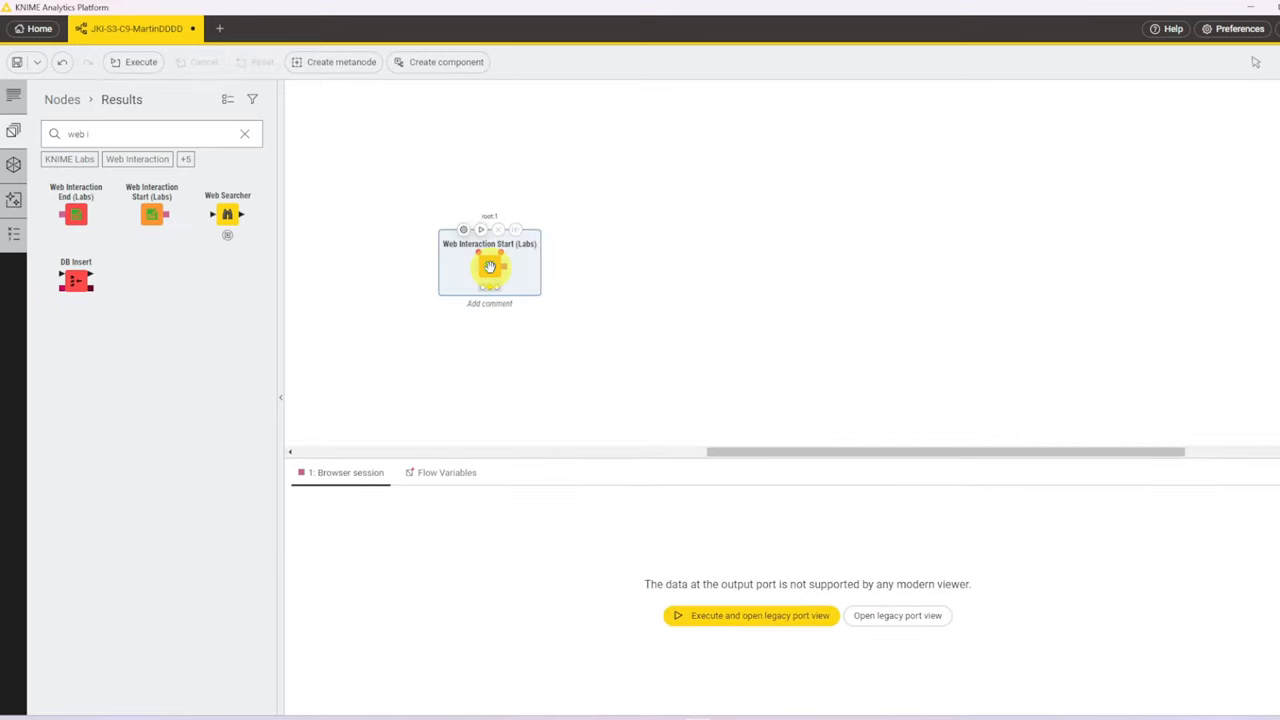
{"action": "double_click", "coordinate": [488, 262]}
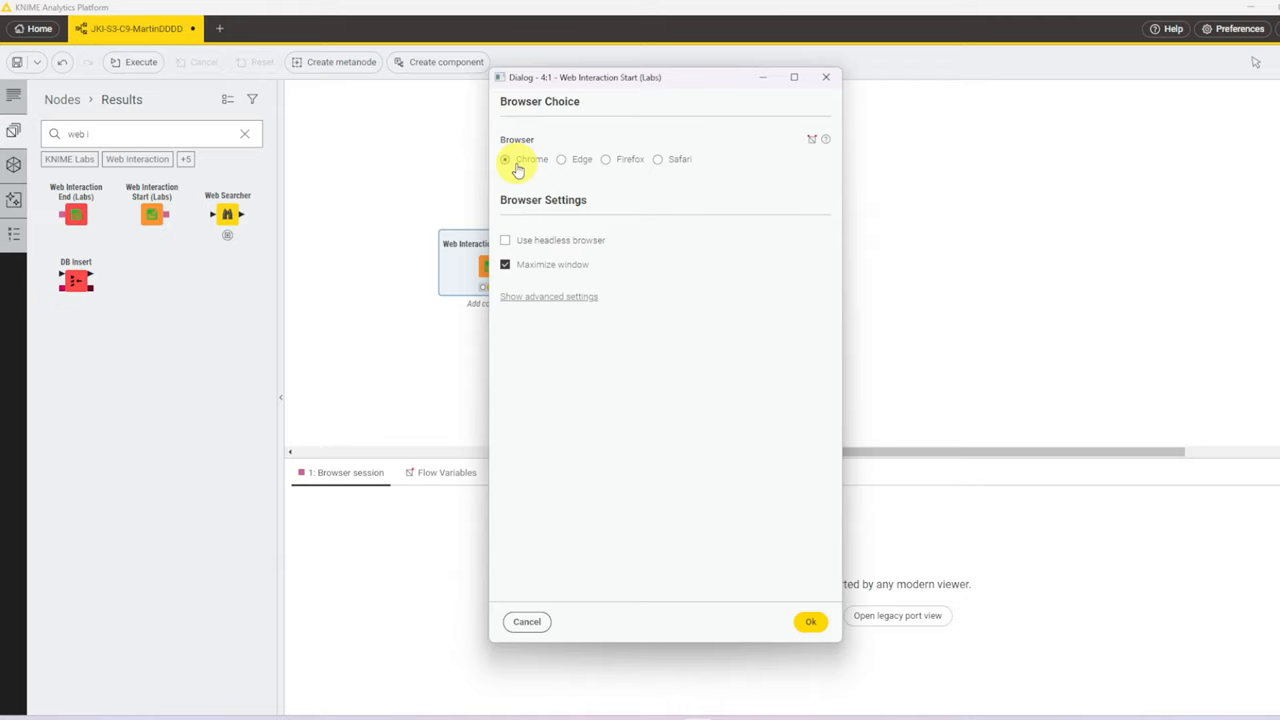
{"action": "mouse_move", "coordinate": [644, 176]}
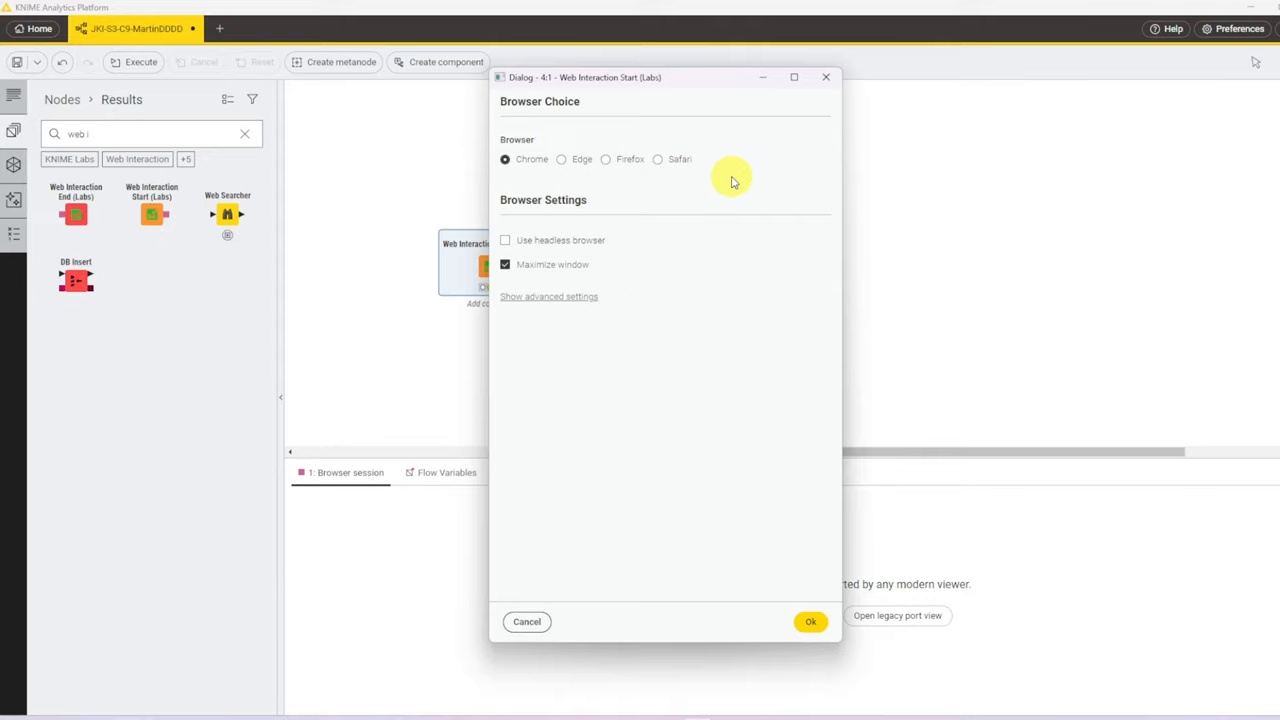
{"action": "mouse_move", "coordinate": [602, 192]}
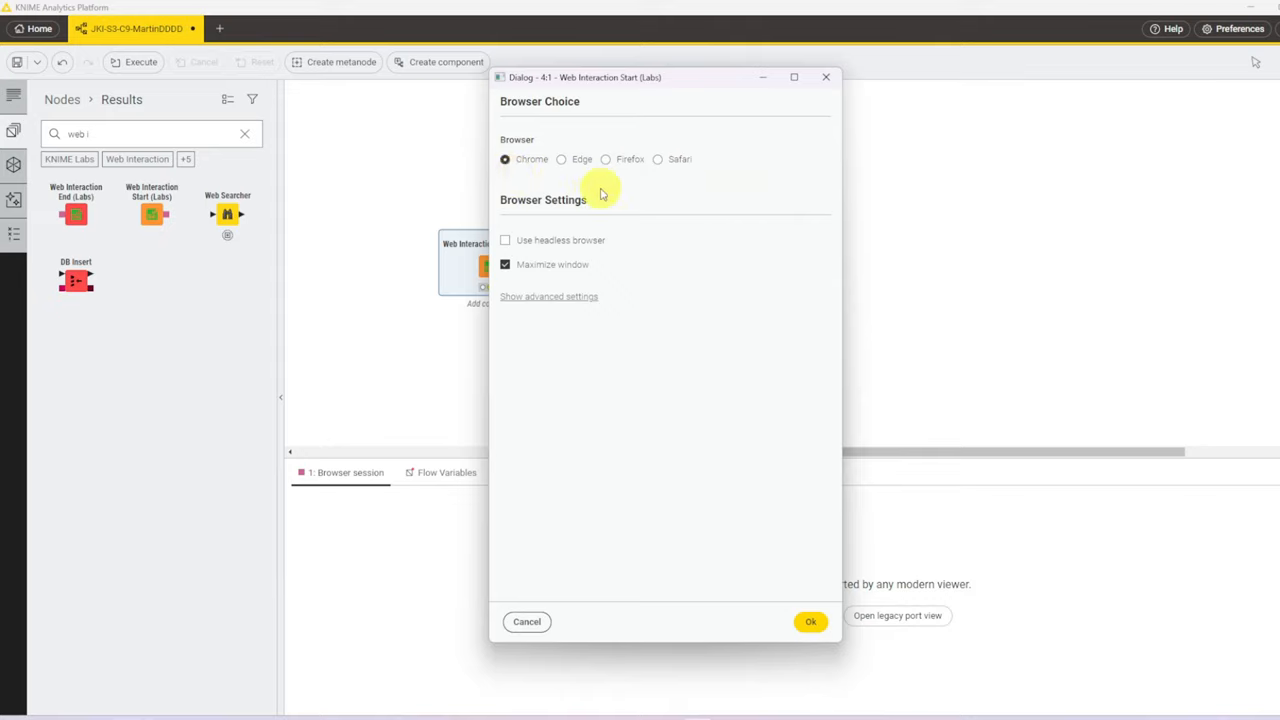
{"action": "mouse_move", "coordinate": [676, 194]}
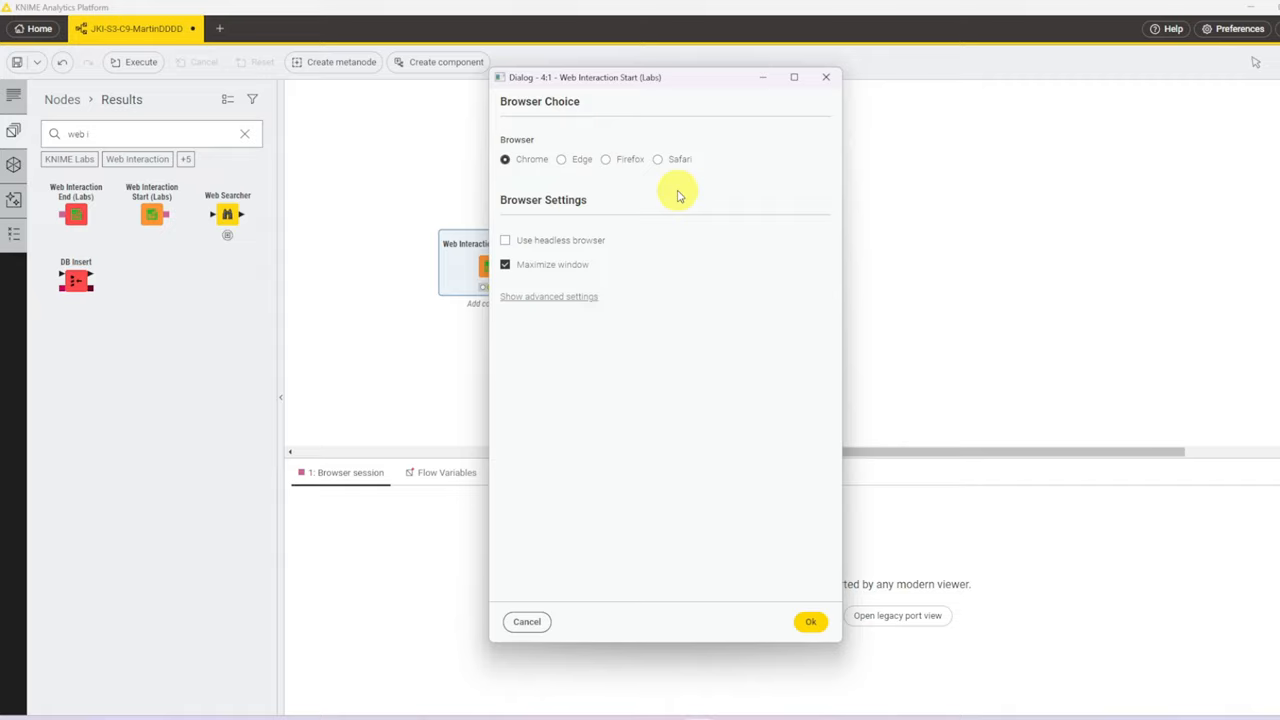
Step: Launch the automated Chrome session and search the node repository for the Navigator node
{"action": "left_click", "coordinate": [812, 620]}
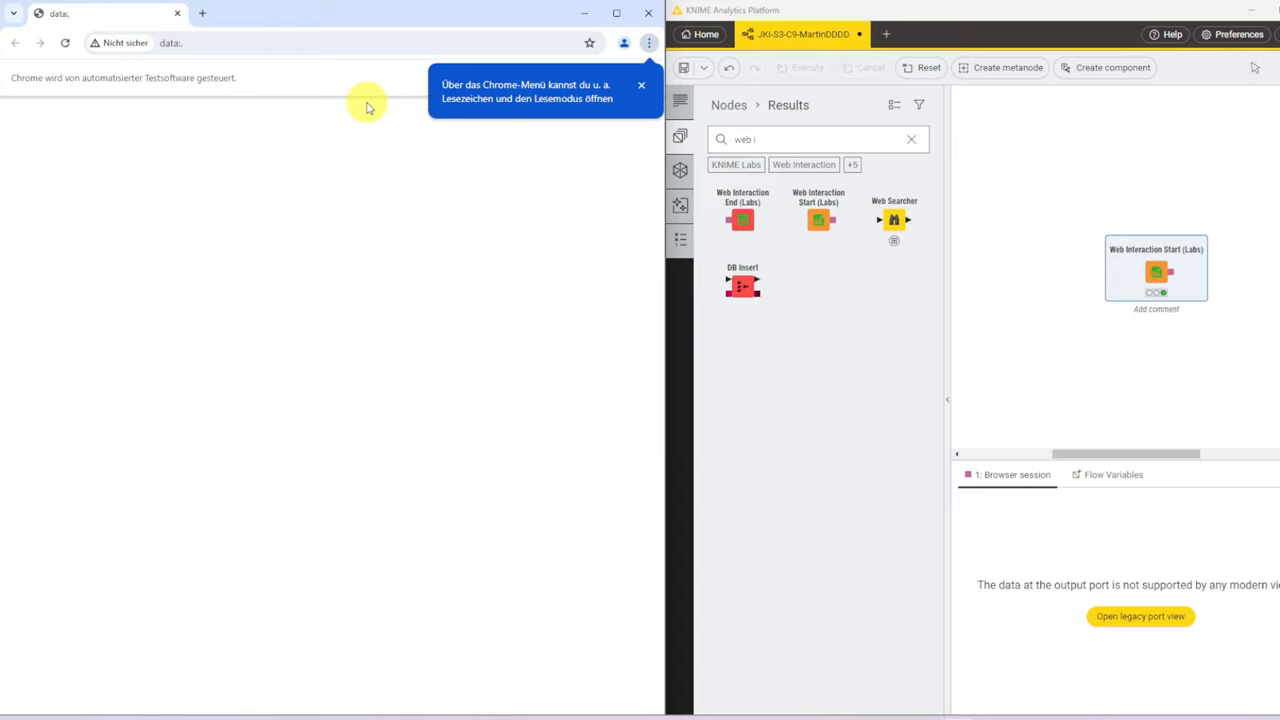
{"action": "mouse_move", "coordinate": [734, 334]}
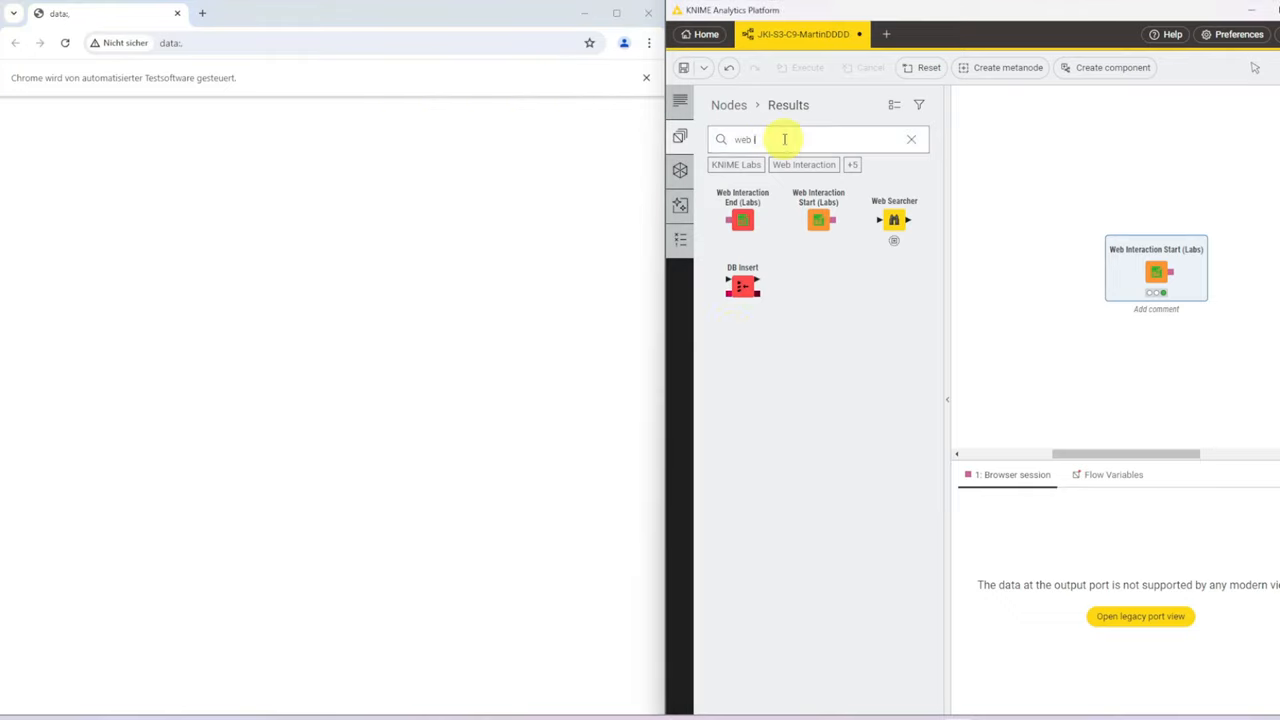
{"action": "double_click", "coordinate": [742, 140]}
{"action": "type", "text": "navi"}
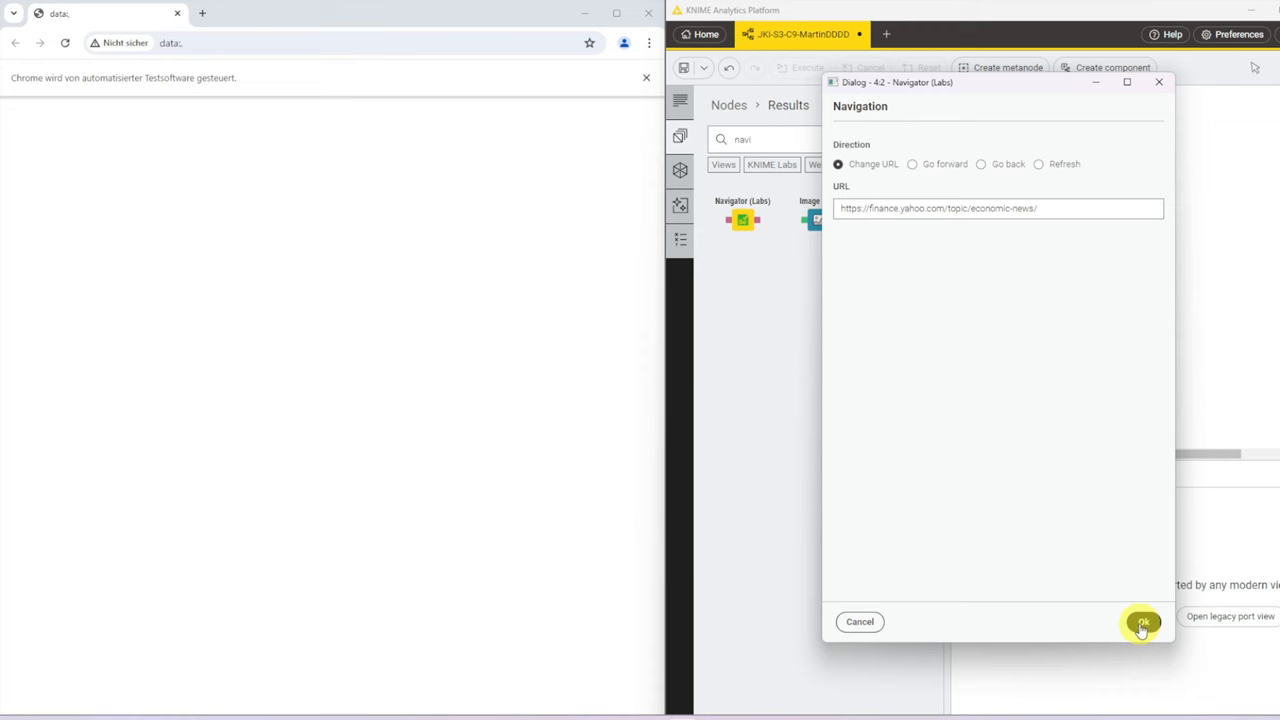
Step: Confirm the Navigator's economic news URL and call up options on the 'Alle ablehnen' consent button
{"action": "left_click", "coordinate": [1144, 620]}
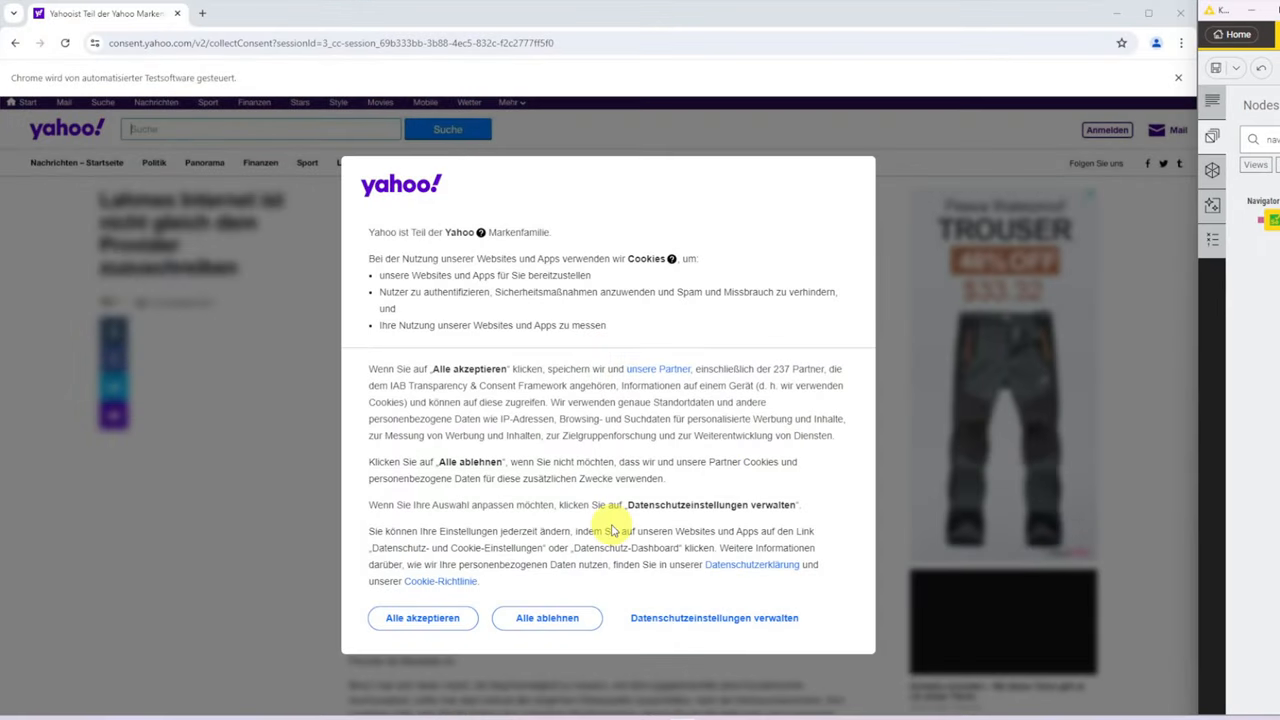
{"action": "mouse_move", "coordinate": [584, 576]}
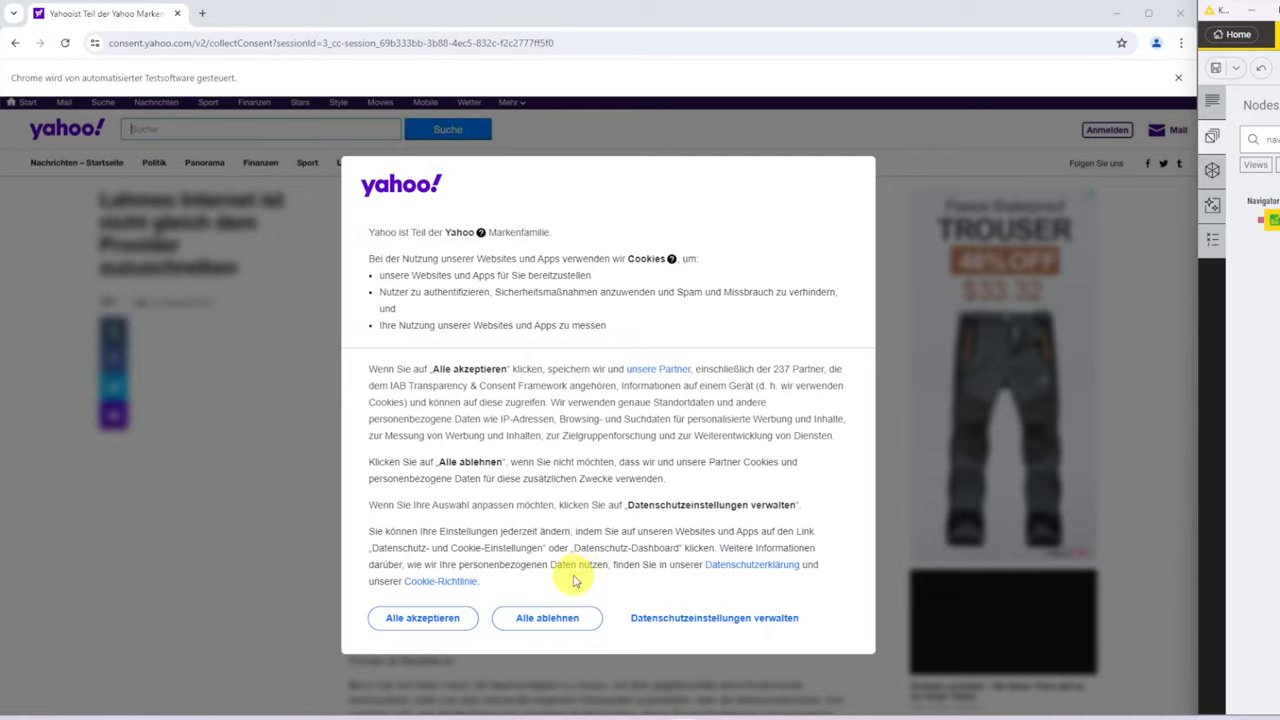
{"action": "right_click", "coordinate": [548, 618]}
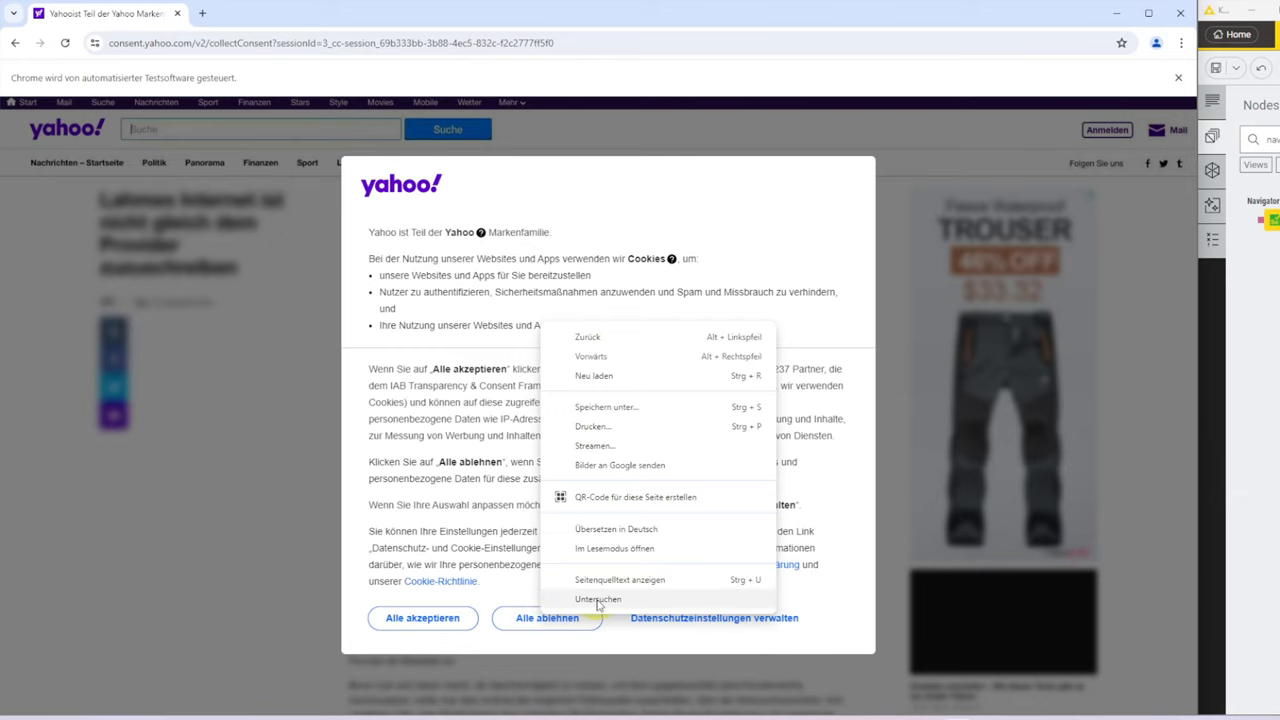
Step: Inspect the reject-all button in DevTools and get copy options for its HTML element
{"action": "left_click", "coordinate": [598, 600]}
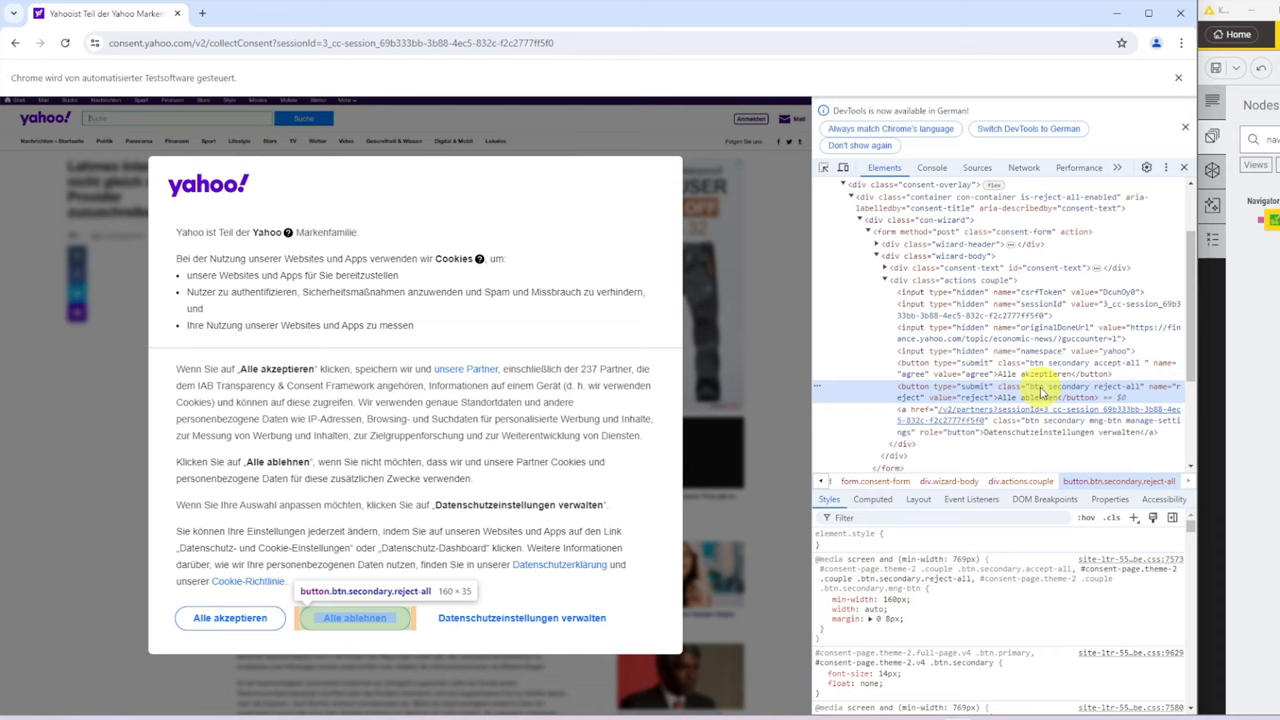
{"action": "right_click", "coordinate": [1040, 390]}
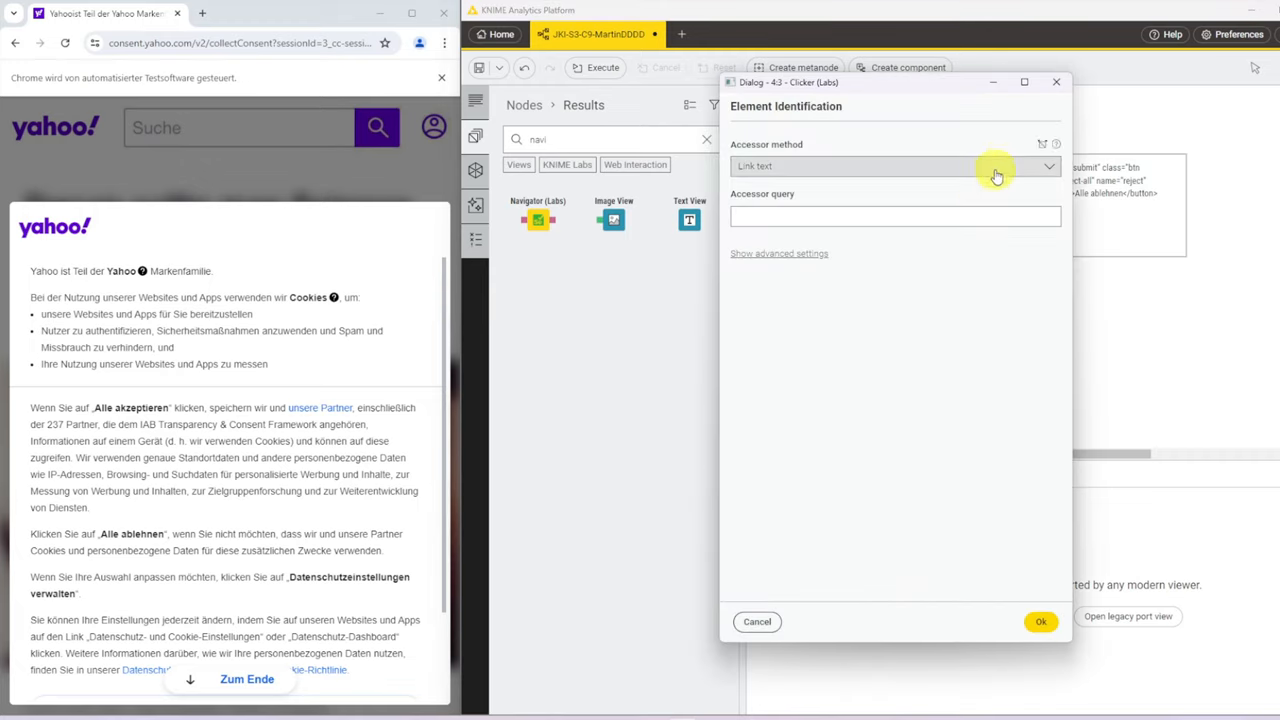
Step: Set the Clicker's accessor method to Class name and begin entering the button's class as the query
{"action": "left_click", "coordinate": [1048, 166]}
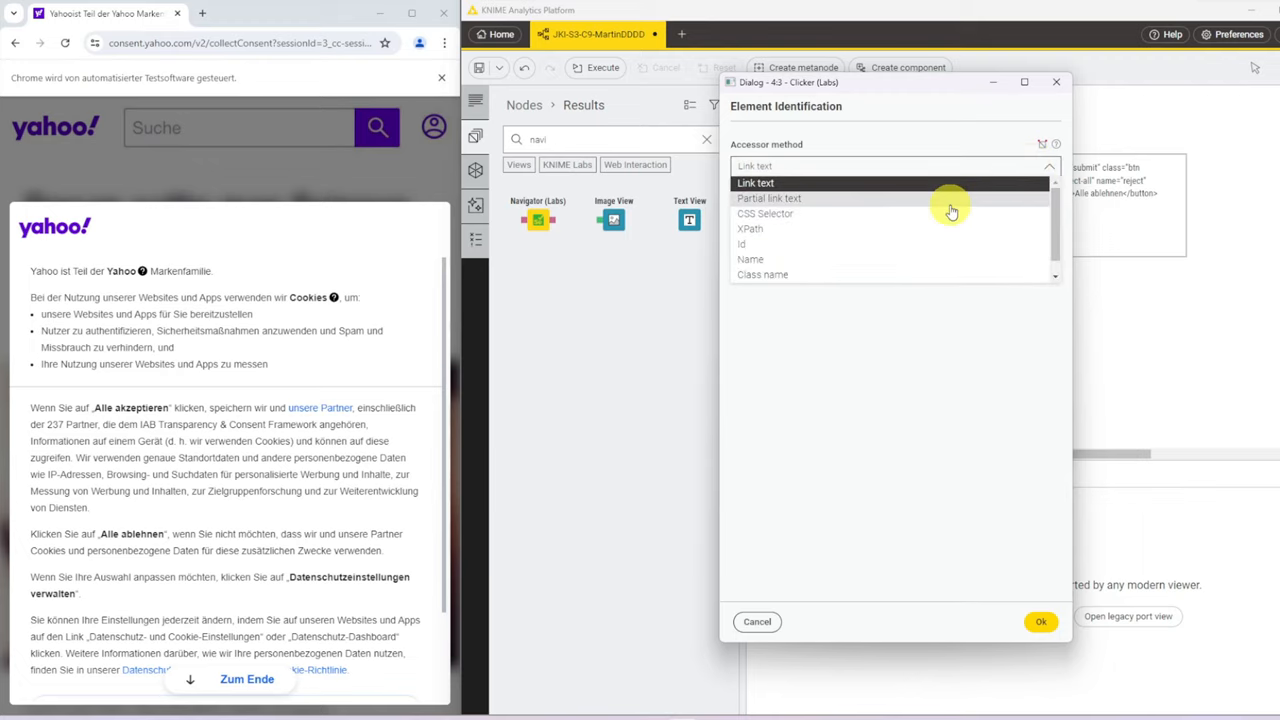
{"action": "mouse_move", "coordinate": [904, 270]}
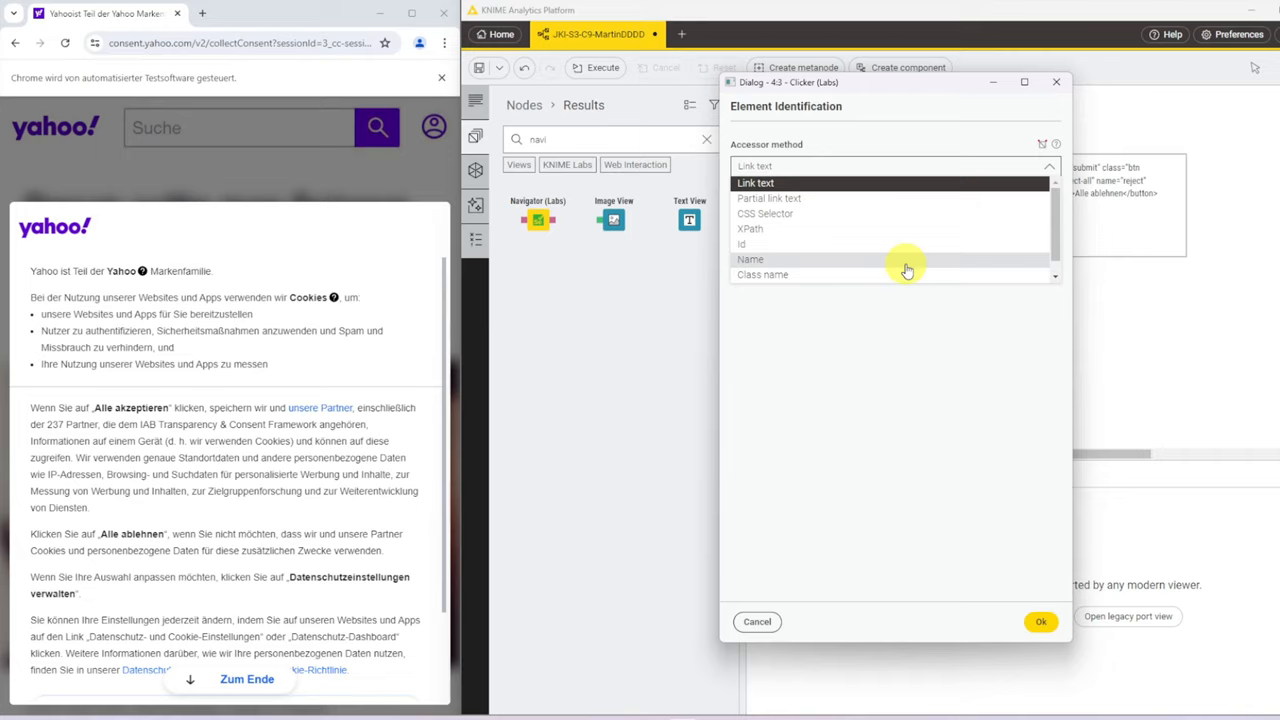
{"action": "mouse_move", "coordinate": [902, 278]}
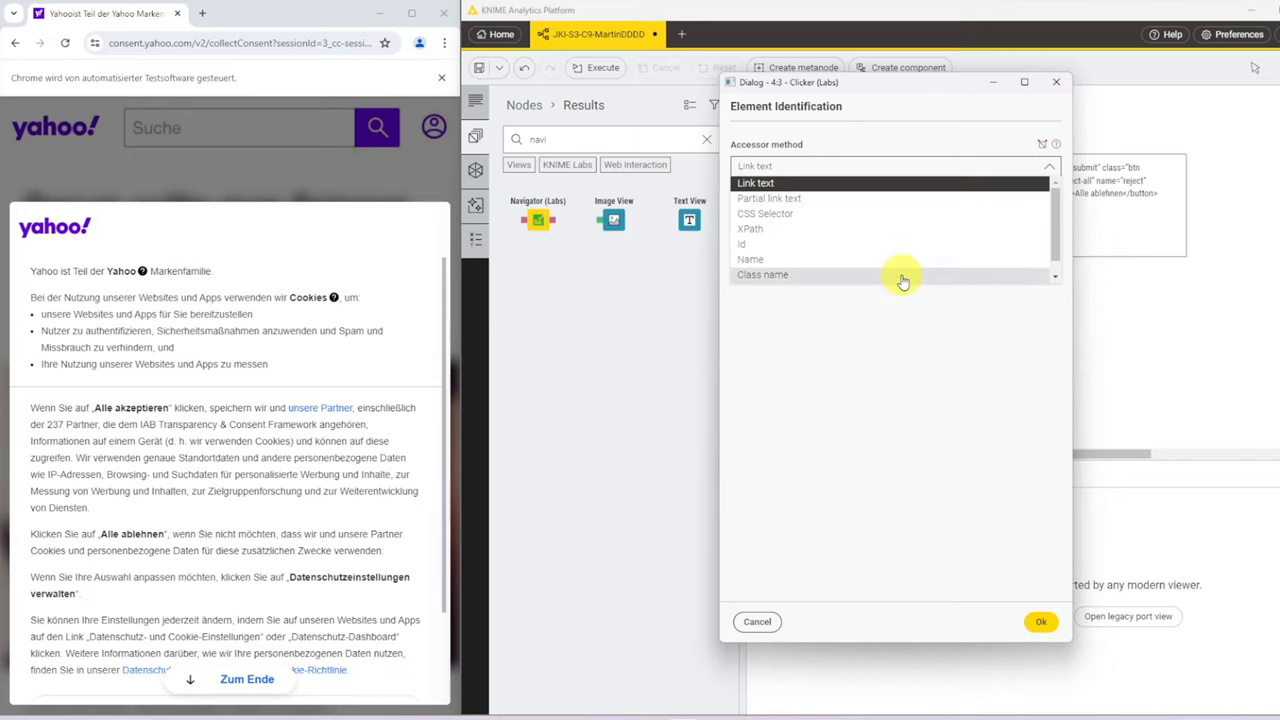
{"action": "left_click", "coordinate": [762, 274]}
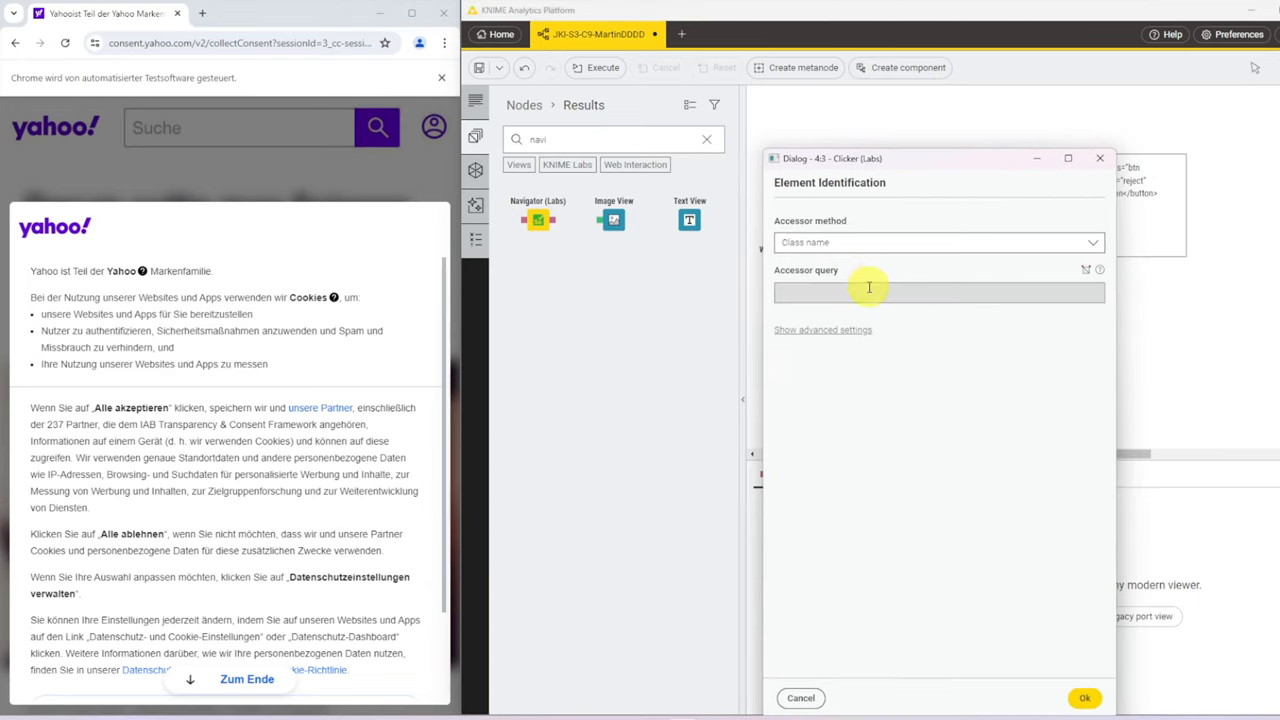
{"action": "left_click", "coordinate": [1084, 698]}
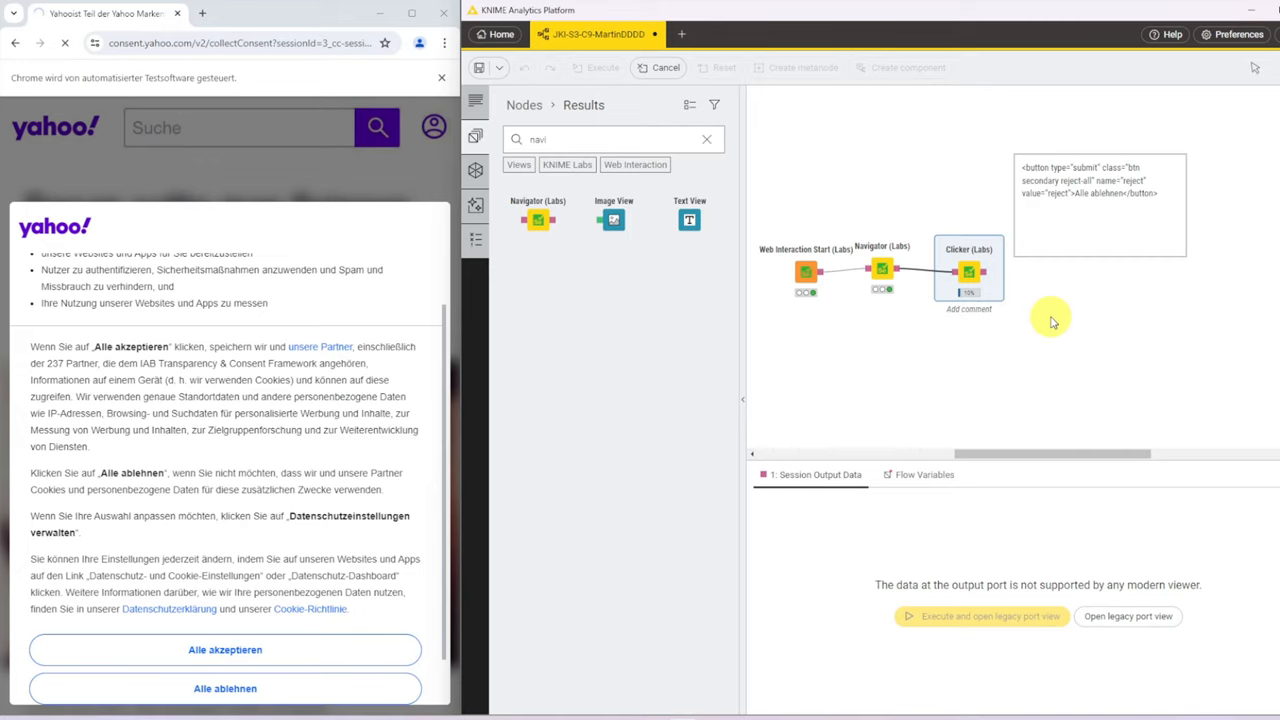
{"action": "mouse_move", "coordinate": [988, 342]}
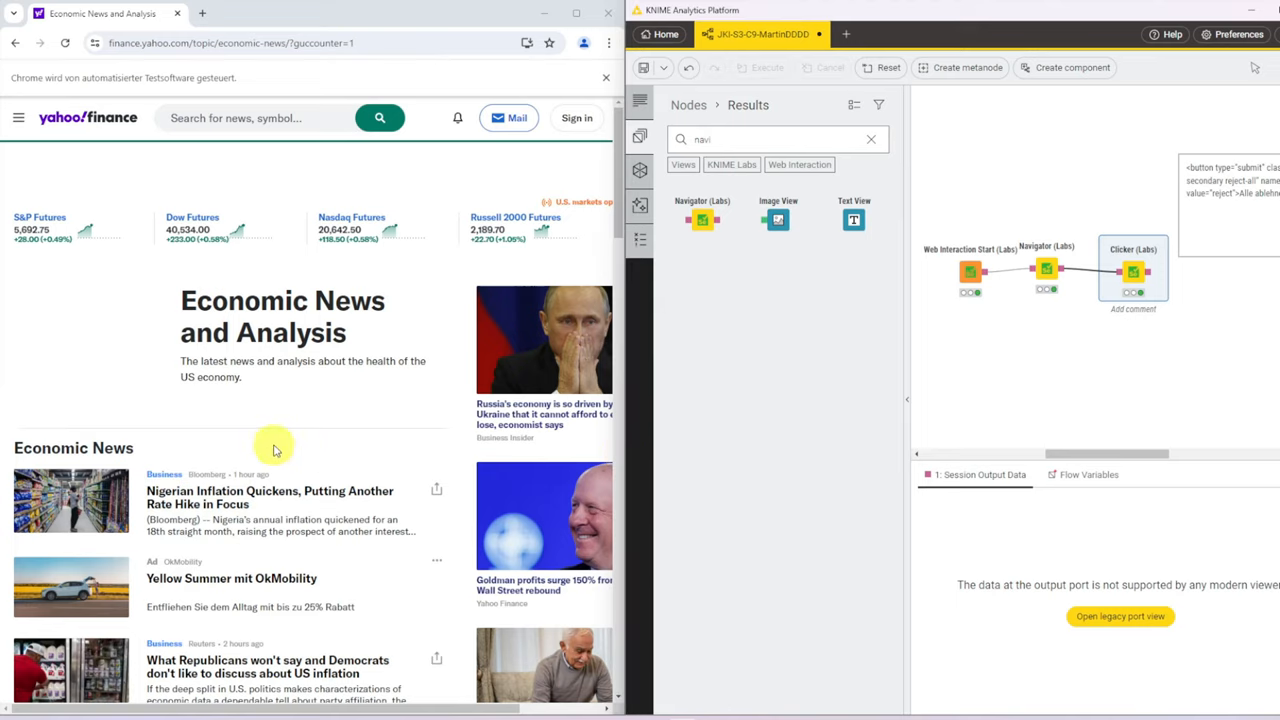
{"action": "mouse_move", "coordinate": [608, 544]}
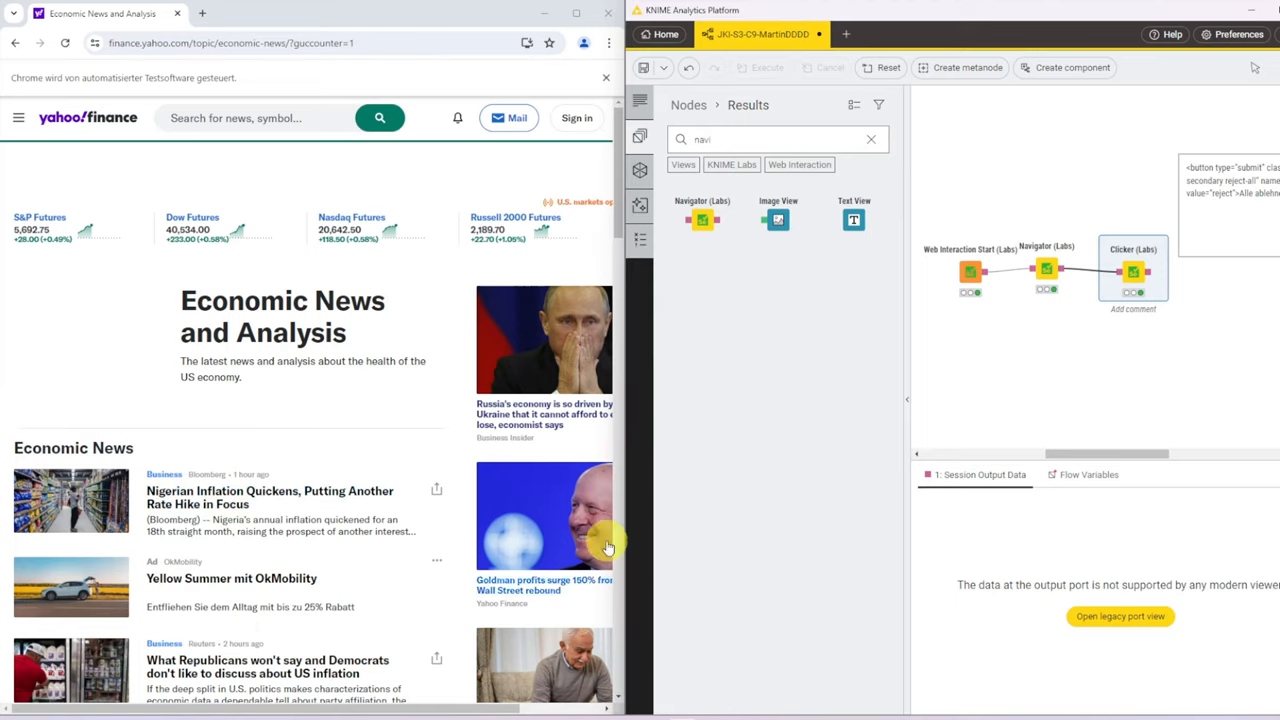
Step: Inspect a news headline in DevTools and call up options on the Fin-Stream container element
{"action": "right_click", "coordinate": [270, 492]}
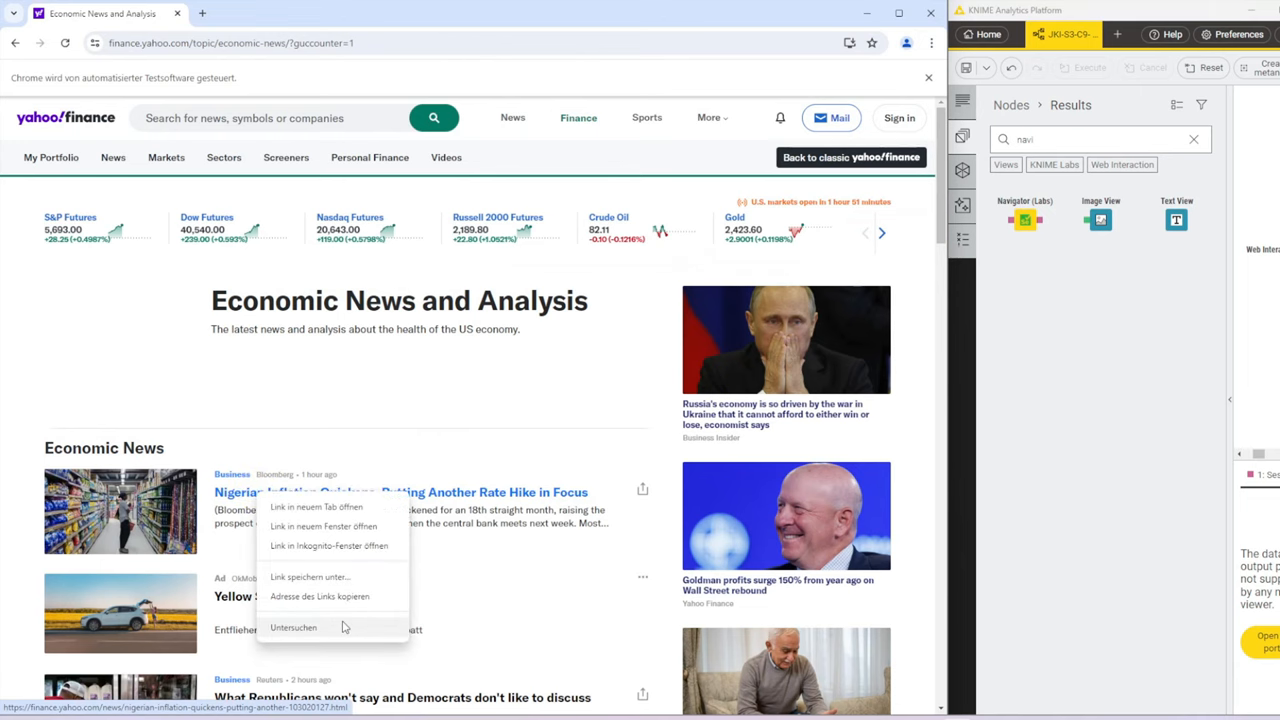
{"action": "left_click", "coordinate": [292, 628]}
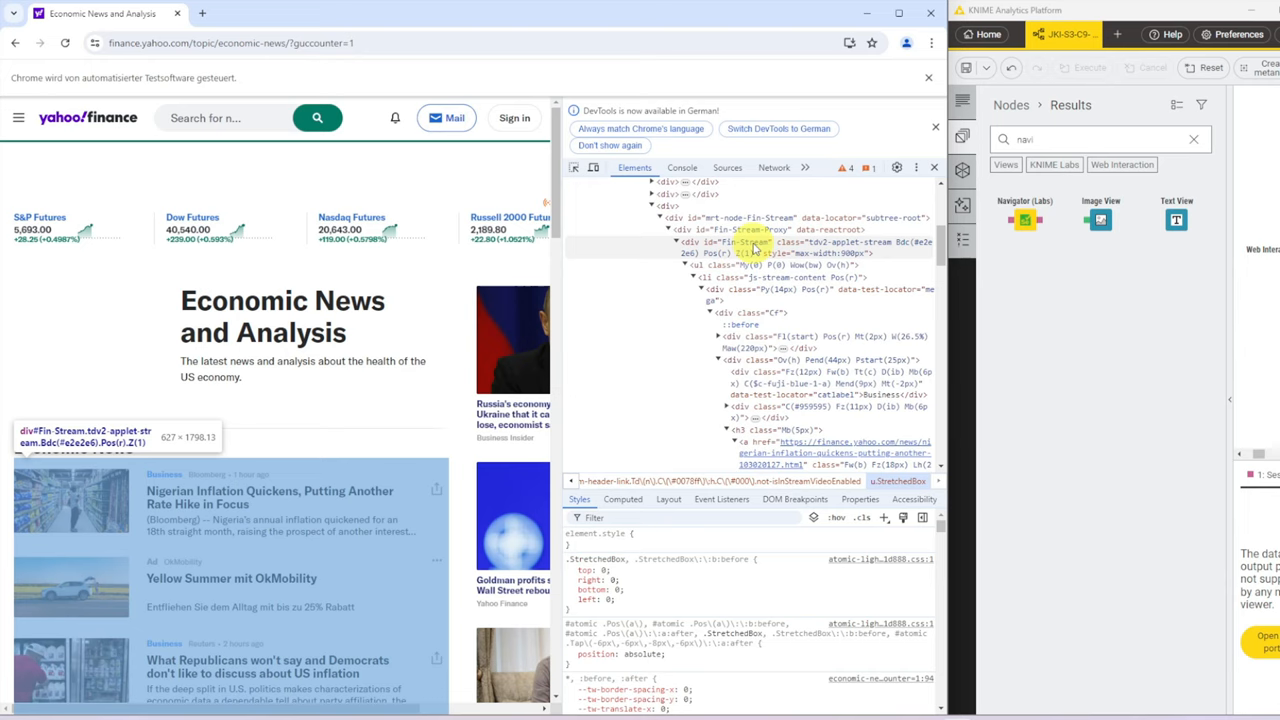
{"action": "right_click", "coordinate": [750, 248]}
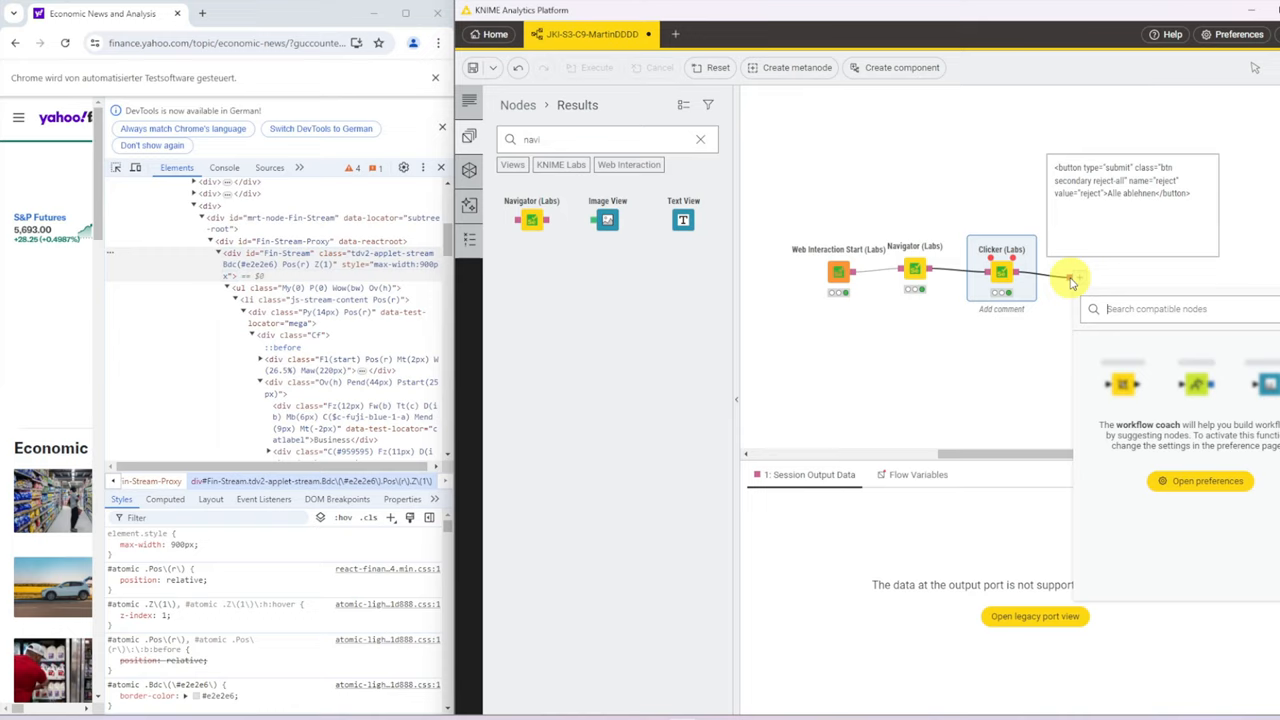
Step: Search 'content', insert a Content Retriever (Labs) node after the Clicker and go to its settings
{"action": "type", "text": "content"}
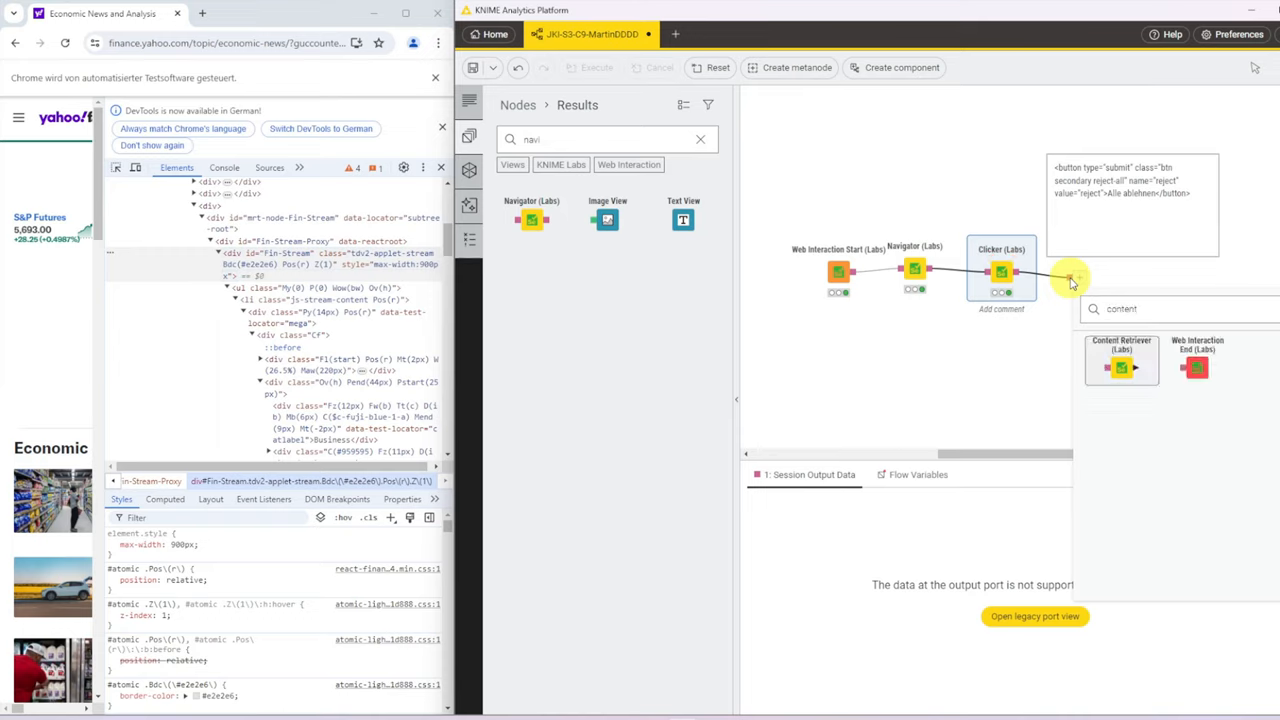
{"action": "right_click", "coordinate": [1044, 368]}
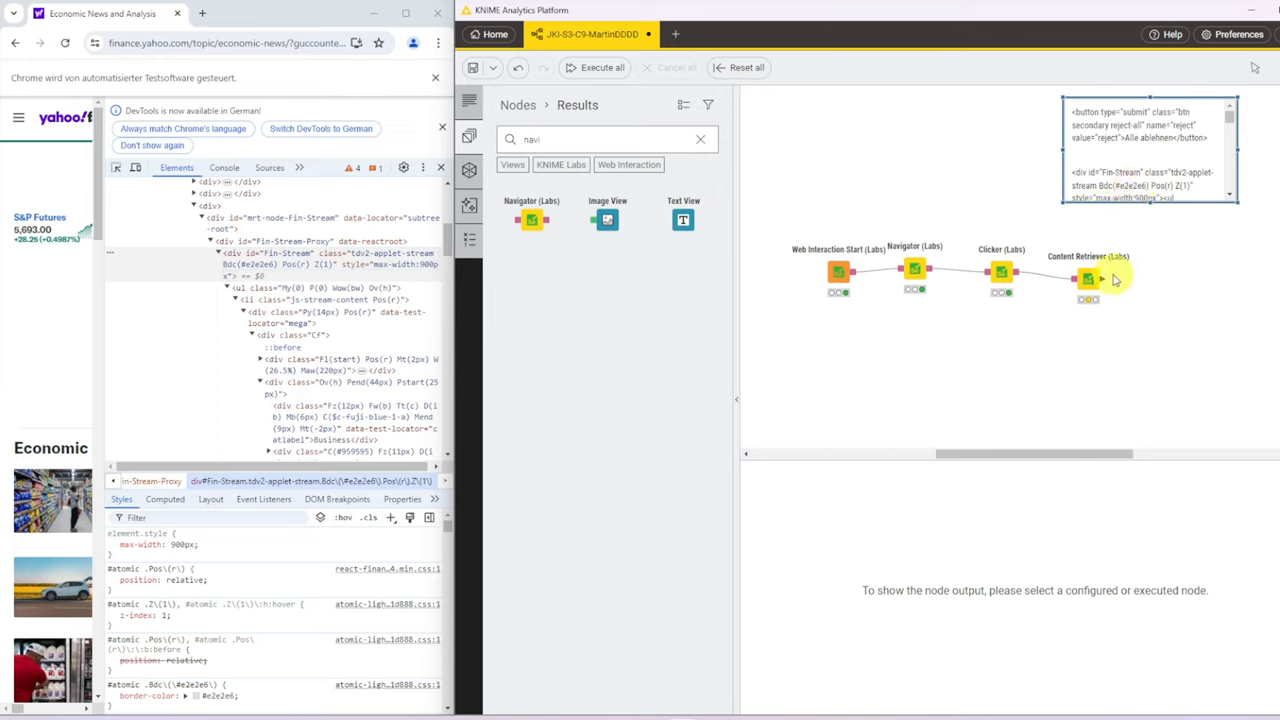
{"action": "left_click", "coordinate": [1088, 278]}
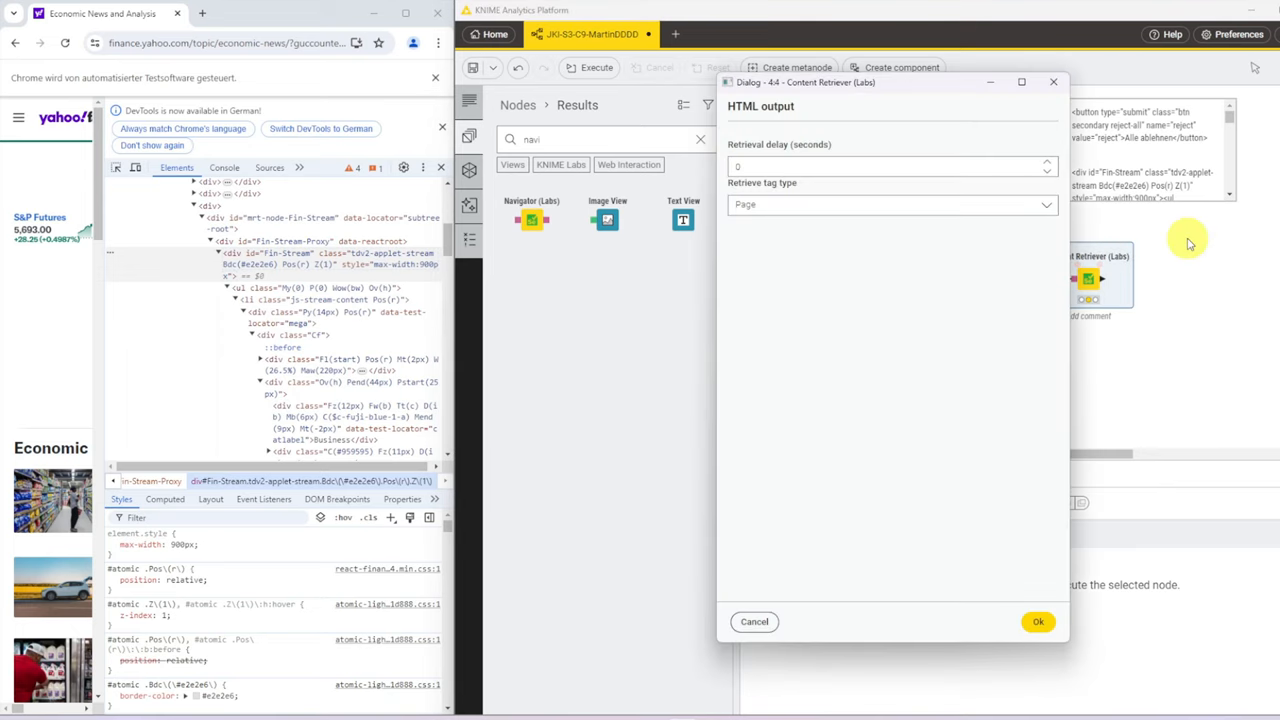
Step: Choose HTML as the tag type the Content Retriever should fetch
{"action": "left_click", "coordinate": [892, 204]}
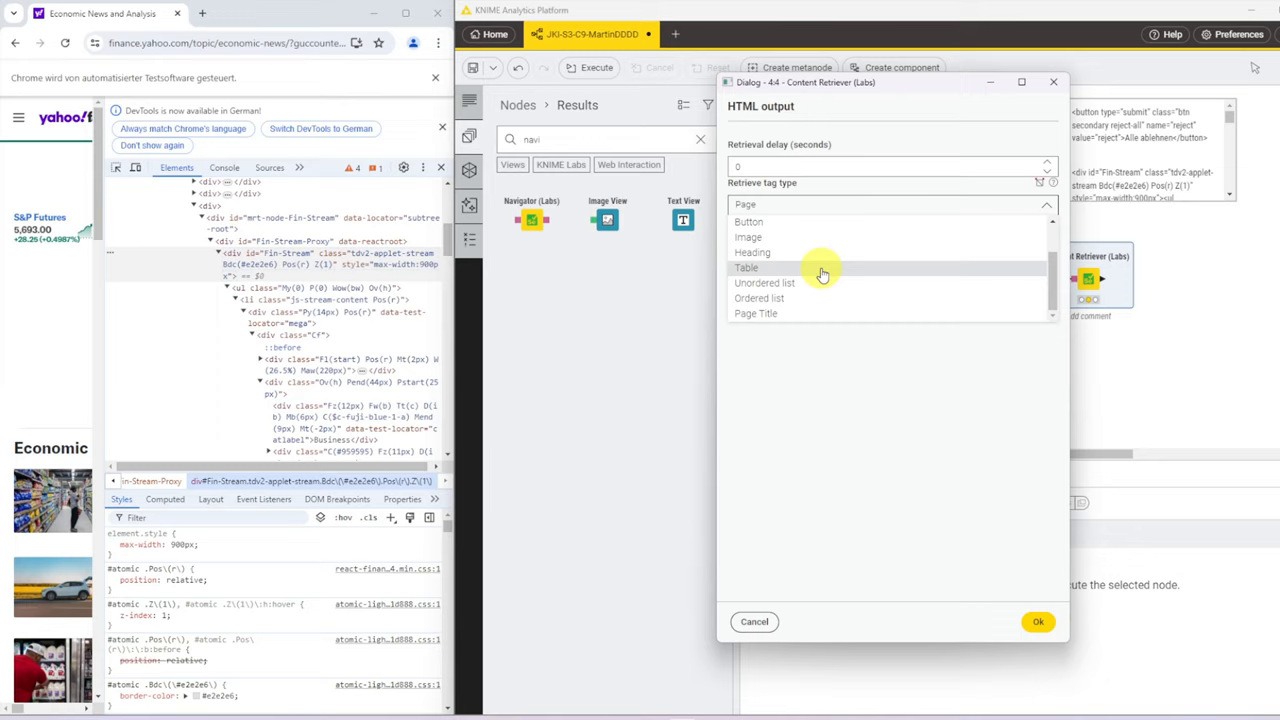
{"action": "left_click", "coordinate": [744, 204]}
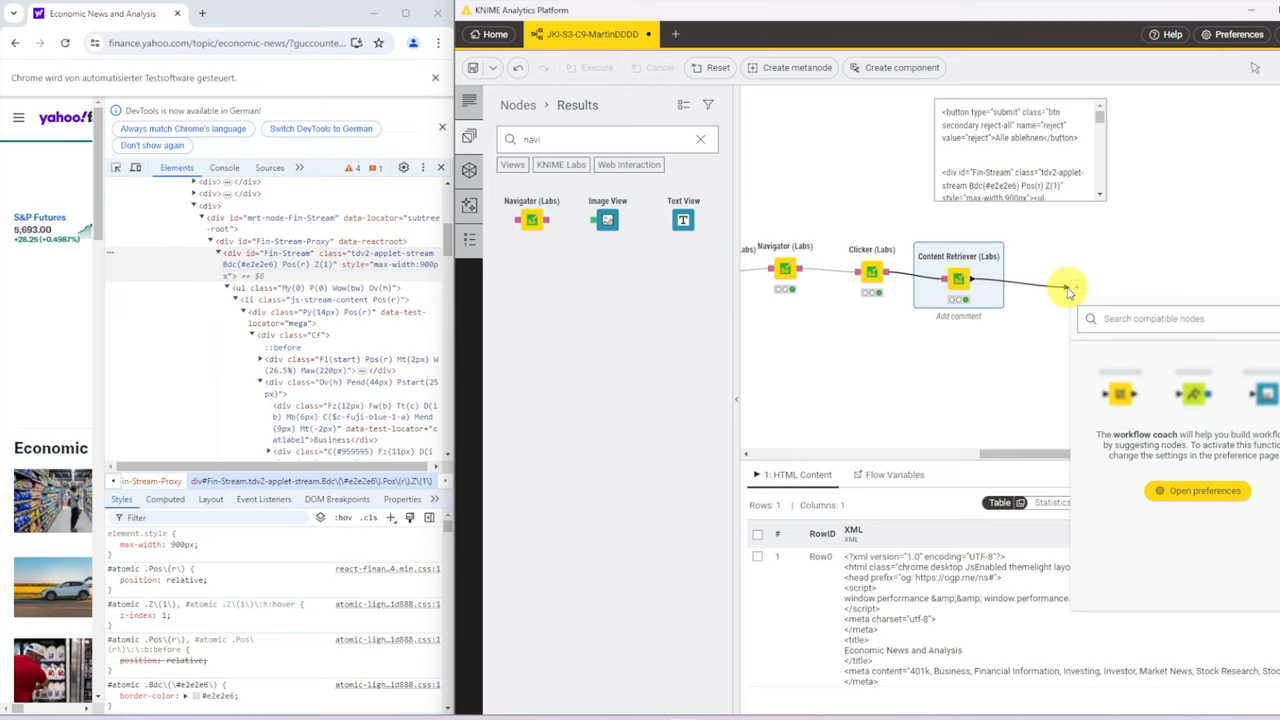
Step: Add an XPath node after the executed Content Retriever
{"action": "left_click", "coordinate": [1052, 278]}
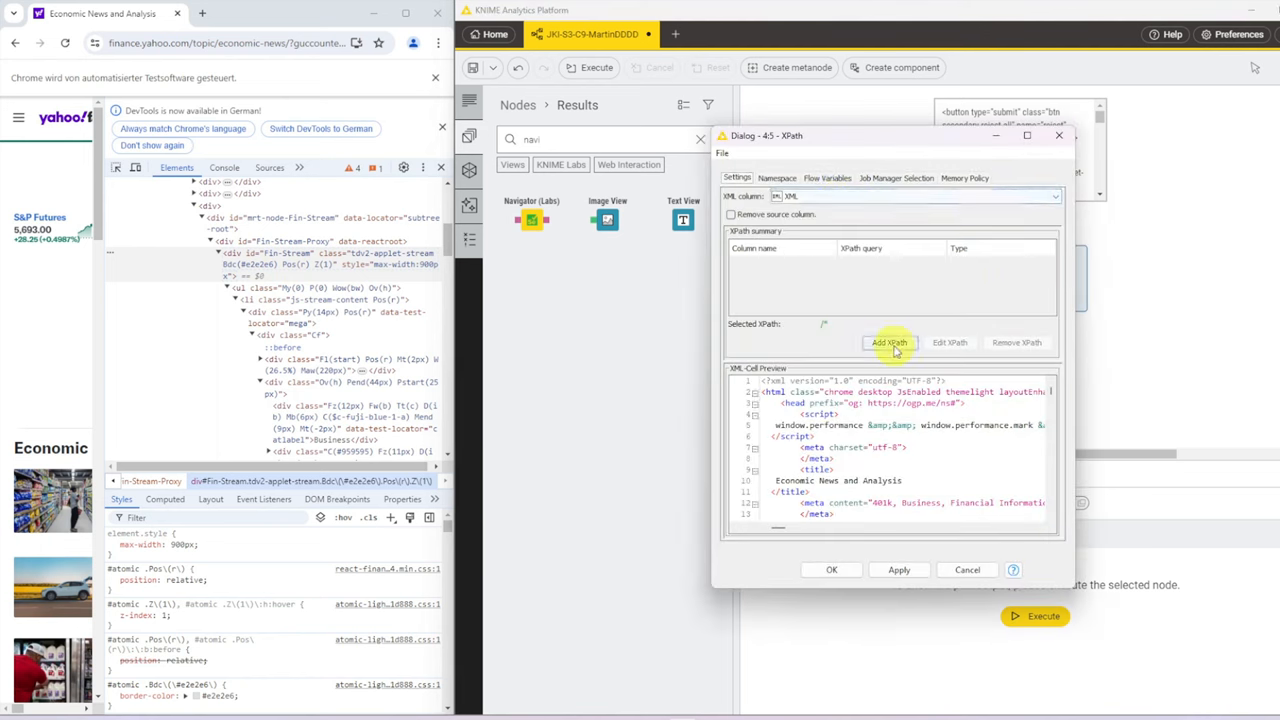
{"action": "left_click", "coordinate": [888, 342]}
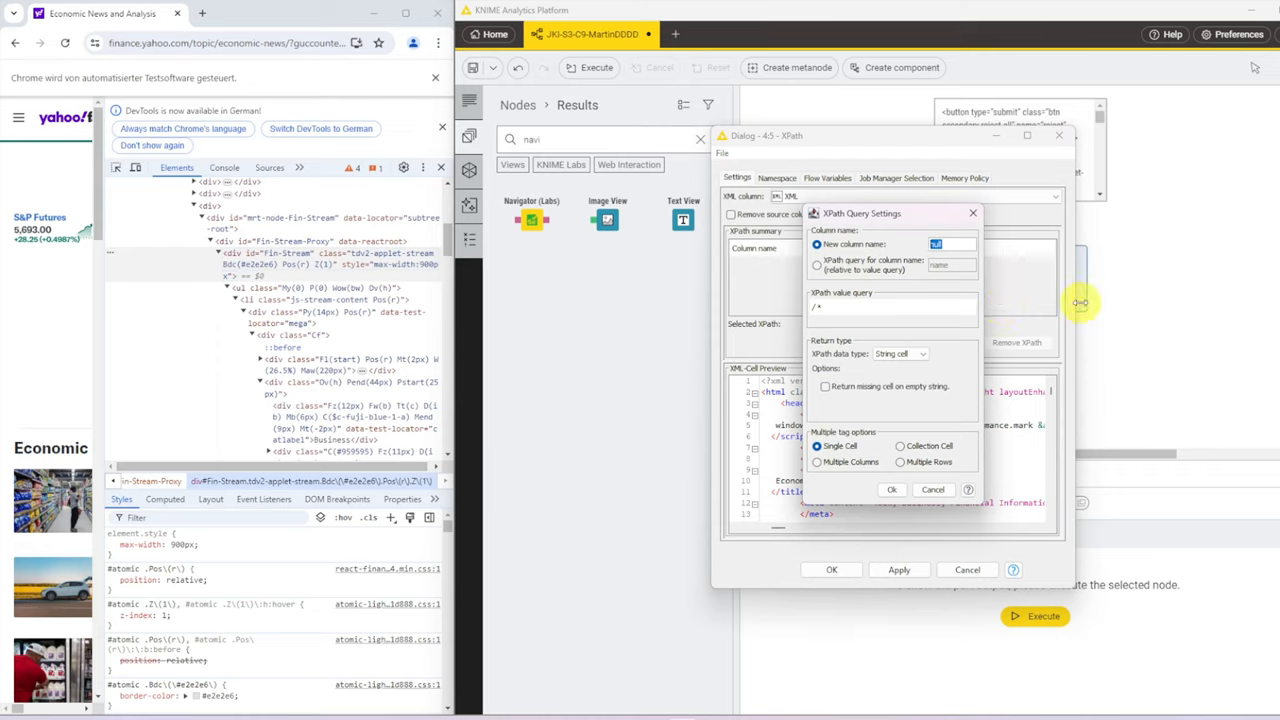
{"action": "type", "text": "main"}
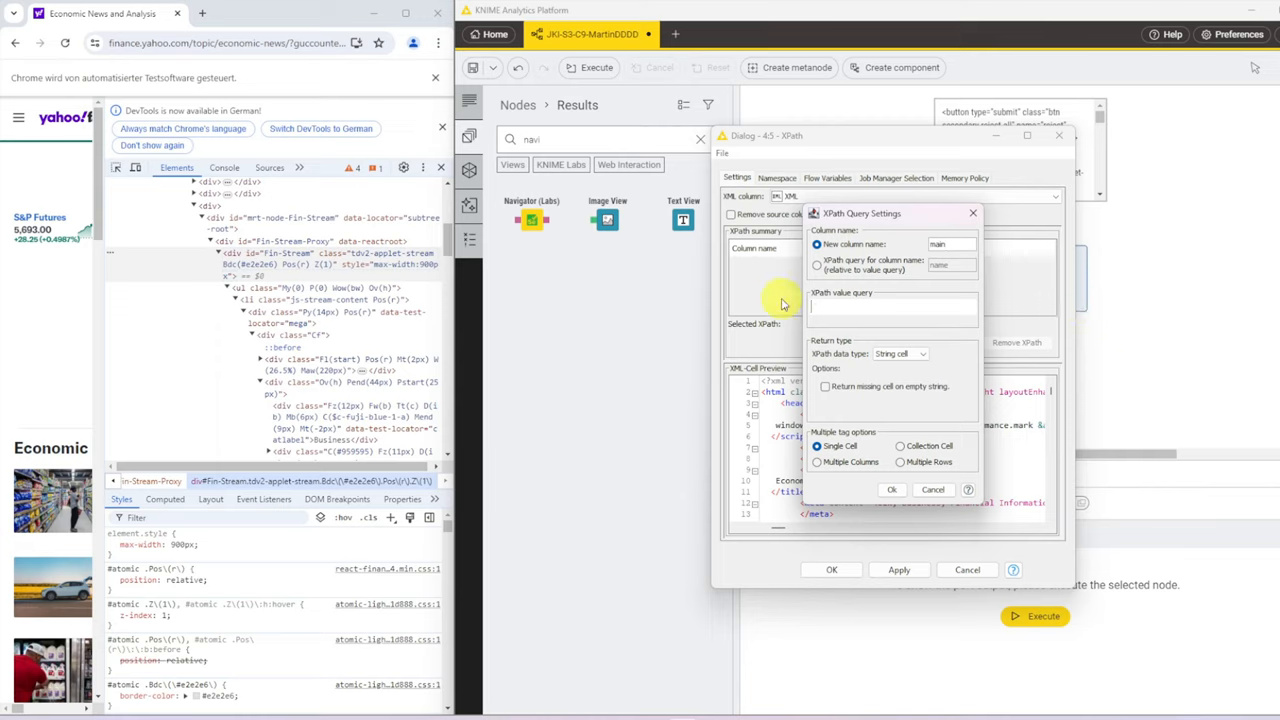
{"action": "type", "text": "//div"}
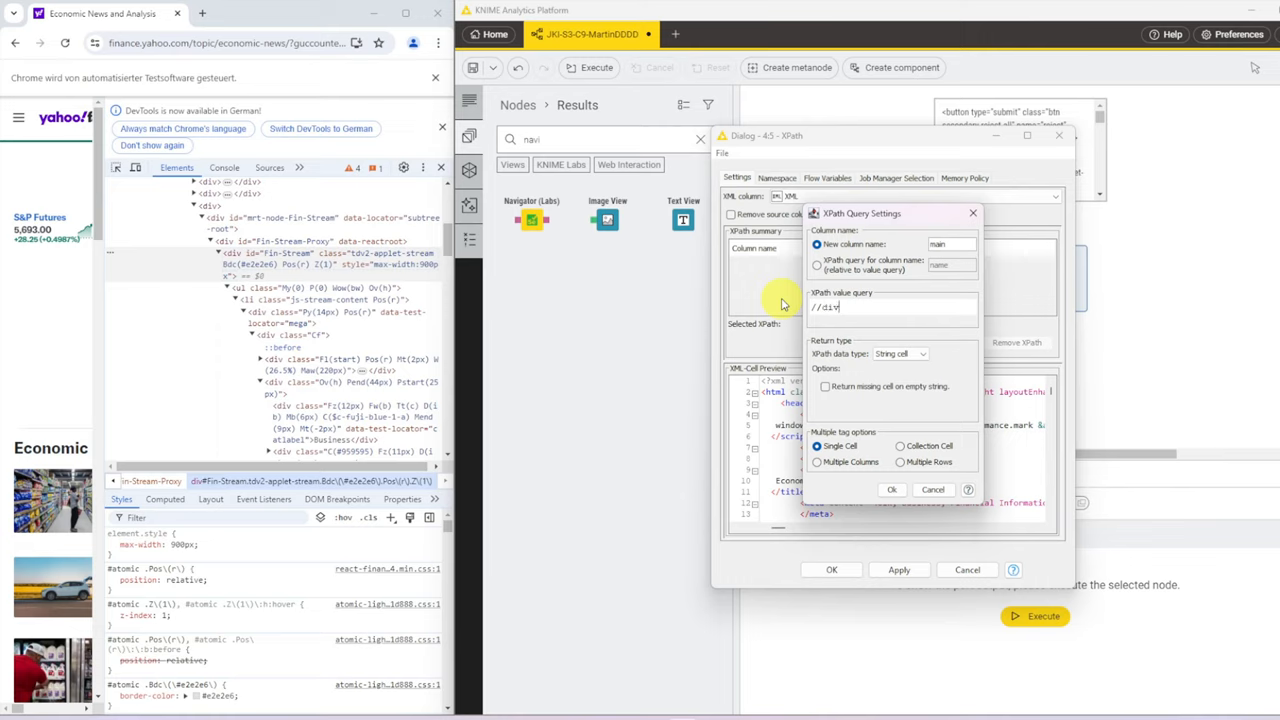
{"action": "type", "text": "[]"}
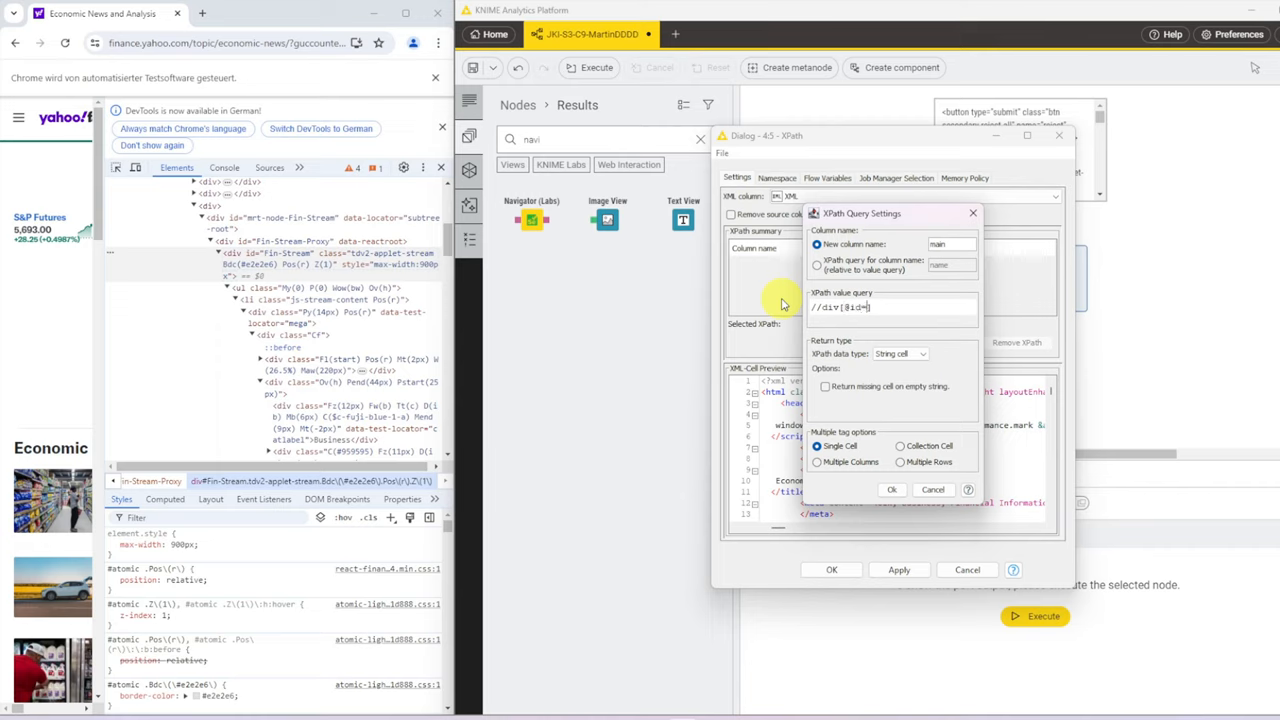
{"action": "type", "text": "\"\""}
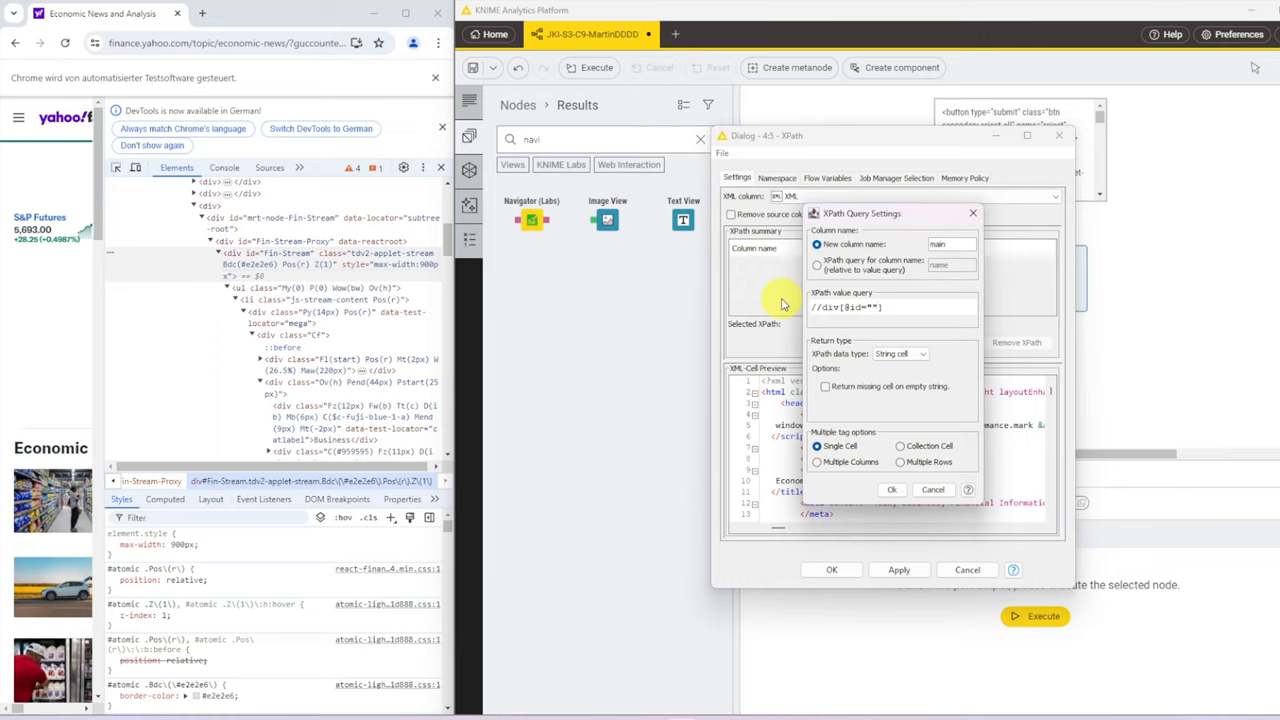
{"action": "type", "text": "Fin-Strea"}
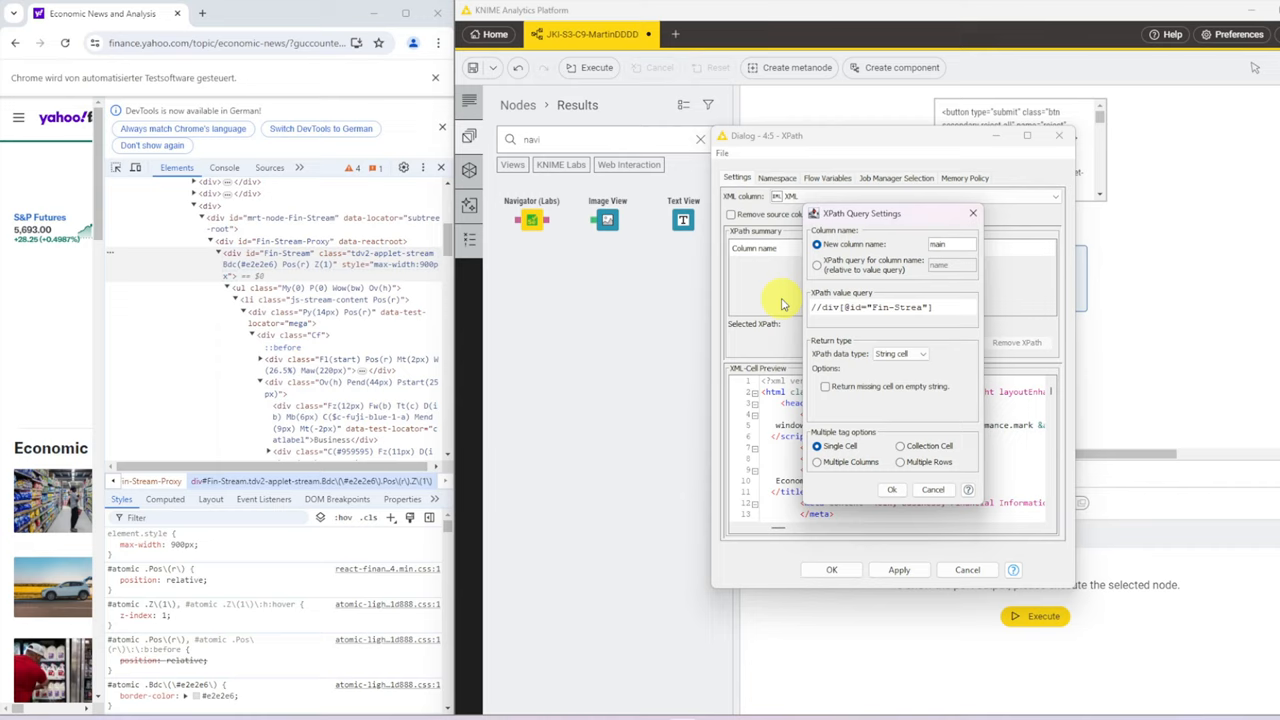
{"action": "left_click", "coordinate": [896, 352]}
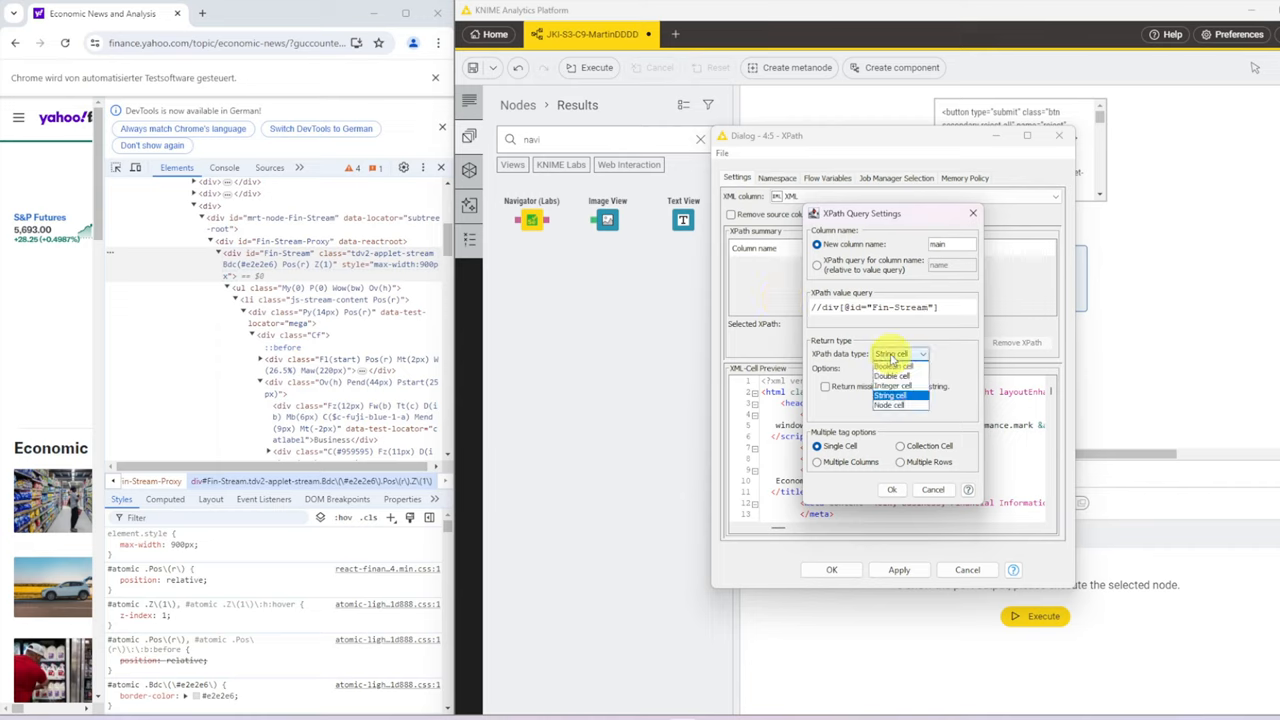
{"action": "left_click", "coordinate": [888, 404]}
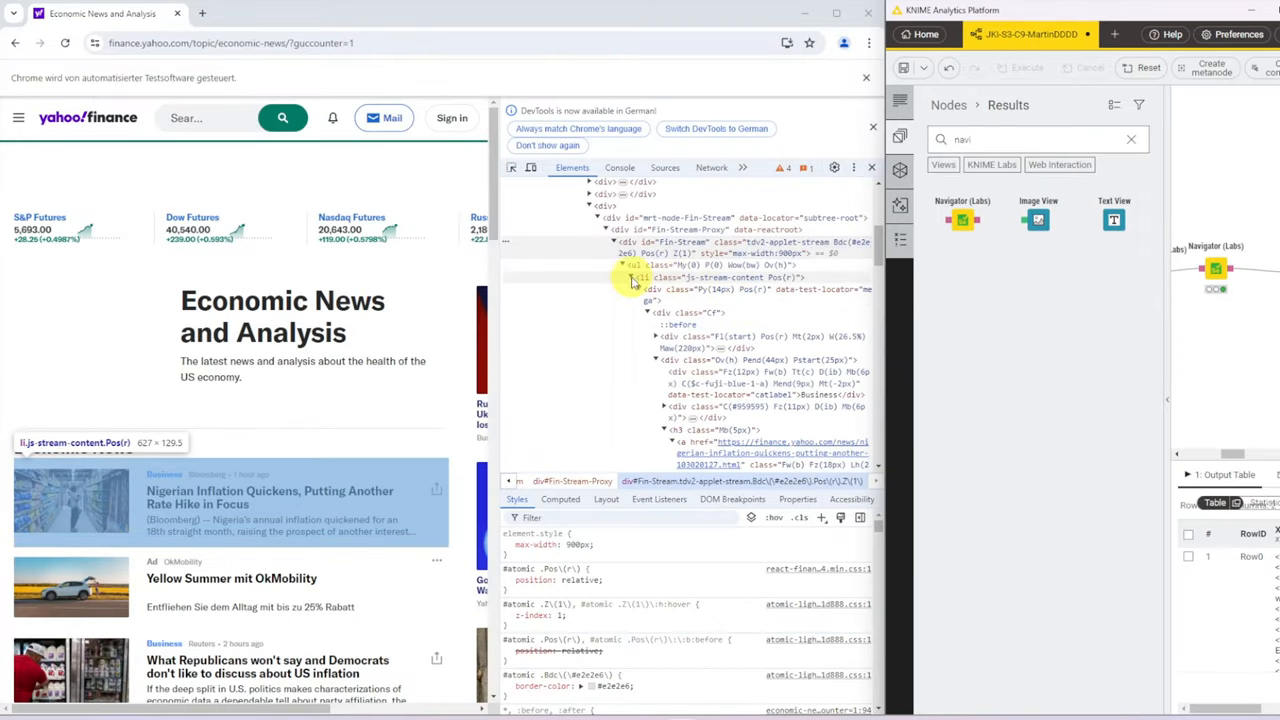
Step: Expand the ul inside Fin-Stream in DevTools to reveal the li news items
{"action": "left_click", "coordinate": [620, 264]}
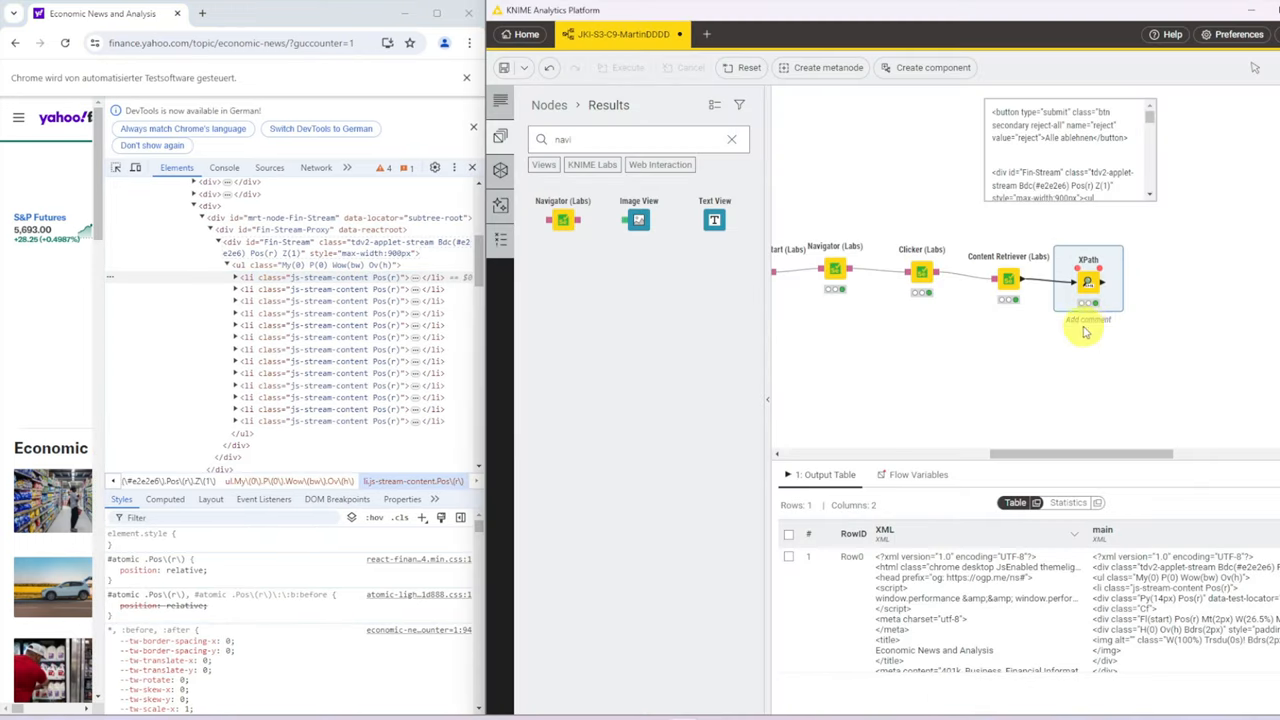
Step: Drop the original XML column from the first XPath node's output and confirm
{"action": "left_click", "coordinate": [1088, 278]}
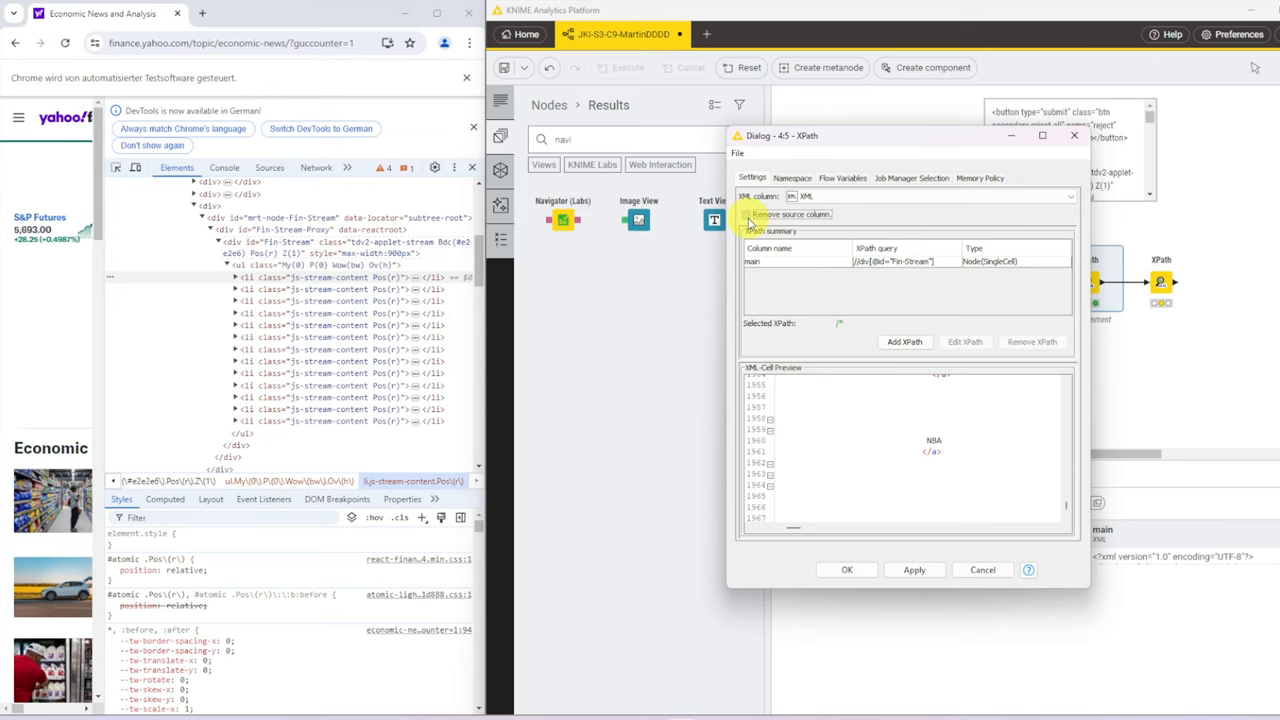
{"action": "left_click", "coordinate": [748, 214]}
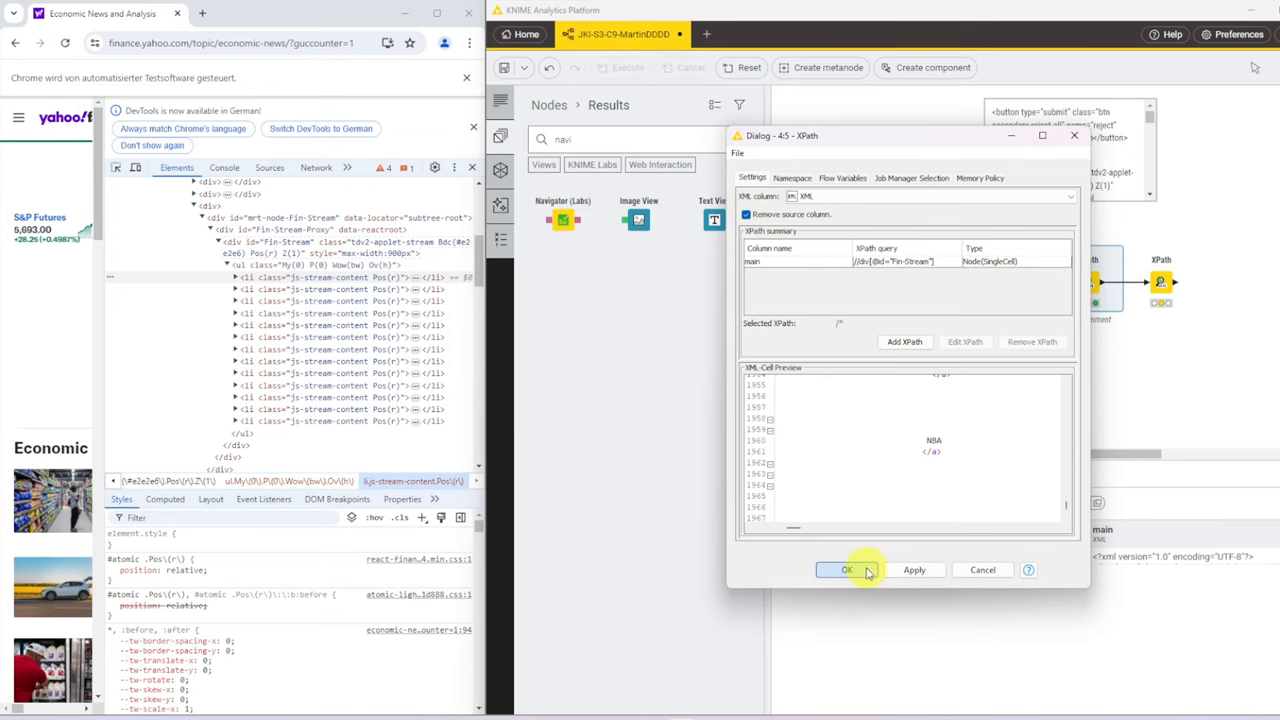
{"action": "left_click", "coordinate": [848, 570]}
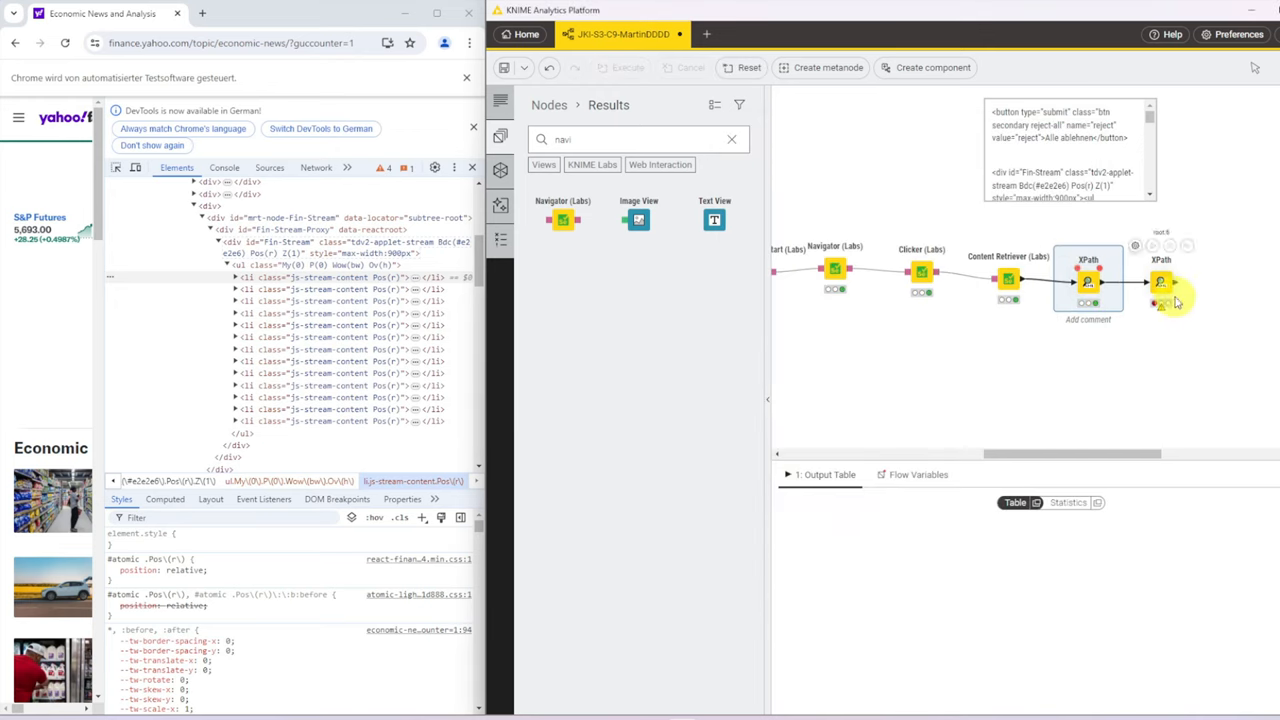
Step: In the second XPath node, add a //li query as Node cell with Multiple Rows and apply it
{"action": "double_click", "coordinate": [1160, 280]}
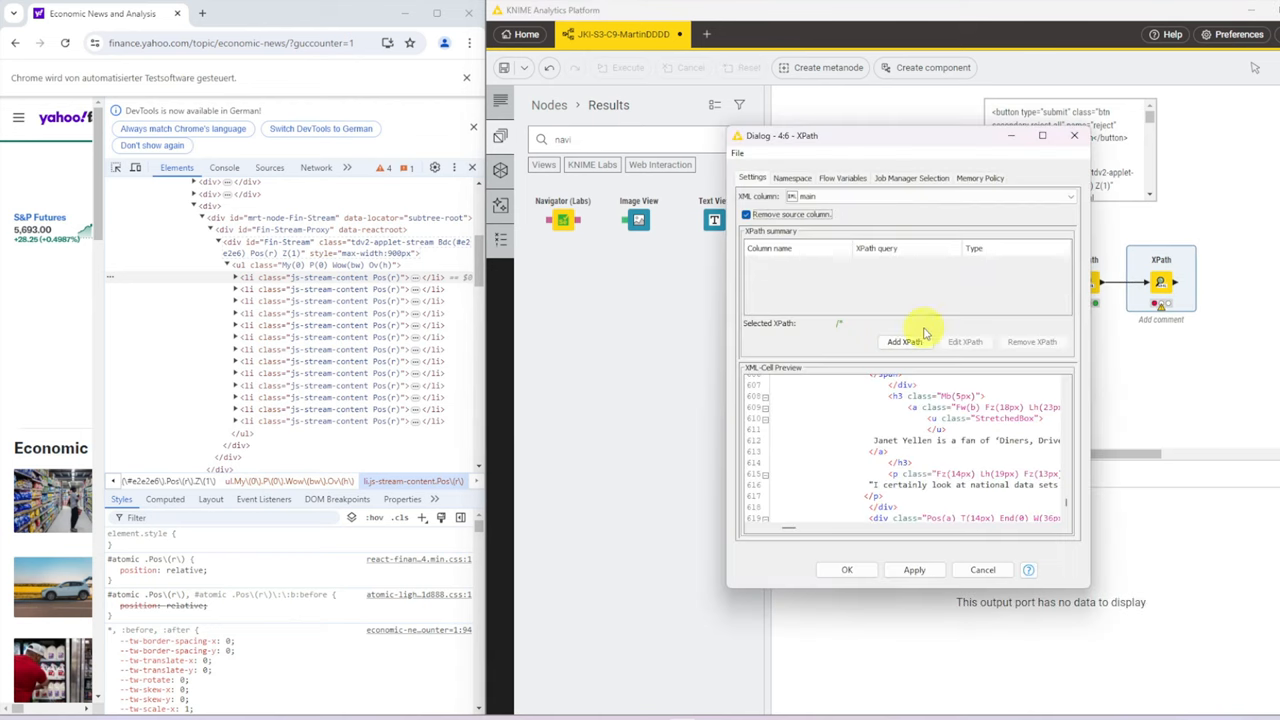
{"action": "left_click", "coordinate": [904, 340]}
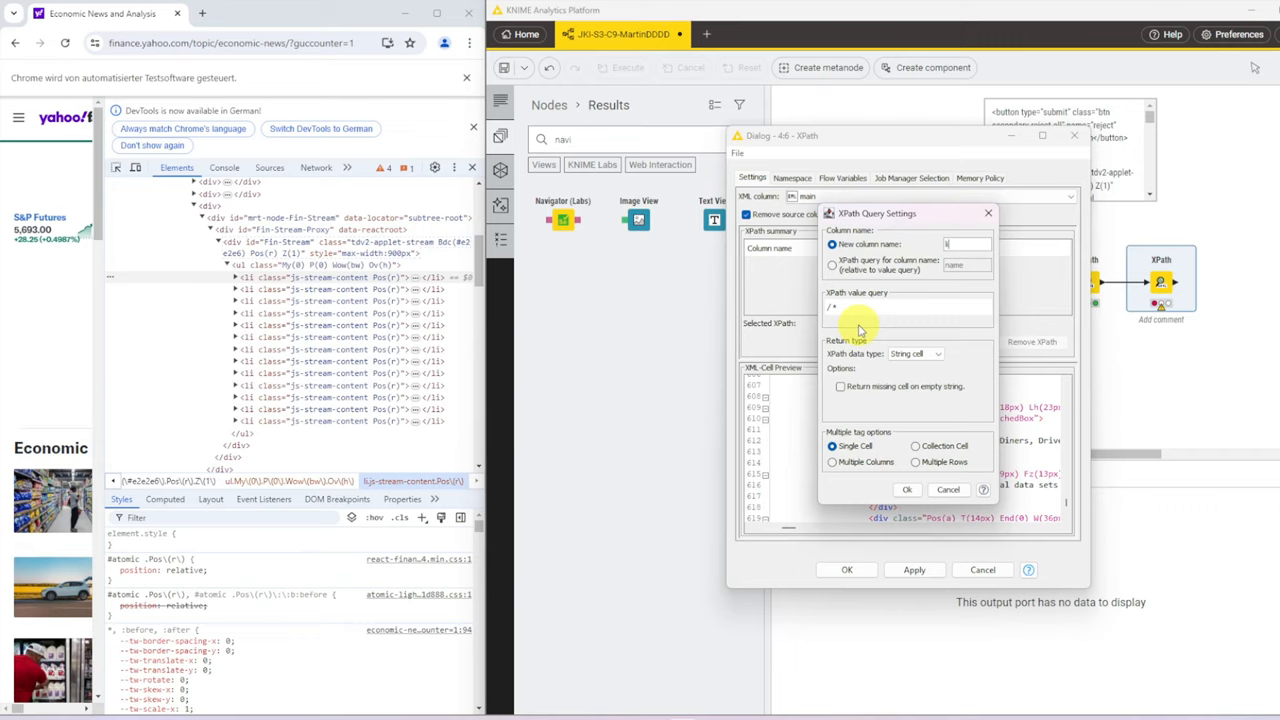
{"action": "type", "text": "//li"}
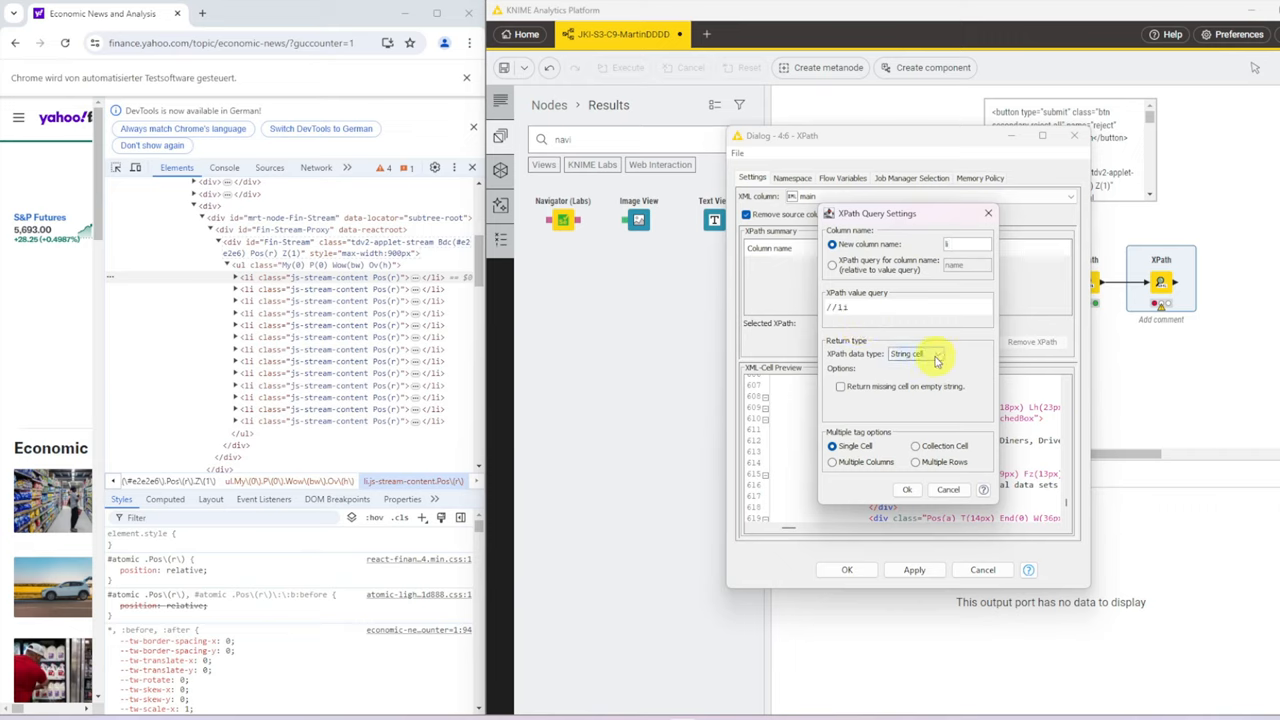
{"action": "left_click", "coordinate": [936, 352]}
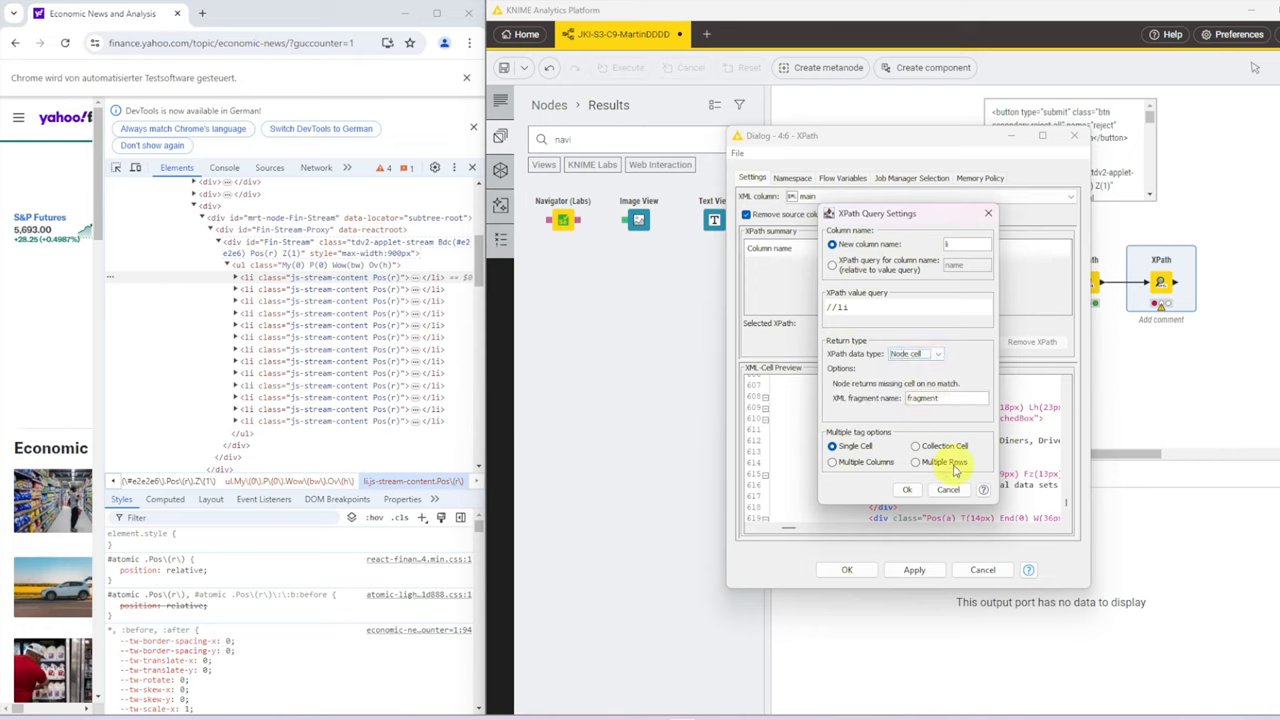
{"action": "left_click", "coordinate": [916, 462]}
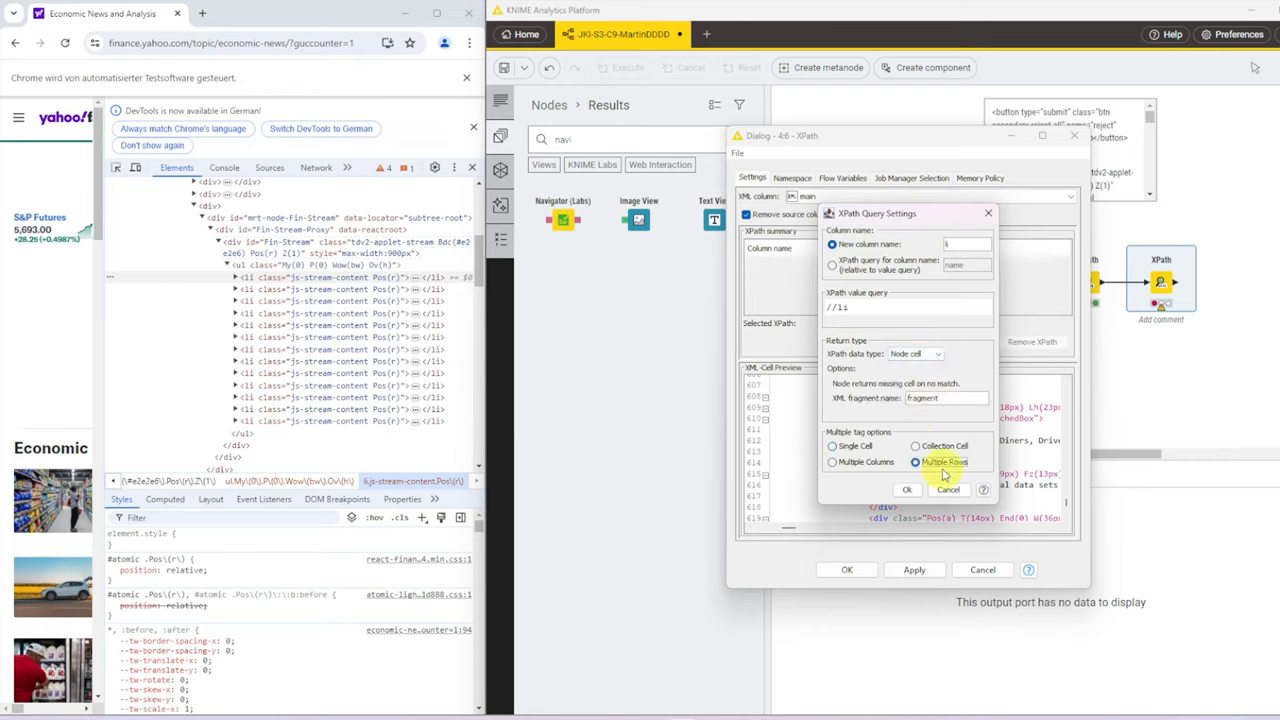
{"action": "left_click", "coordinate": [916, 460]}
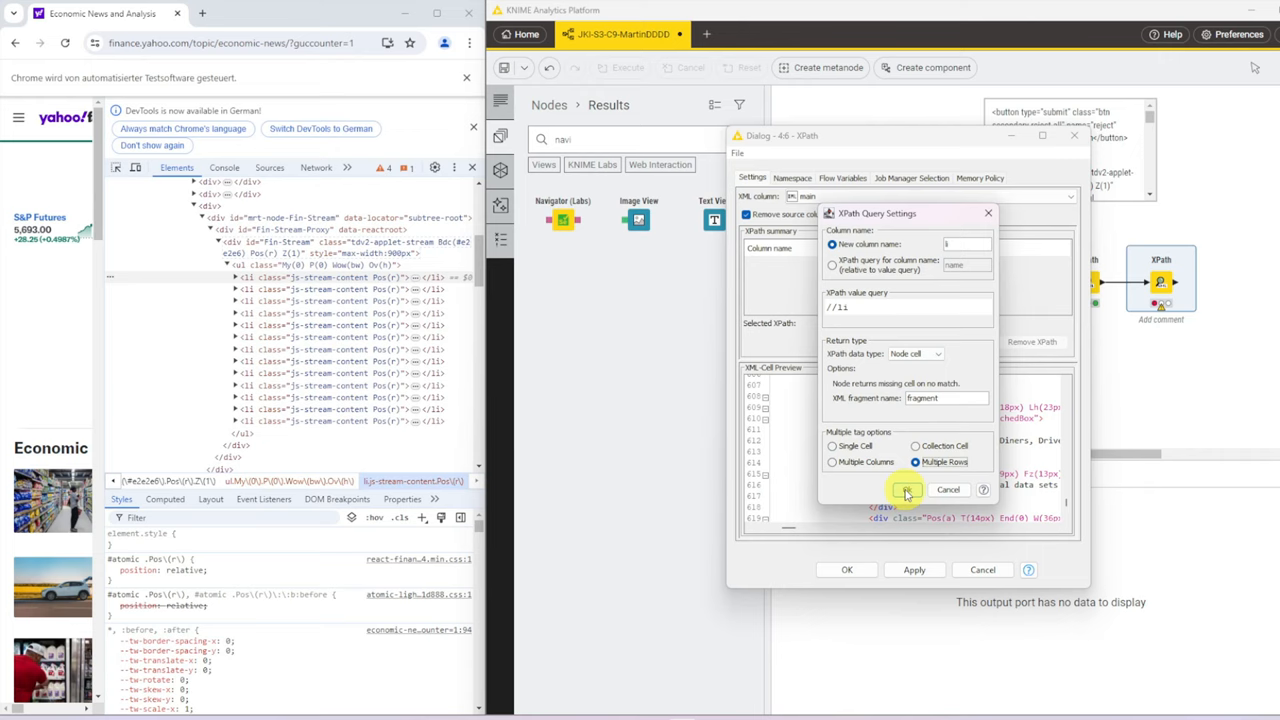
{"action": "left_click", "coordinate": [908, 488]}
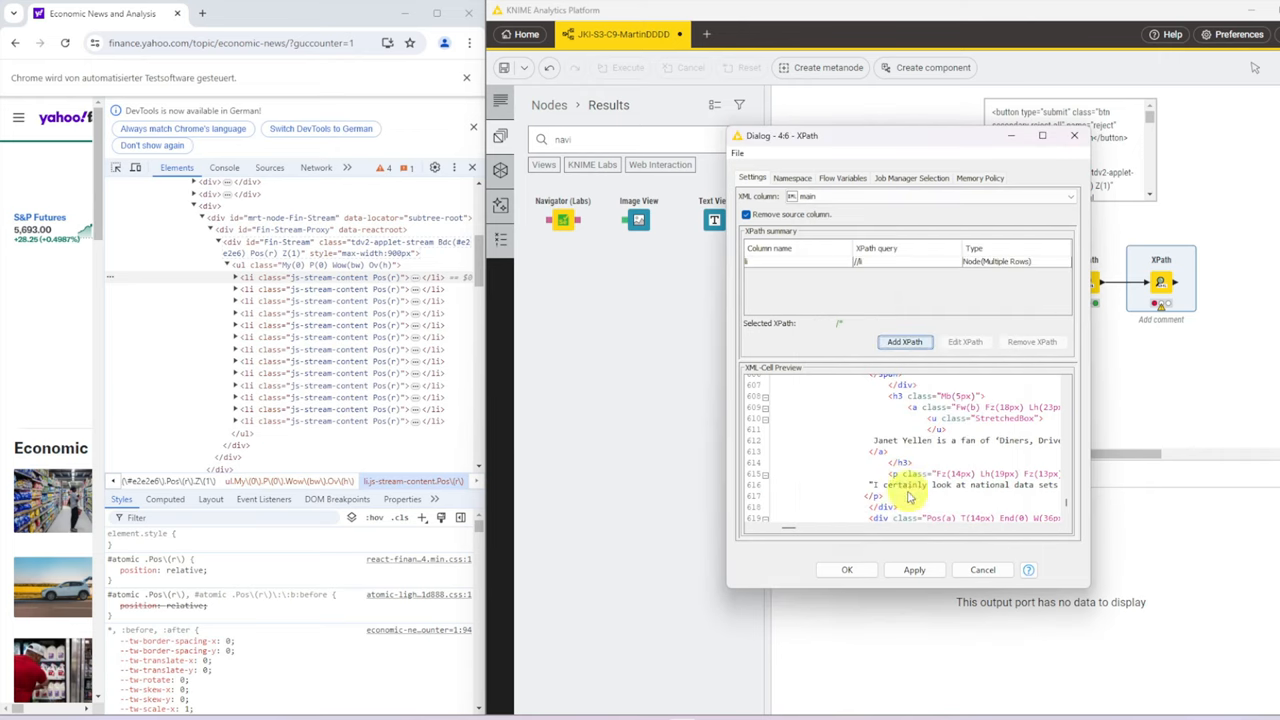
{"action": "left_click", "coordinate": [982, 568]}
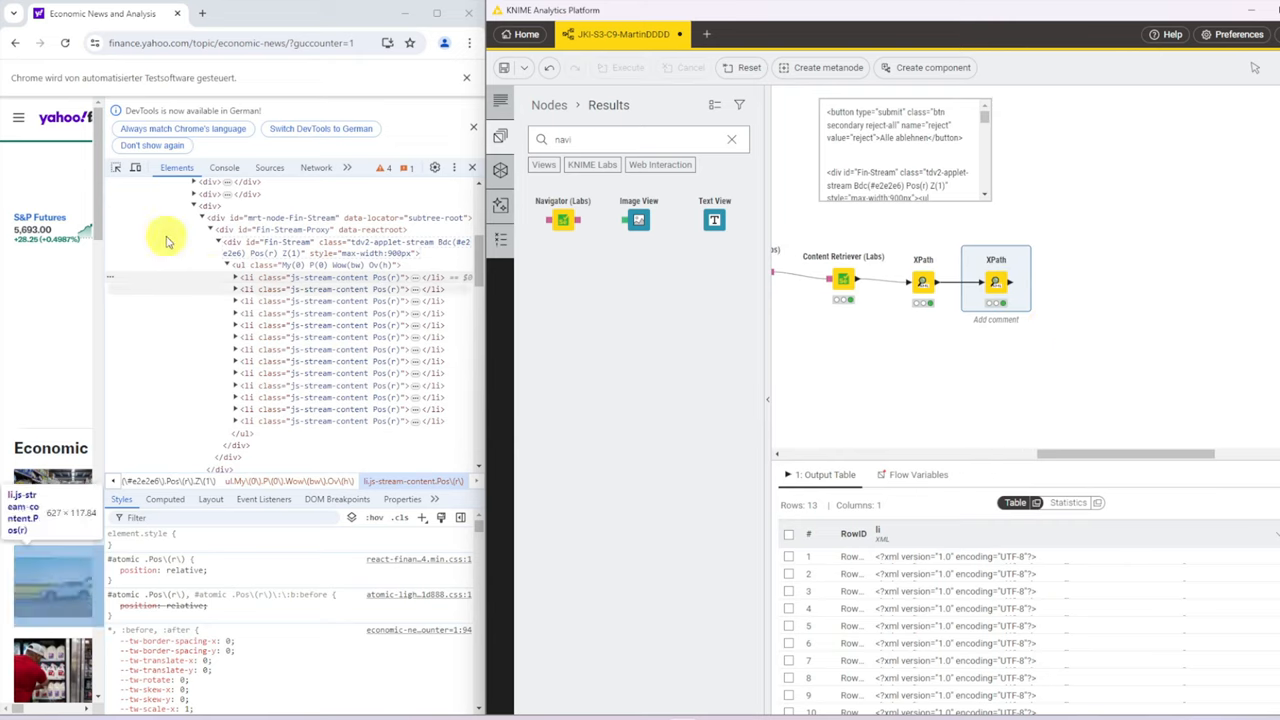
Step: Inspect the news item markup on the Yahoo Finance page
{"action": "left_click", "coordinate": [236, 276]}
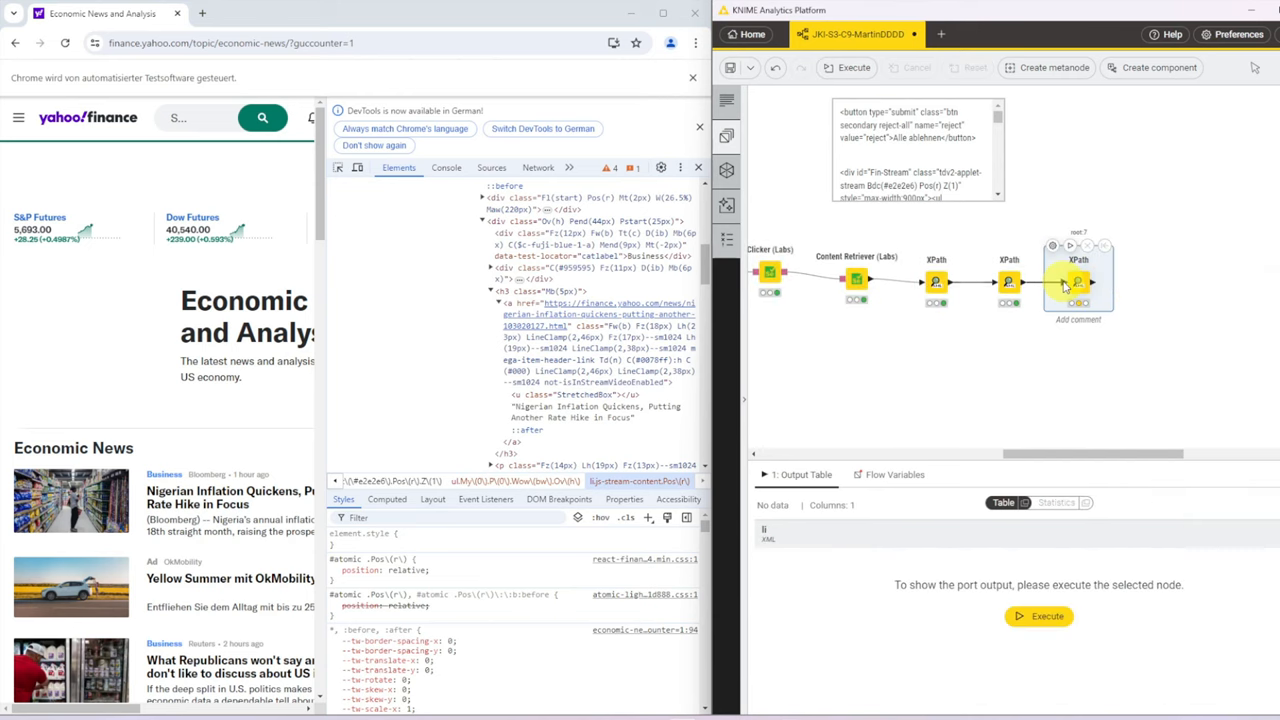
Step: In the third XPath node, add a 'title' query on //h3 and apply it
{"action": "double_click", "coordinate": [1078, 282]}
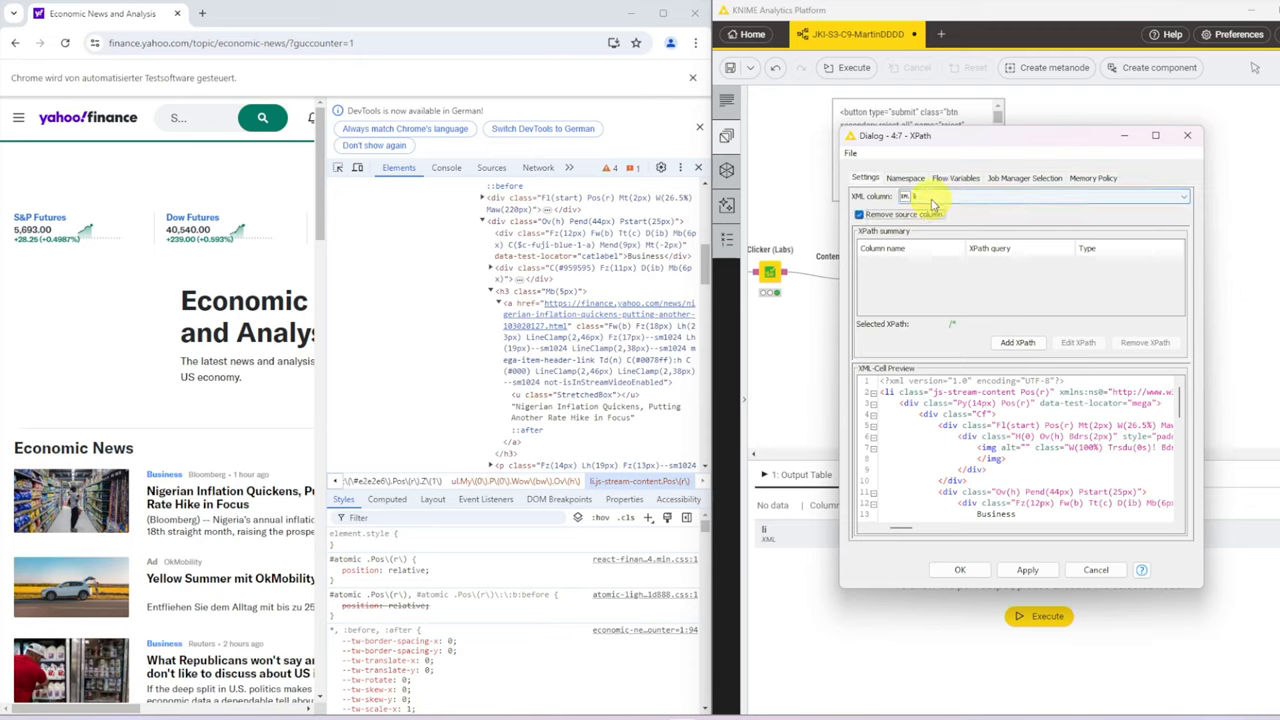
{"action": "left_click", "coordinate": [1016, 342]}
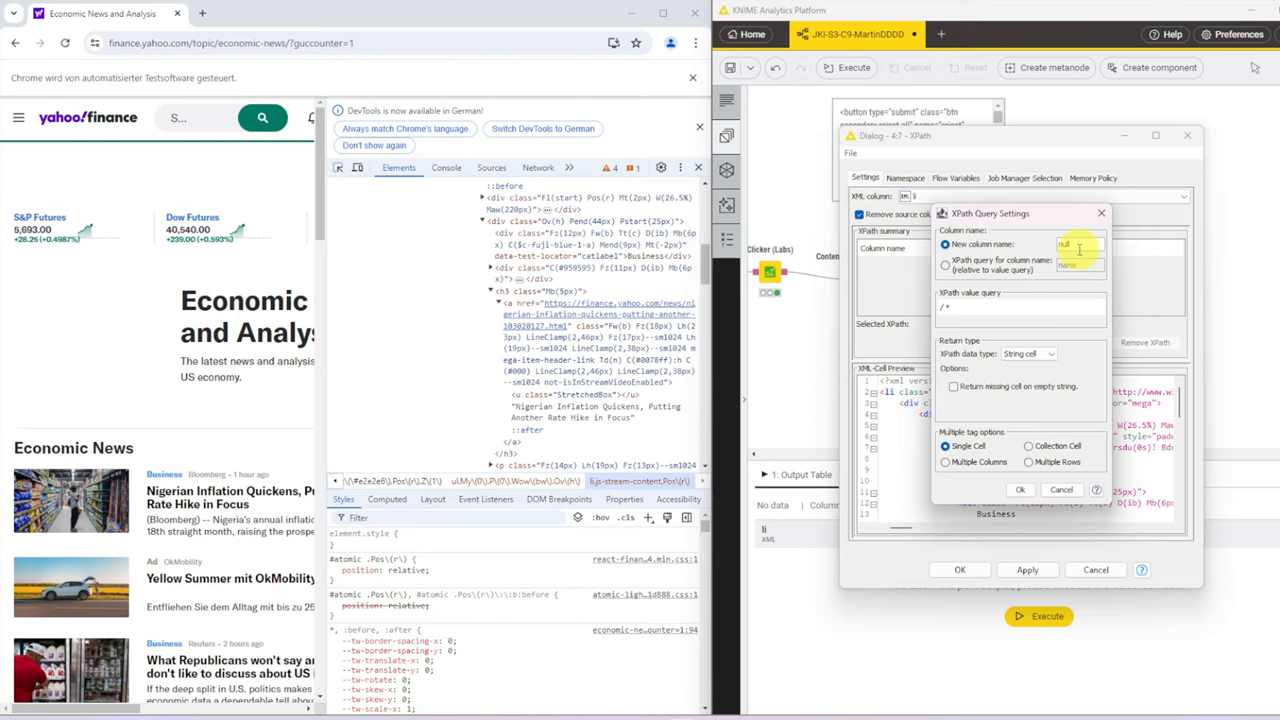
{"action": "type", "text": "title"}
{"action": "left_click", "coordinate": [1020, 308]}
{"action": "type", "text": "/h3"}
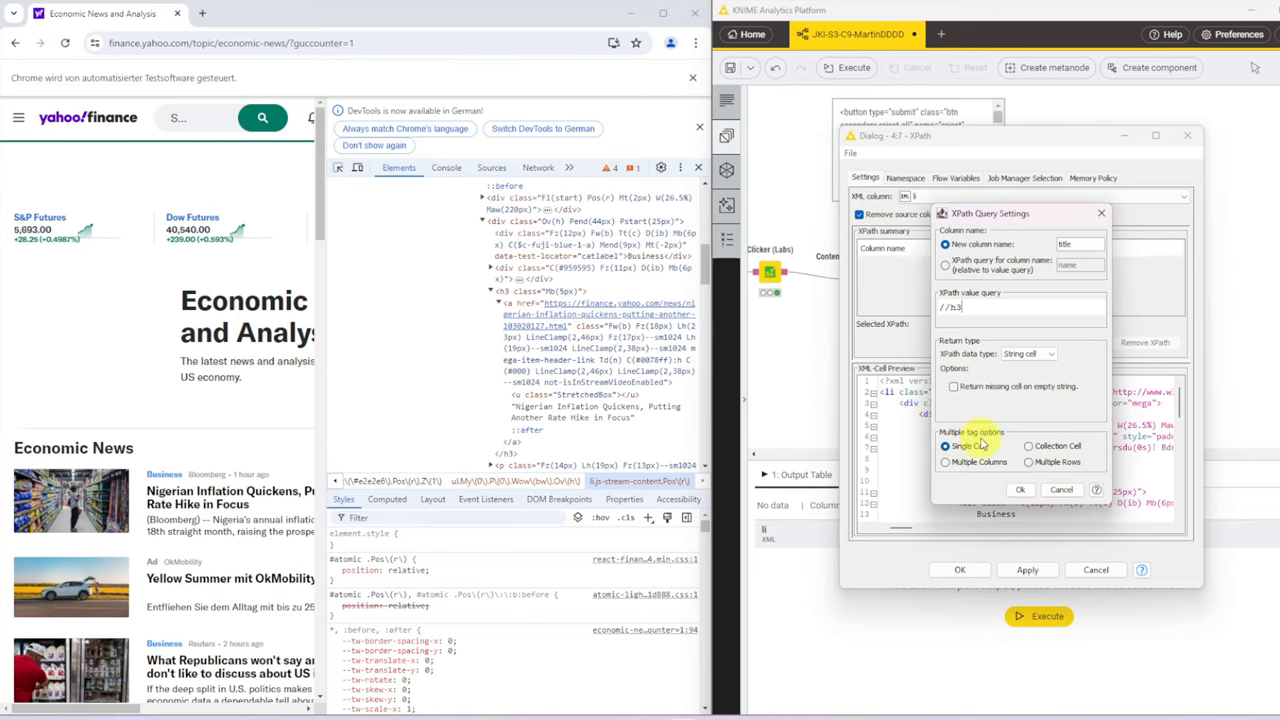
{"action": "left_click", "coordinate": [1020, 488]}
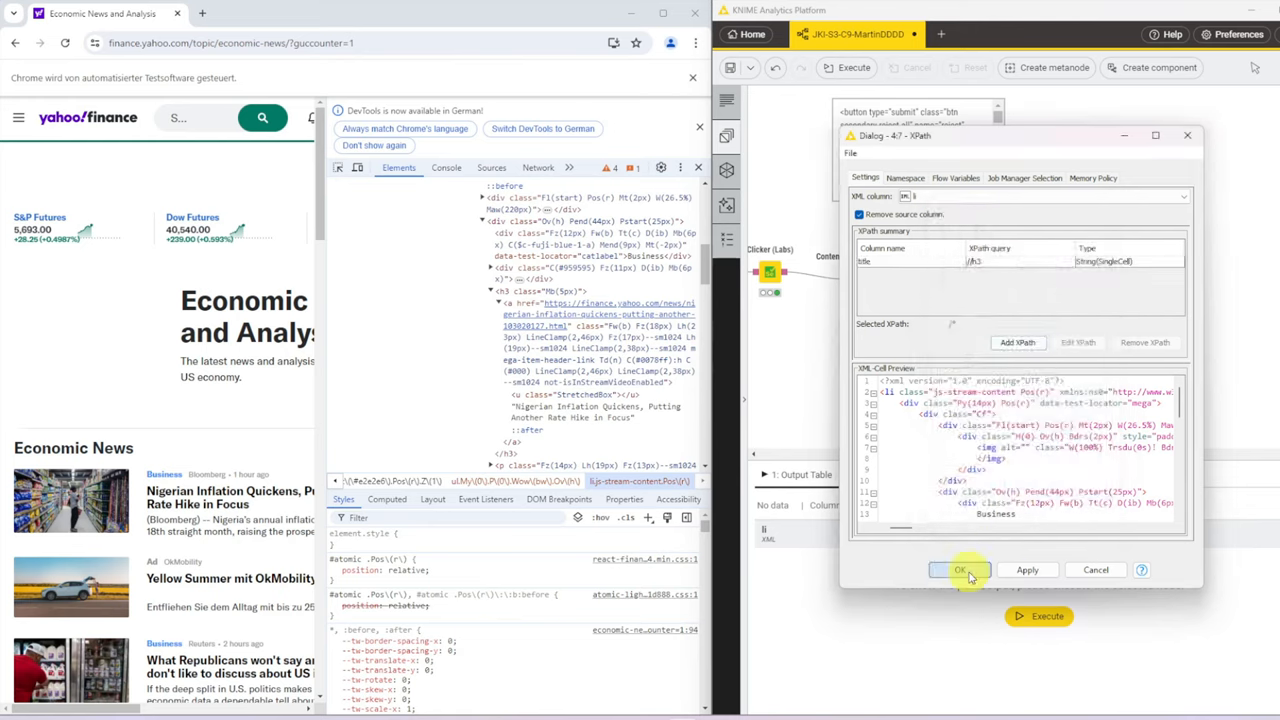
{"action": "left_click", "coordinate": [960, 570]}
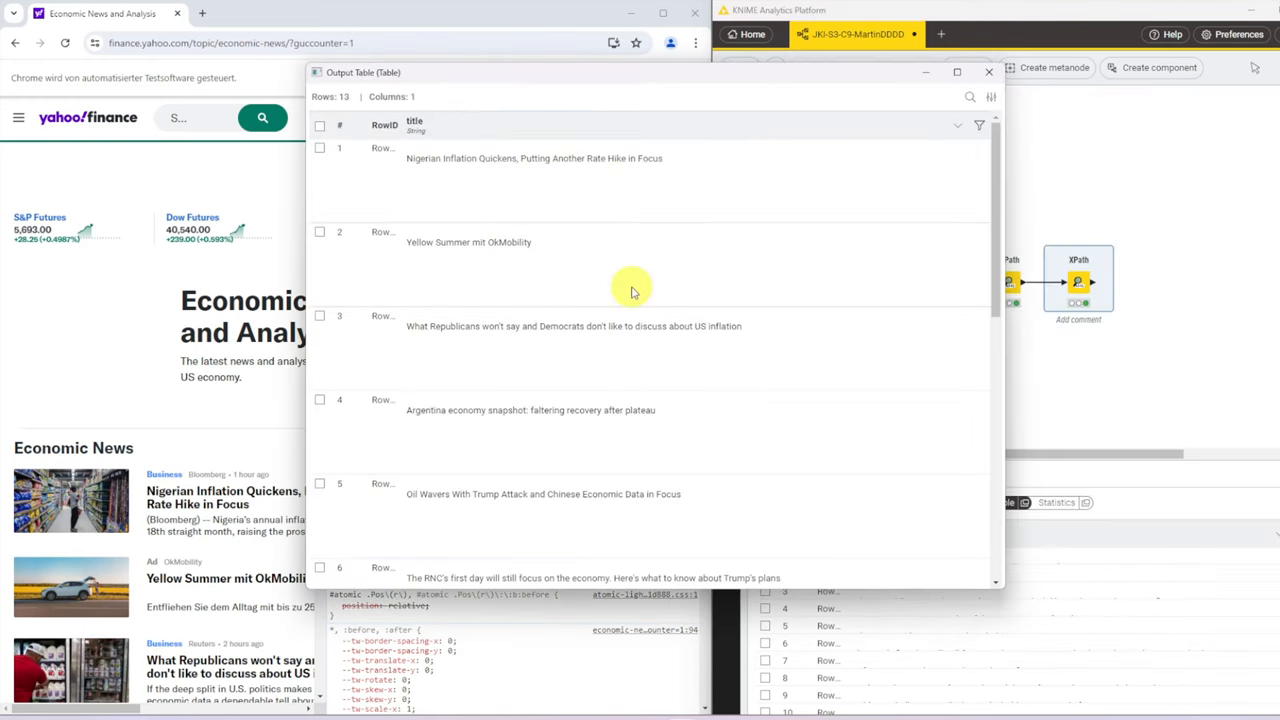
Step: Scroll down the Yahoo Finance news page looking for ad entries among the headlines
{"action": "scroll", "scroll_direction": "down", "scroll_amount": 3}
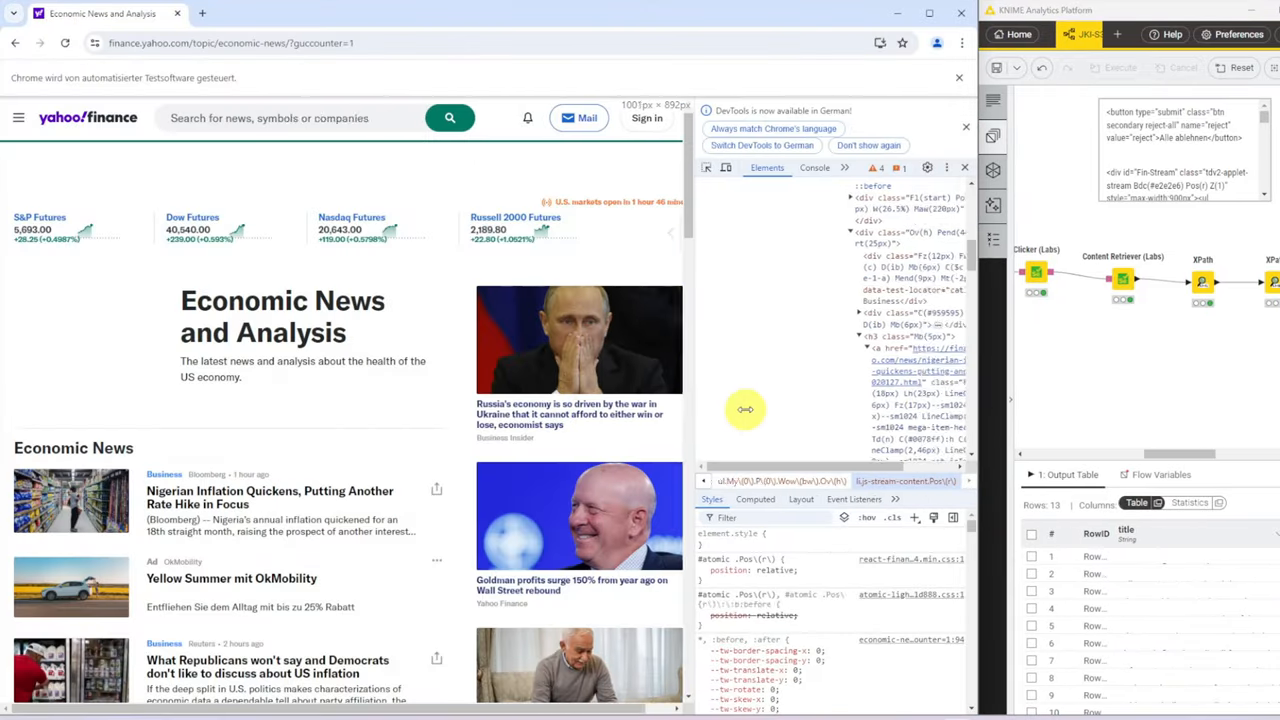
{"action": "scroll", "scroll_direction": "down", "scroll_amount": 3}
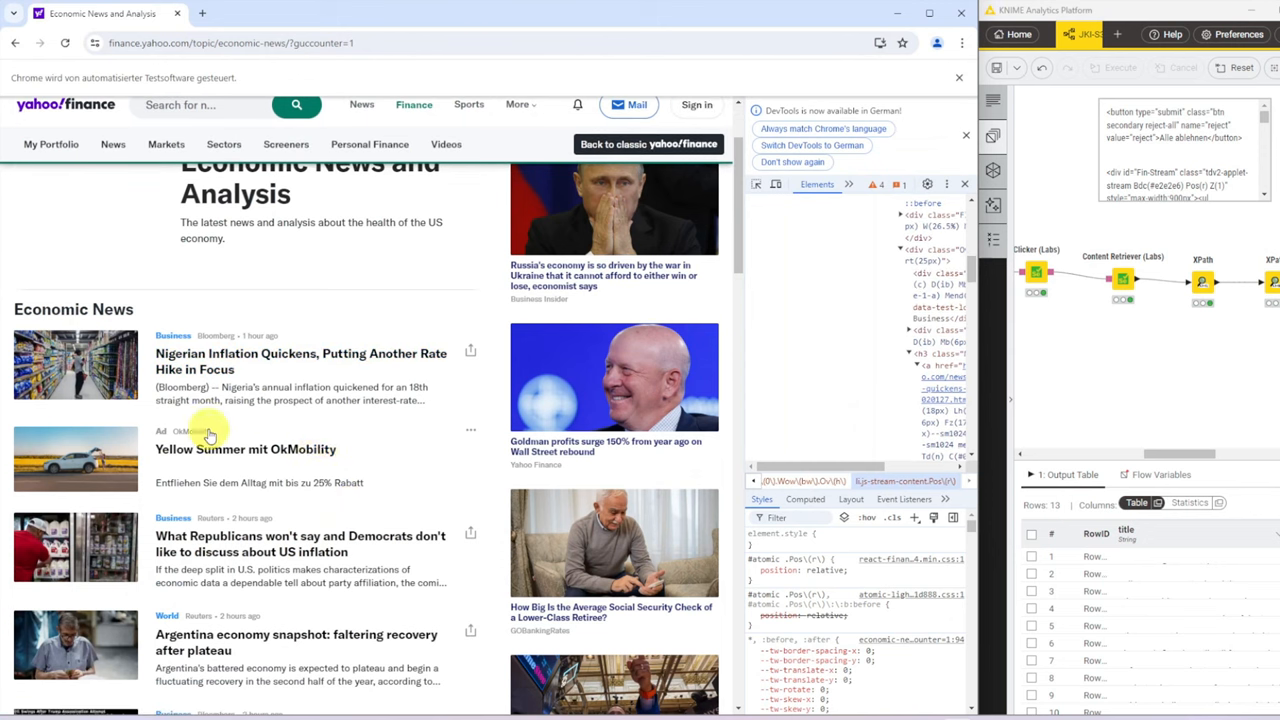
{"action": "mouse_move", "coordinate": [264, 438]}
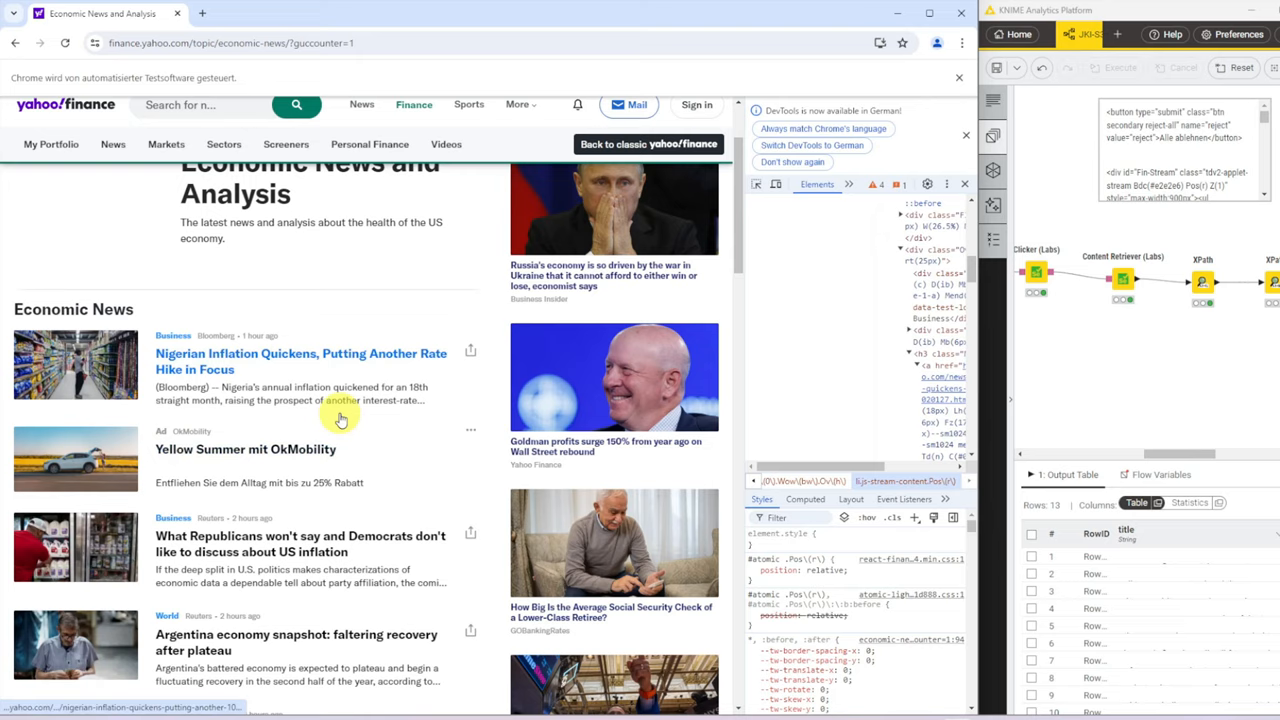
{"action": "scroll", "scroll_direction": "down", "scroll_amount": 3}
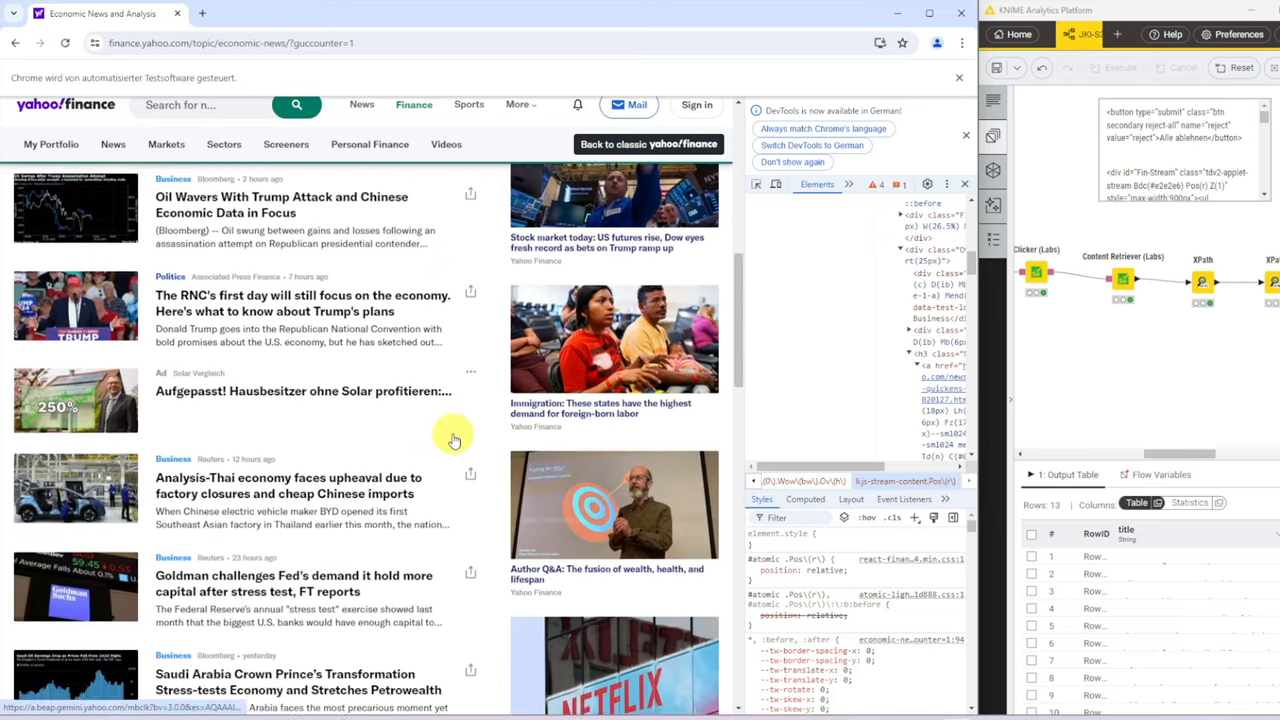
{"action": "scroll", "scroll_direction": "down", "scroll_amount": 3}
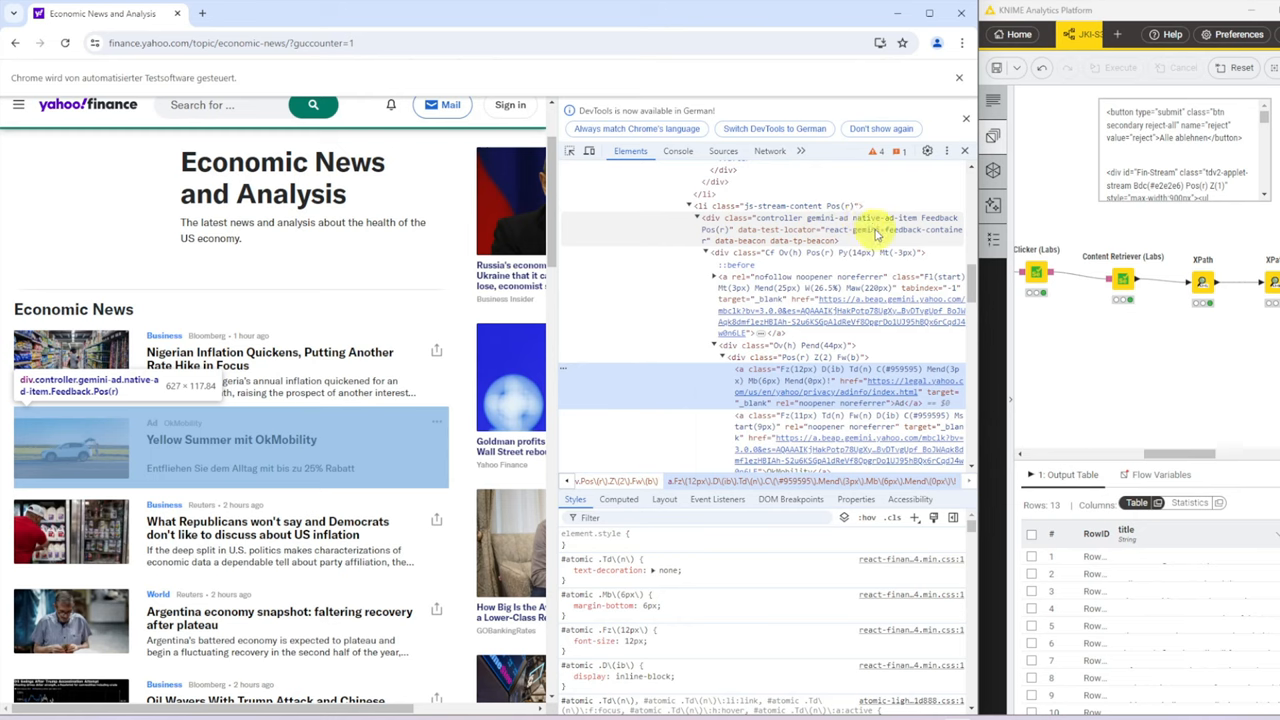
{"action": "mouse_move", "coordinate": [928, 236]}
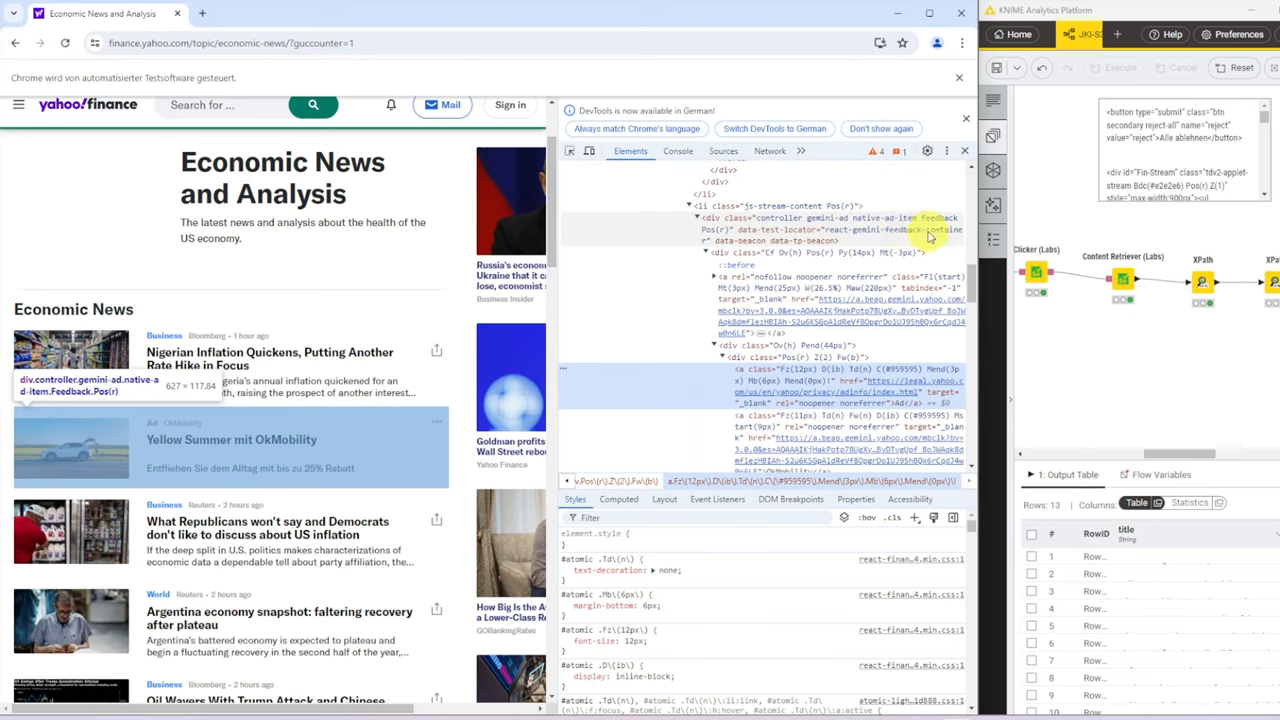
{"action": "mouse_move", "coordinate": [780, 240]}
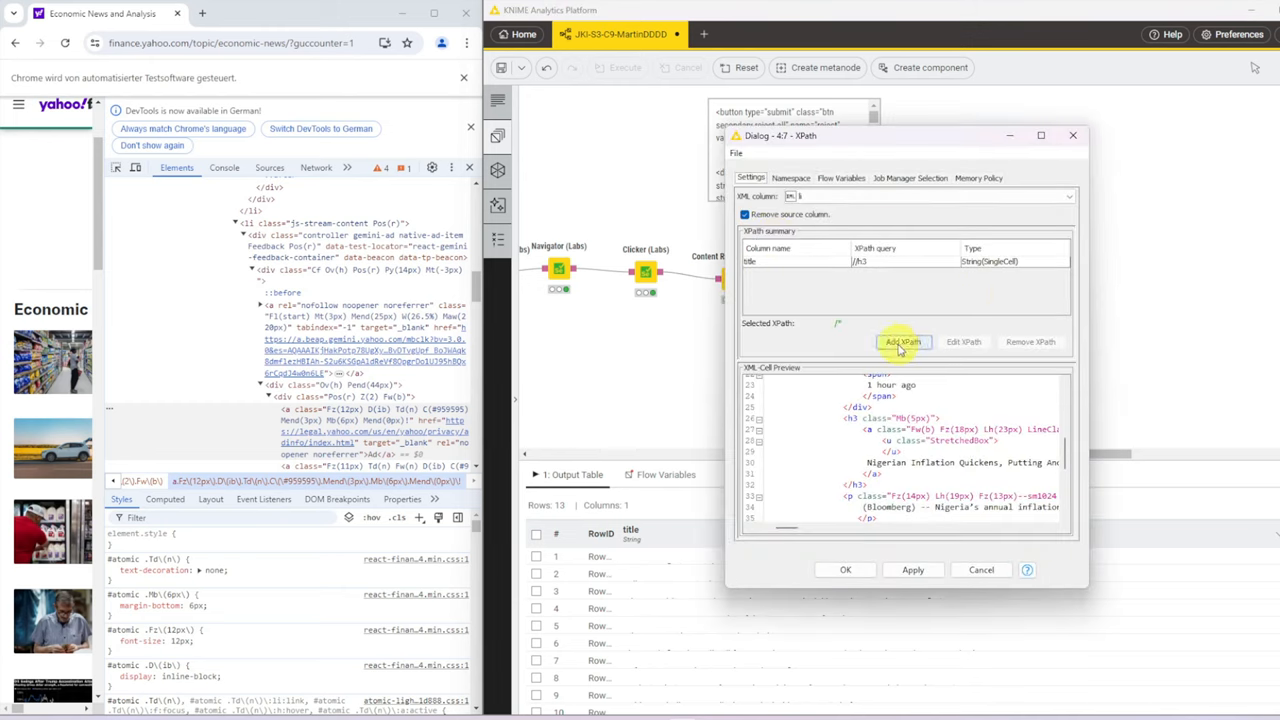
Step: Add an 'Ad' String query on the data-test-locator attribute and apply it
{"action": "left_click", "coordinate": [904, 340]}
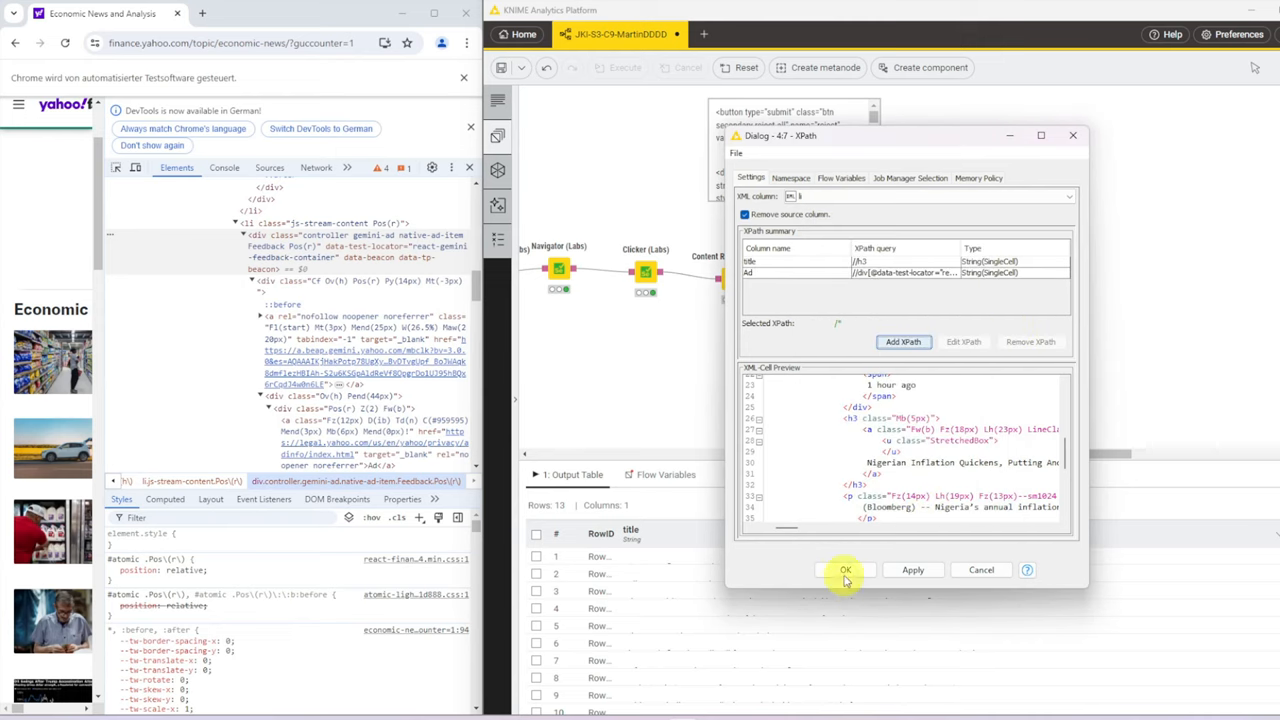
{"action": "left_click", "coordinate": [844, 568]}
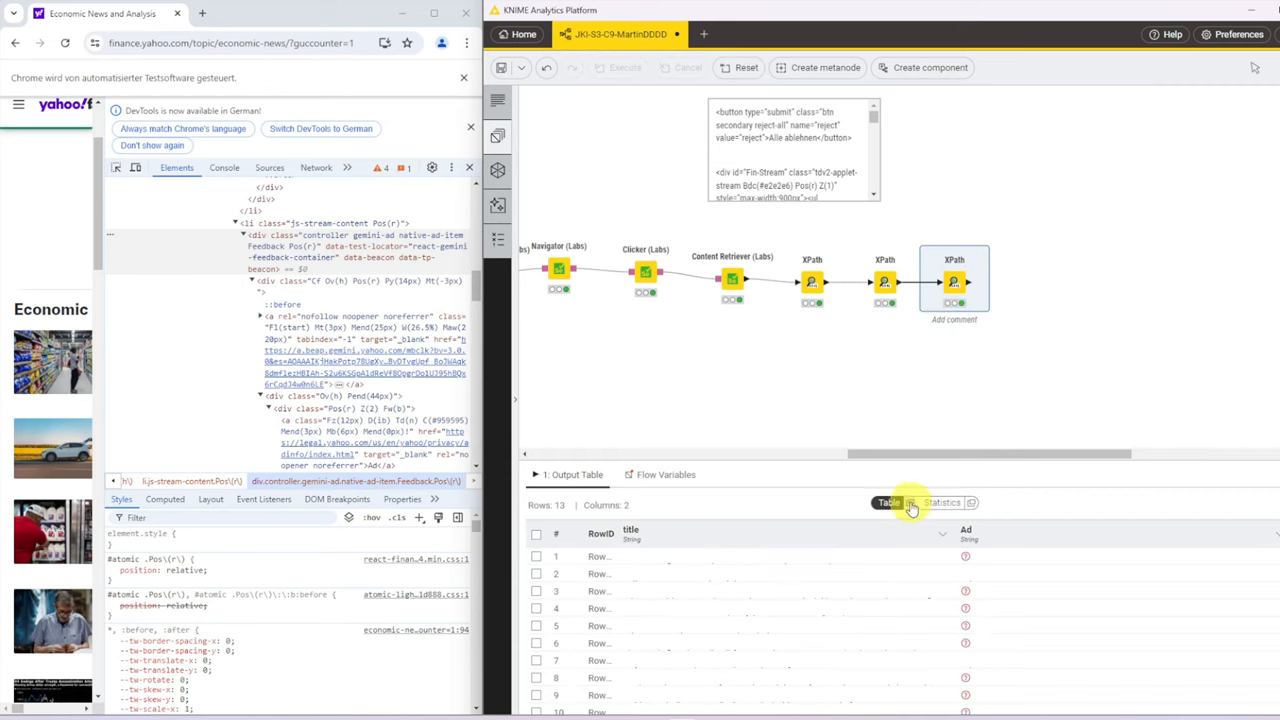
Step: View the XPath output table in its own window to check Ad markers, then close it
{"action": "left_click", "coordinate": [888, 502]}
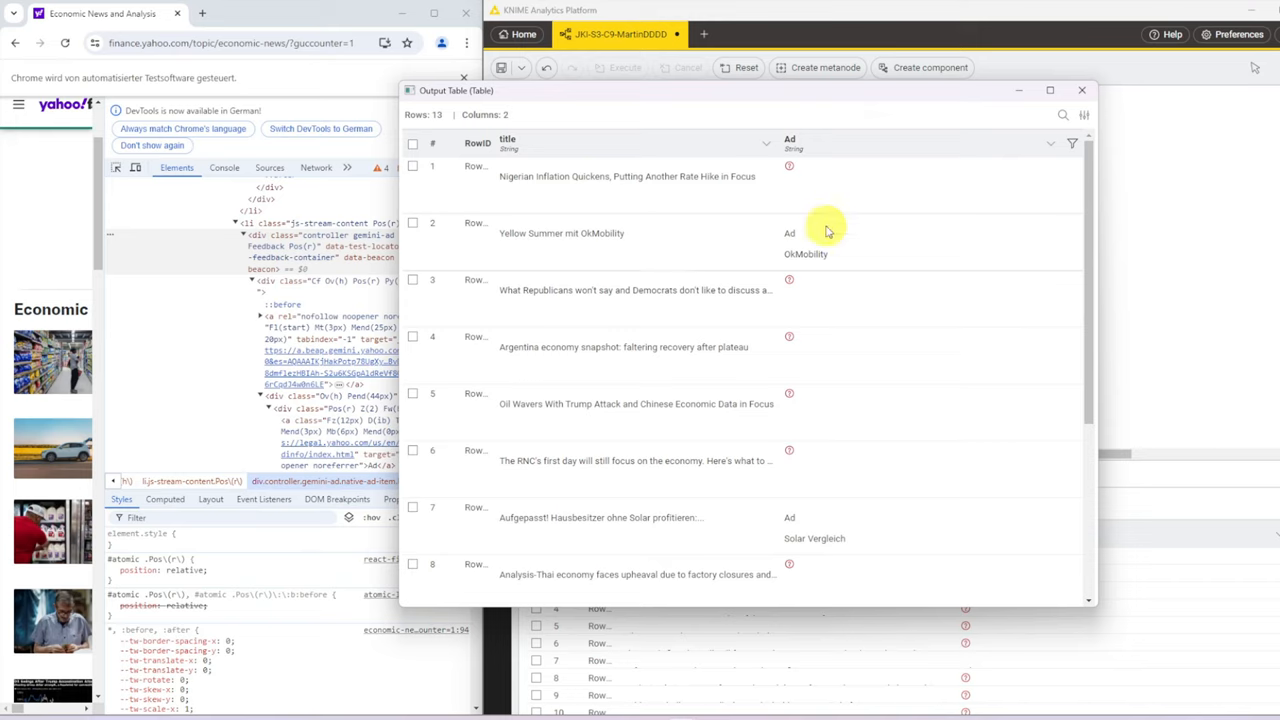
{"action": "mouse_move", "coordinate": [648, 190]}
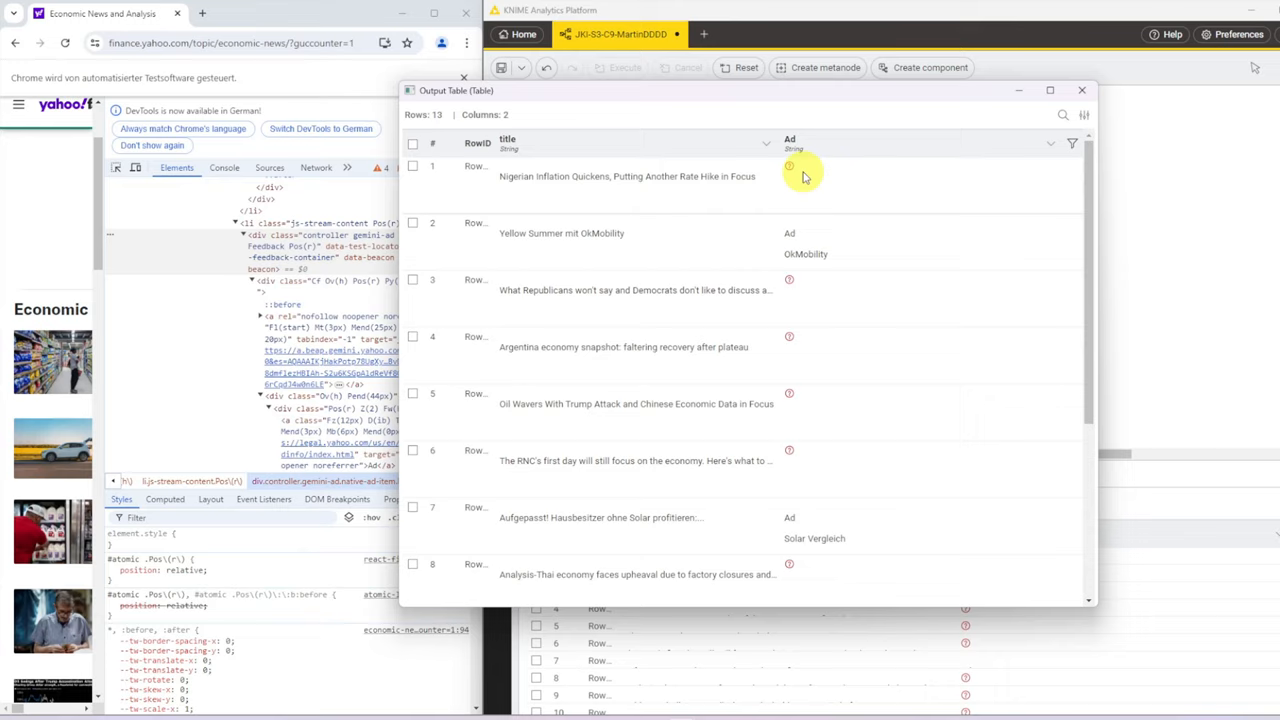
{"action": "mouse_move", "coordinate": [880, 230]}
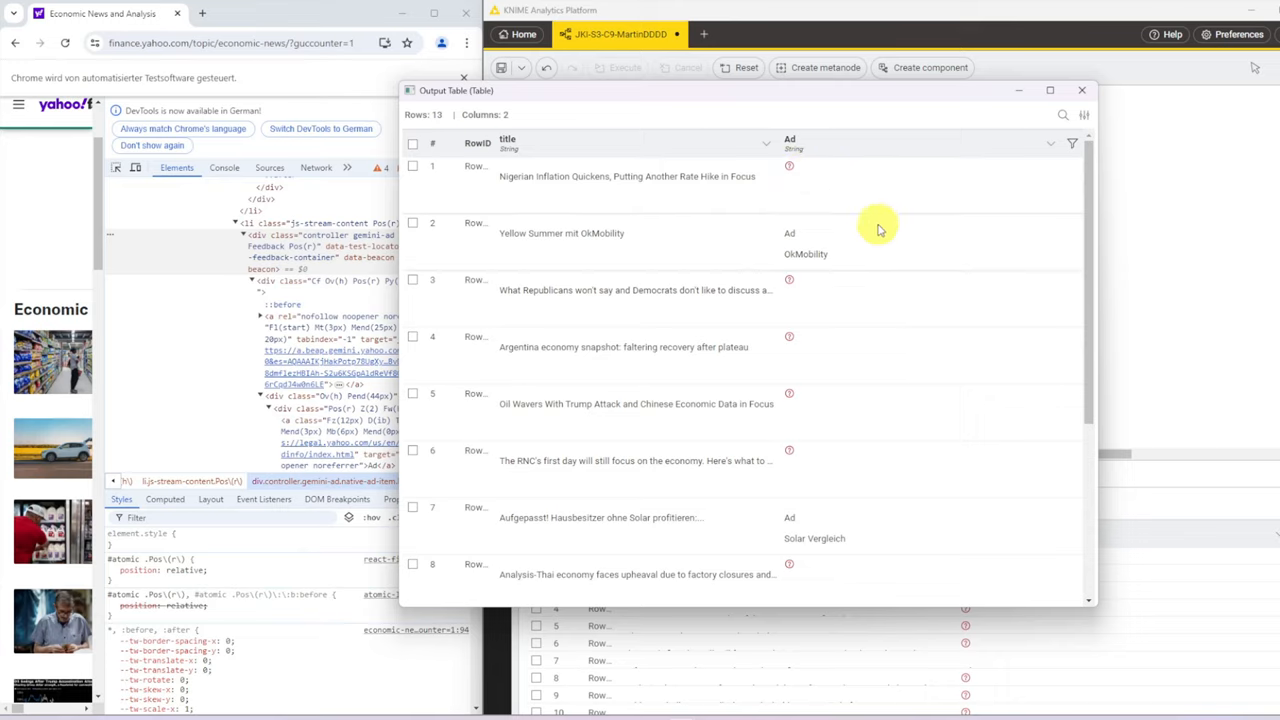
{"action": "mouse_move", "coordinate": [870, 544]}
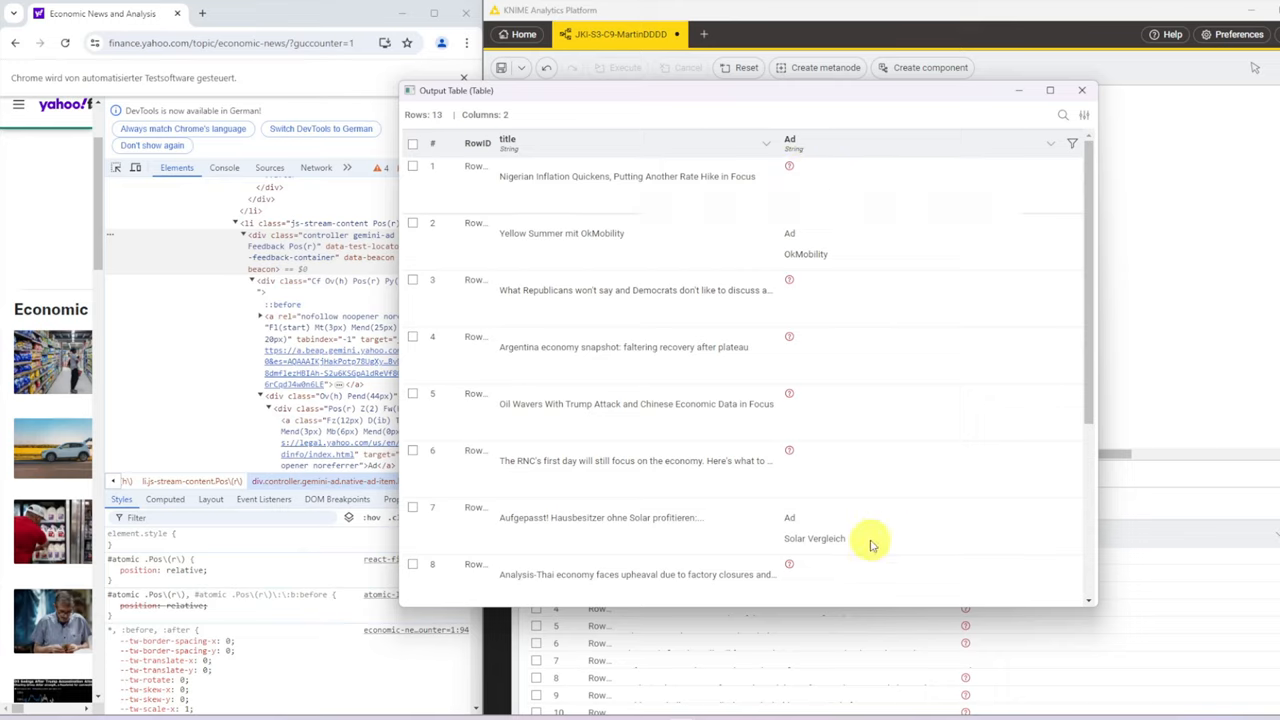
{"action": "mouse_move", "coordinate": [1082, 92]}
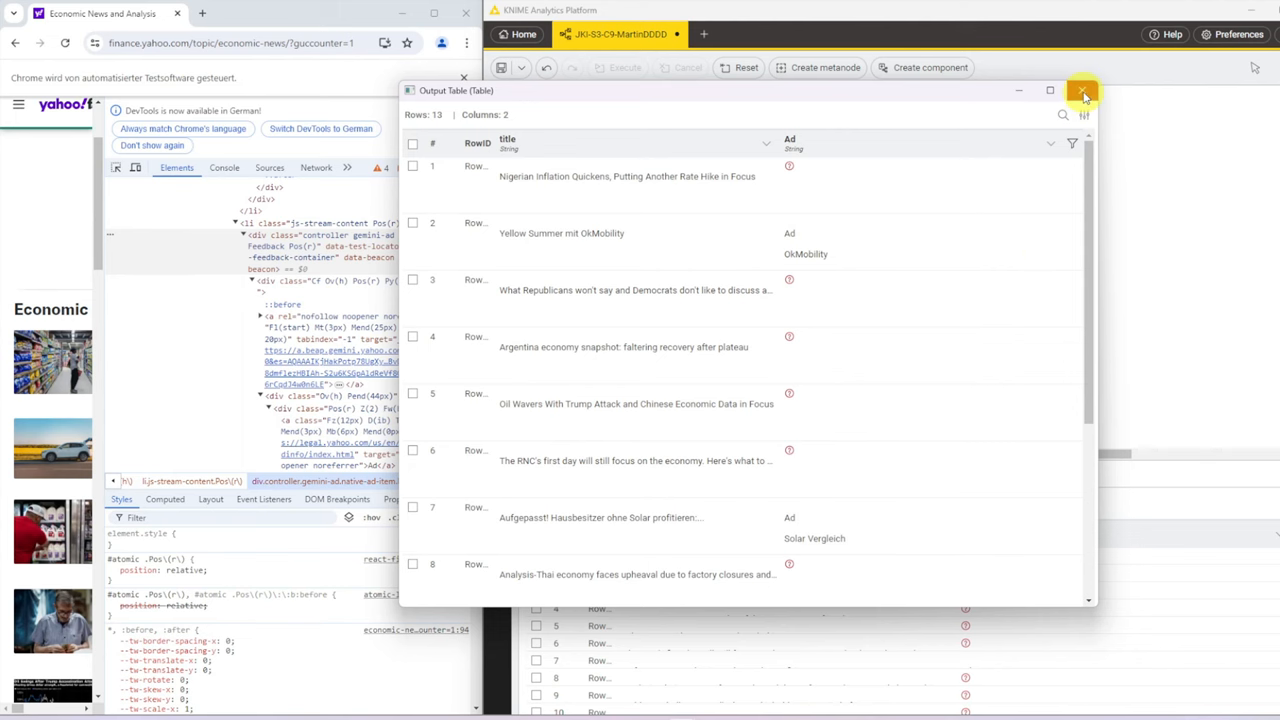
{"action": "left_click", "coordinate": [1082, 90]}
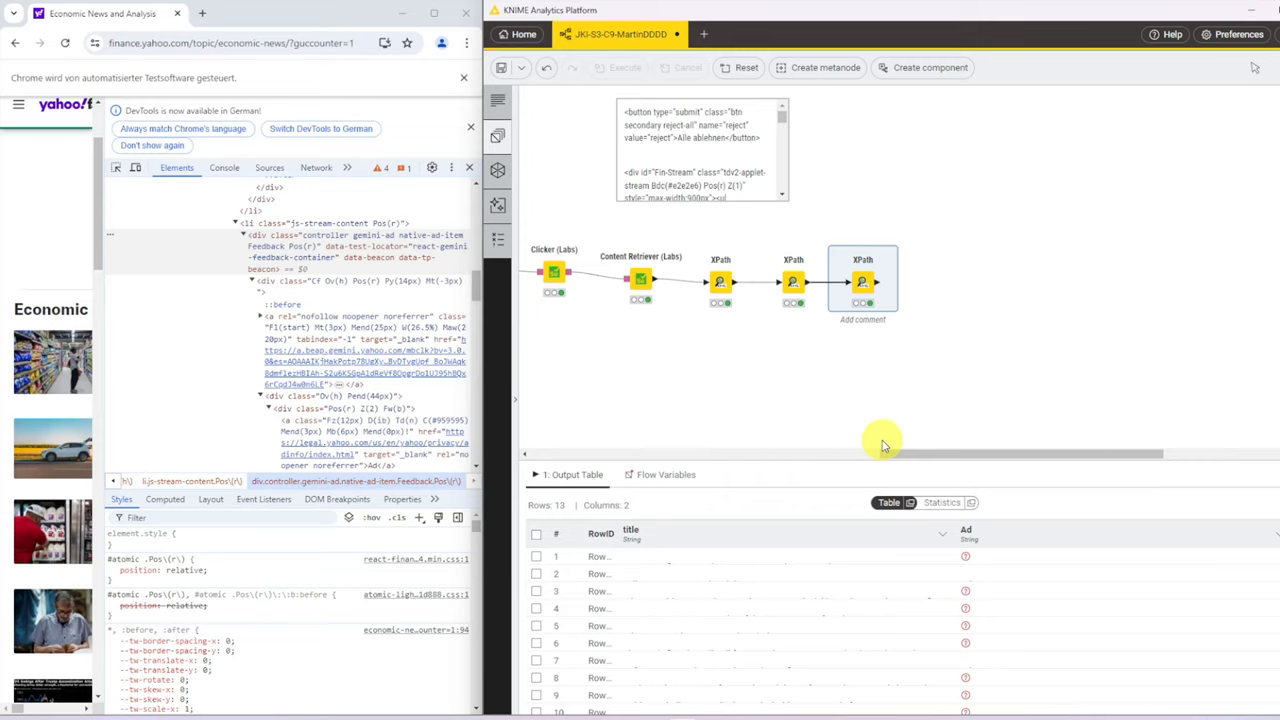
Step: Attach a Row Filter node to the last XPath output and open its settings
{"action": "left_click", "coordinate": [862, 280]}
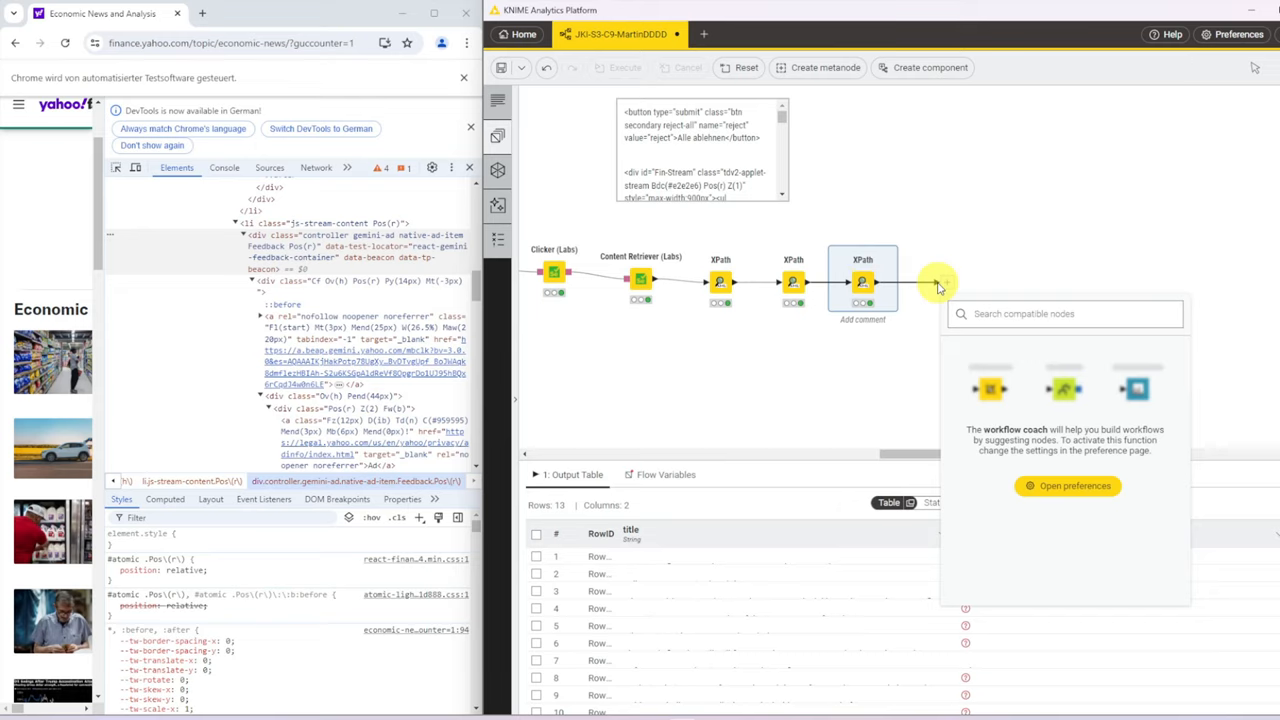
{"action": "type", "text": "rpw"}
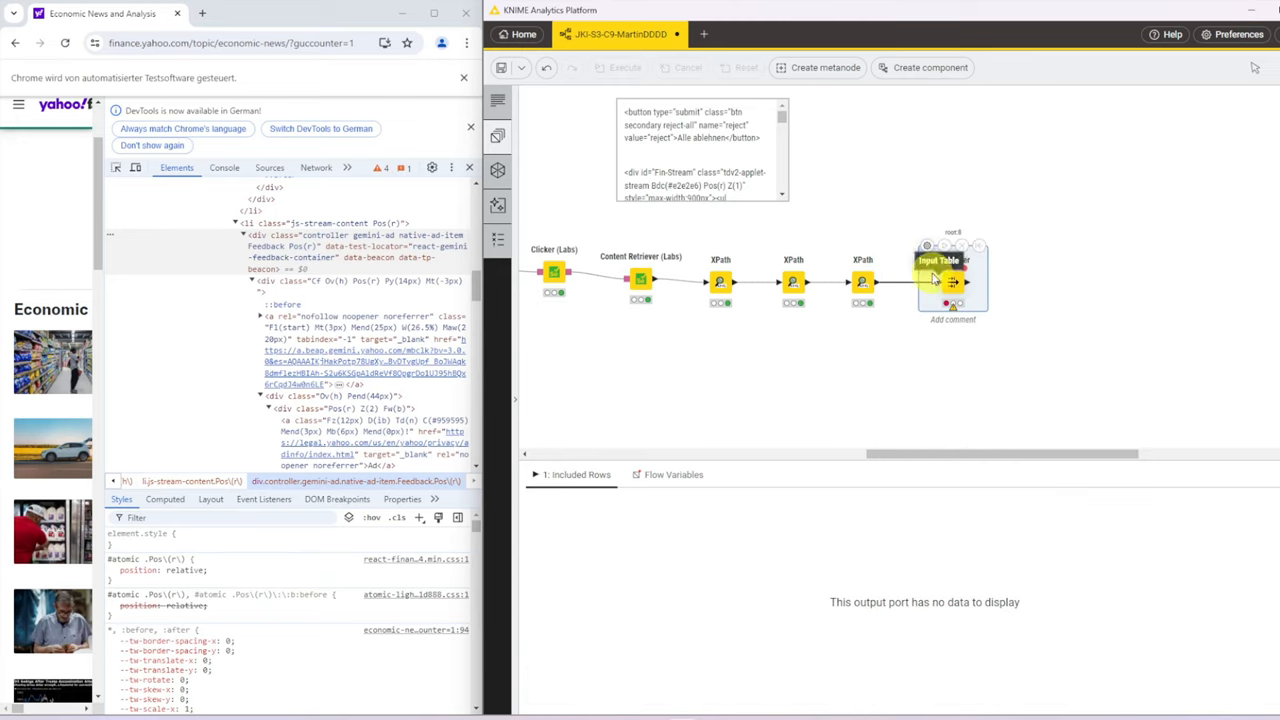
{"action": "double_click", "coordinate": [948, 280]}
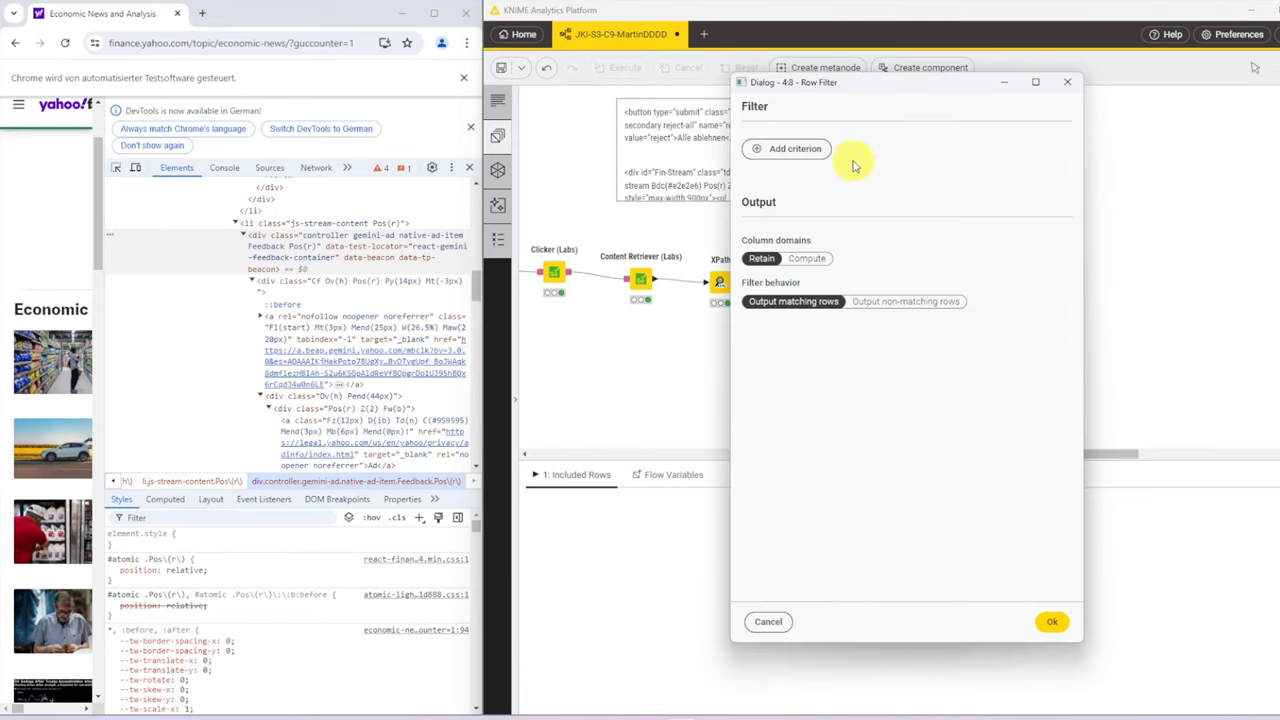
Step: Filter on the Ad column with wildcard '*Ad', outputting non-matching rows, and confirm
{"action": "left_click", "coordinate": [796, 148]}
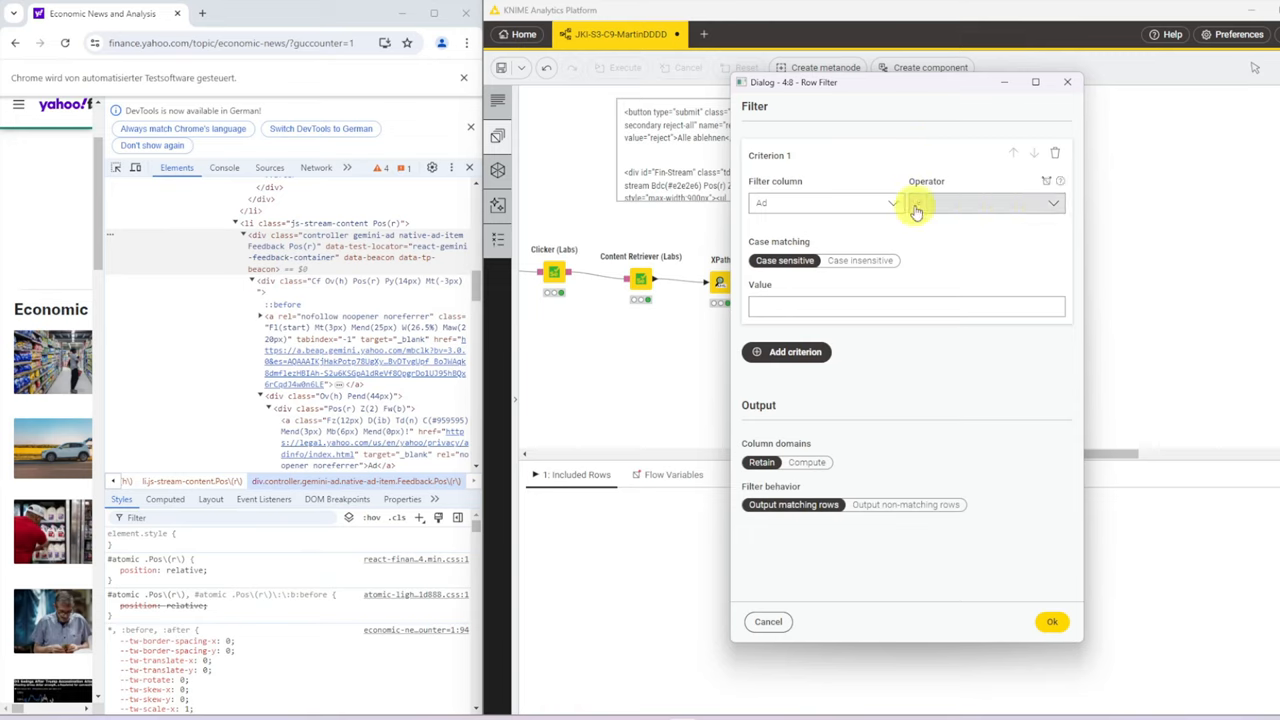
{"action": "left_click", "coordinate": [984, 204]}
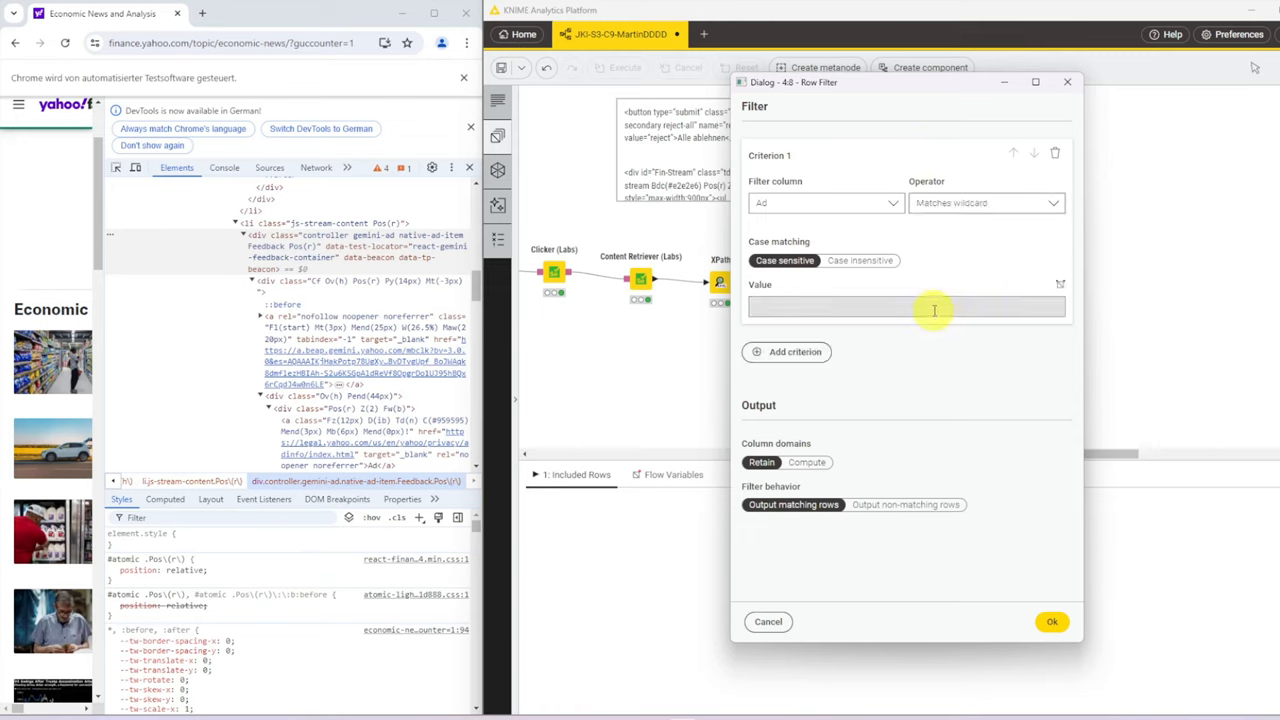
{"action": "type", "text": "*Ad*"}
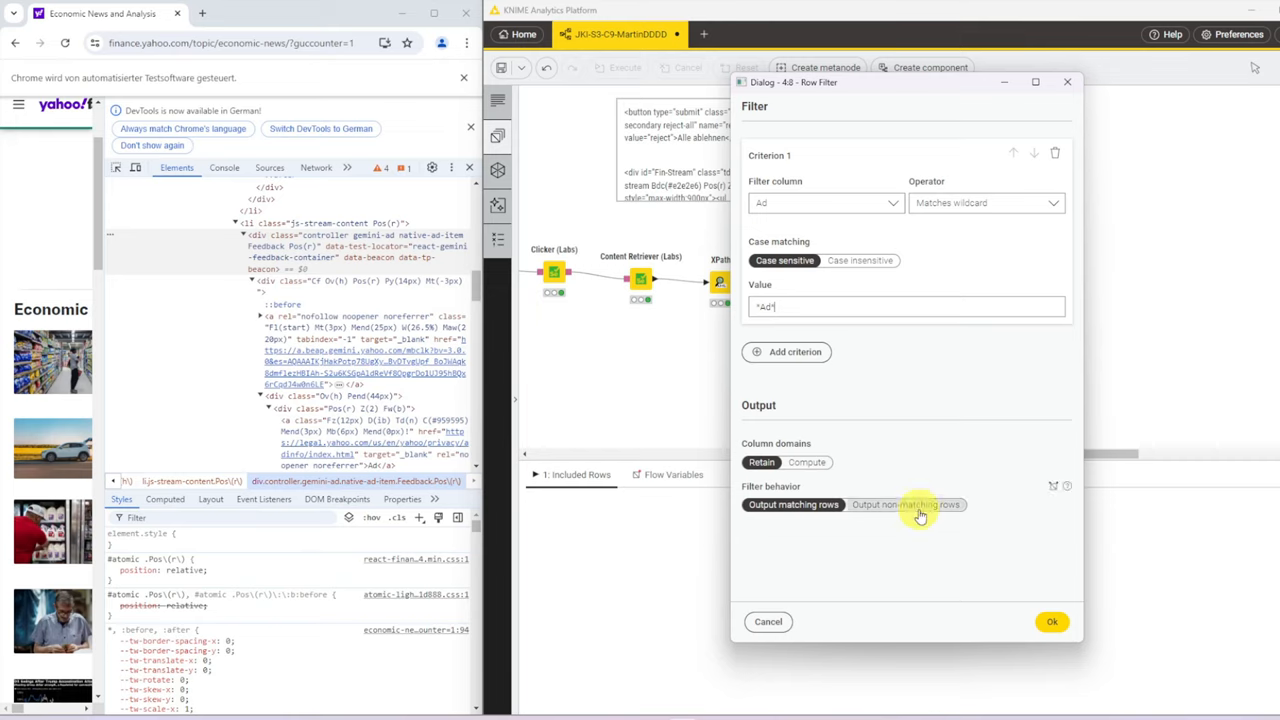
{"action": "left_click", "coordinate": [904, 504]}
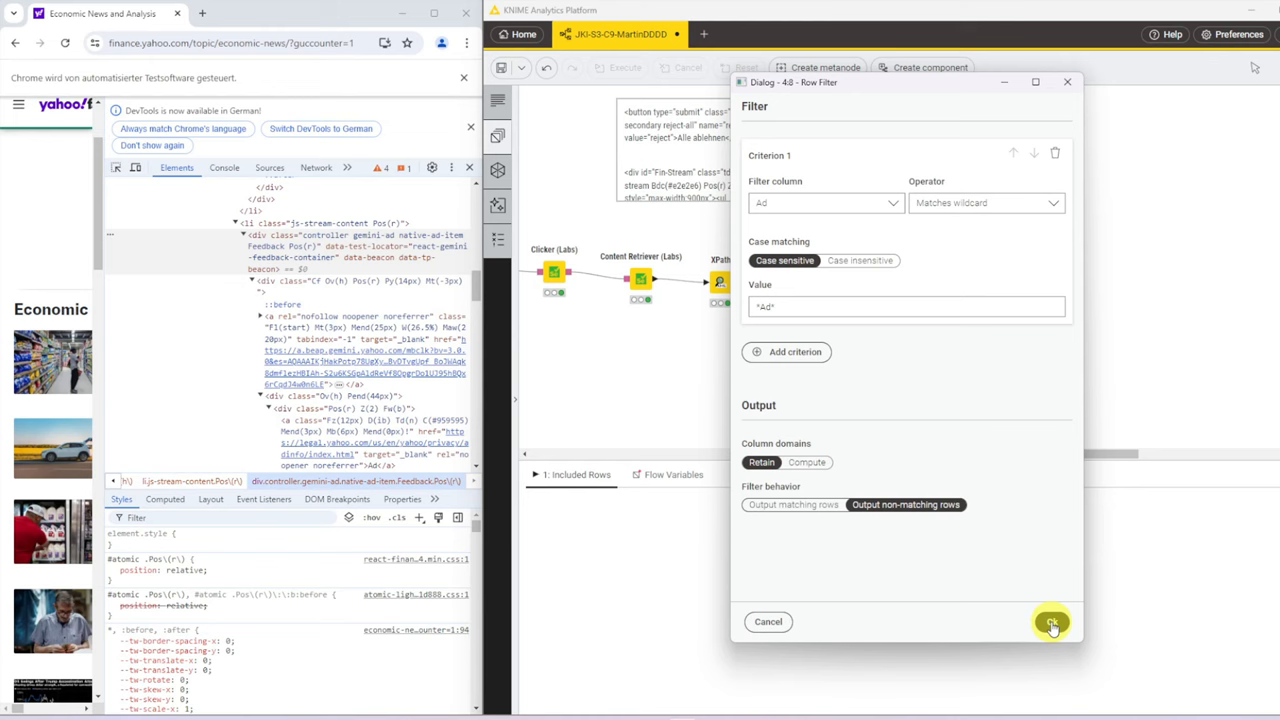
{"action": "left_click", "coordinate": [1052, 620]}
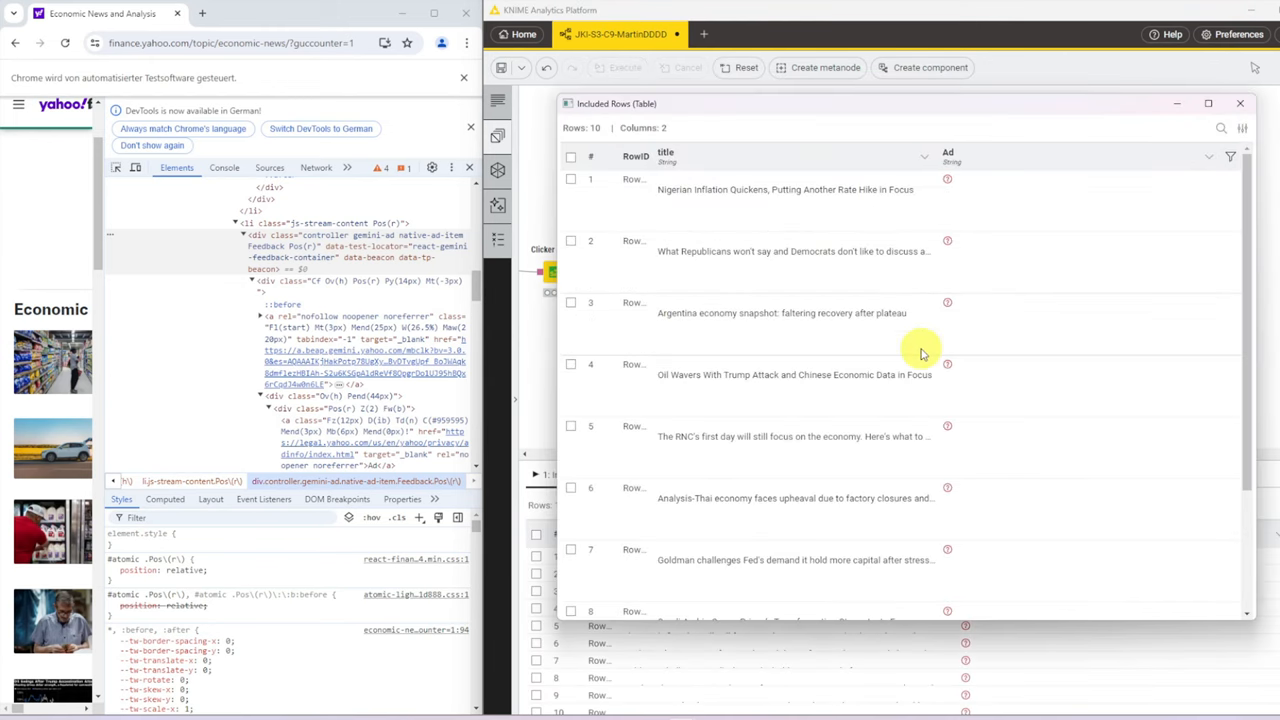
{"action": "scroll", "scroll_direction": "down", "scroll_amount": 3}
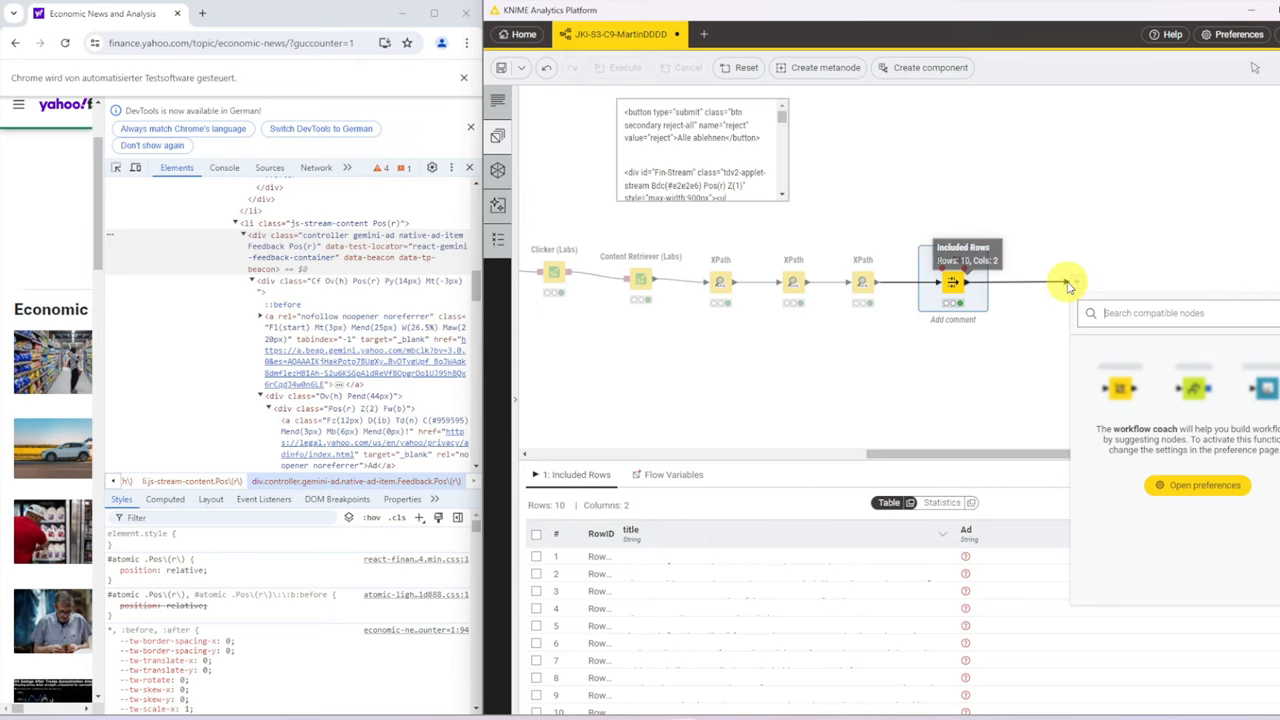
Step: Add a Table View titled 'Yahoo Economic Headlines' after the Row Filter and execute it
{"action": "type", "text": "table v"}
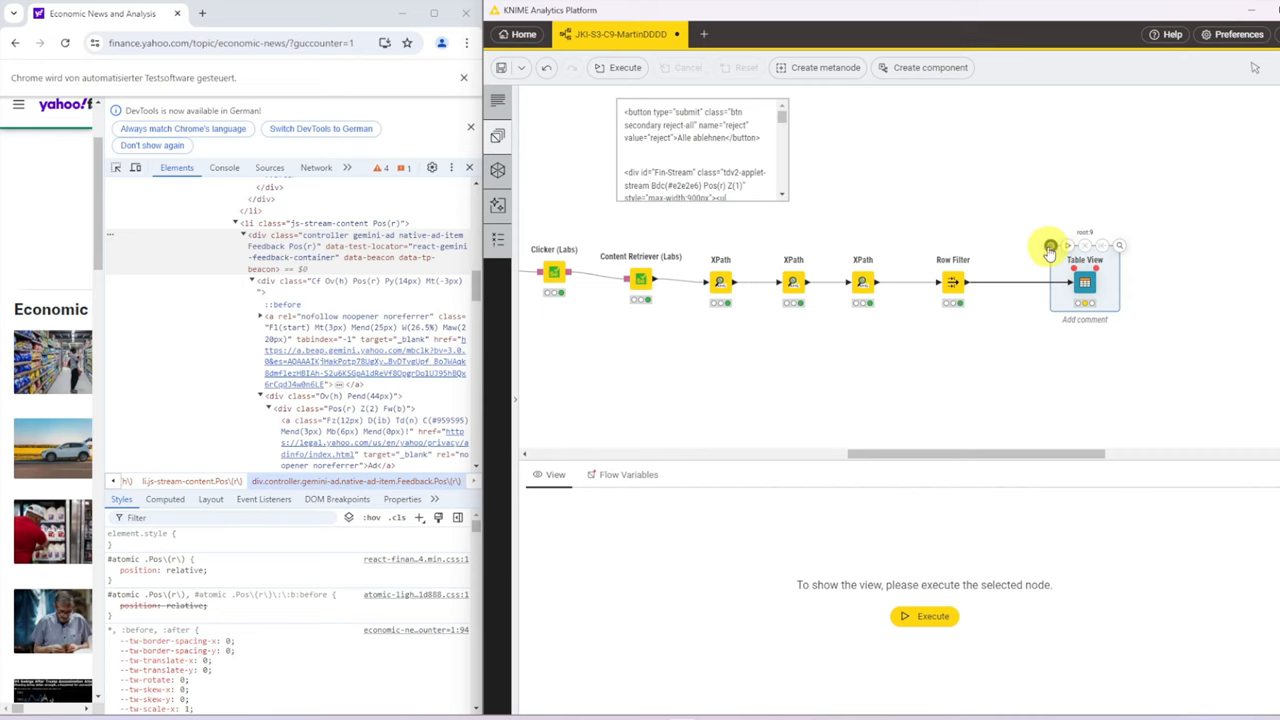
{"action": "double_click", "coordinate": [1084, 284]}
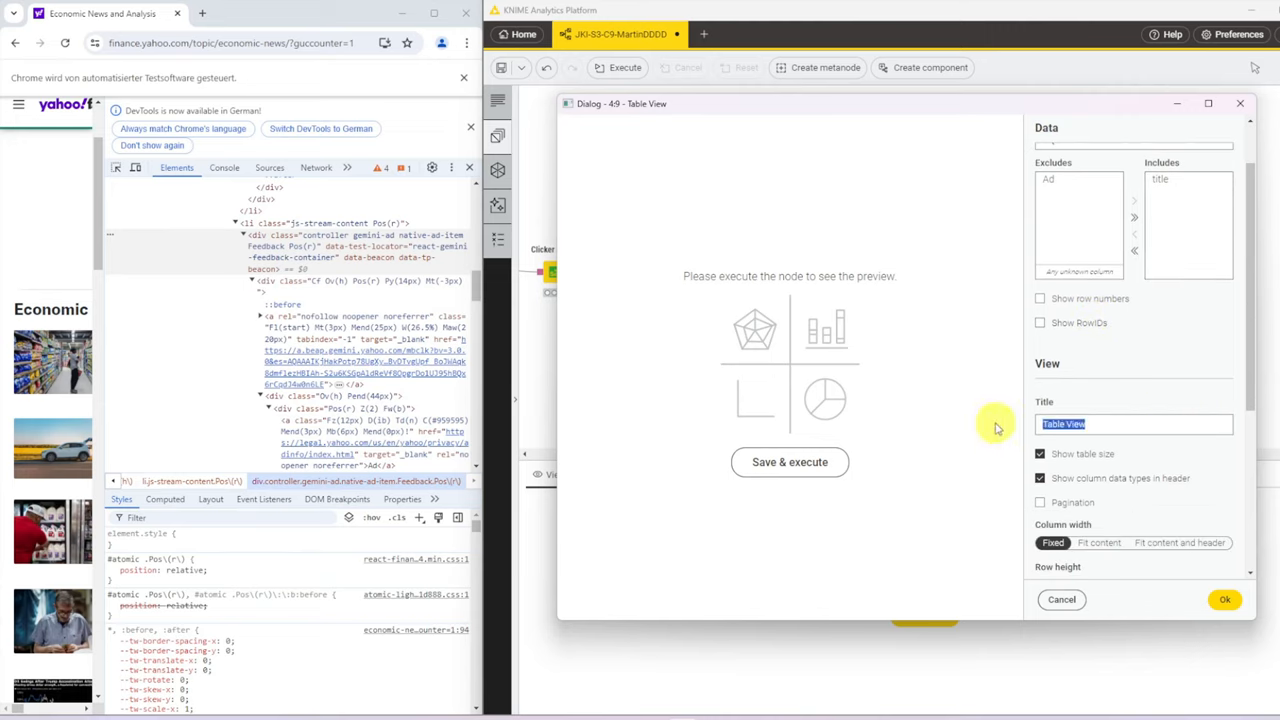
{"action": "type", "text": "Yahoo Economic"}
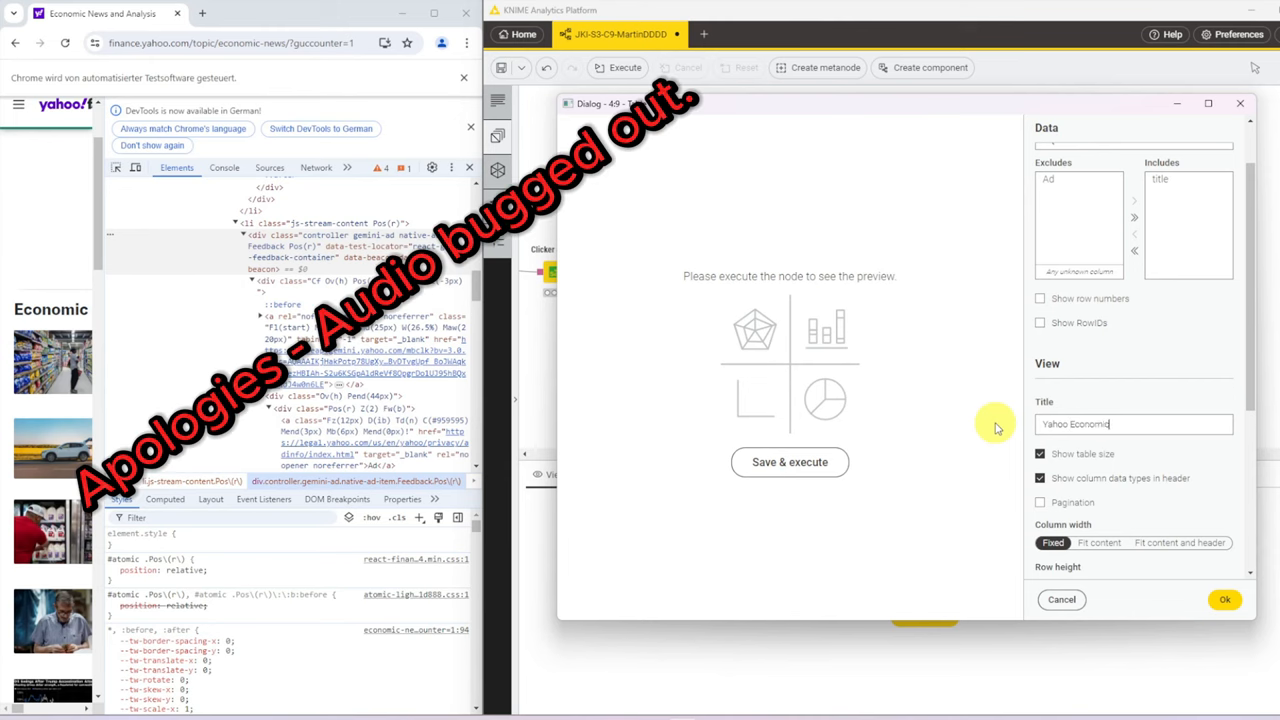
{"action": "type", "text": "Headlines"}
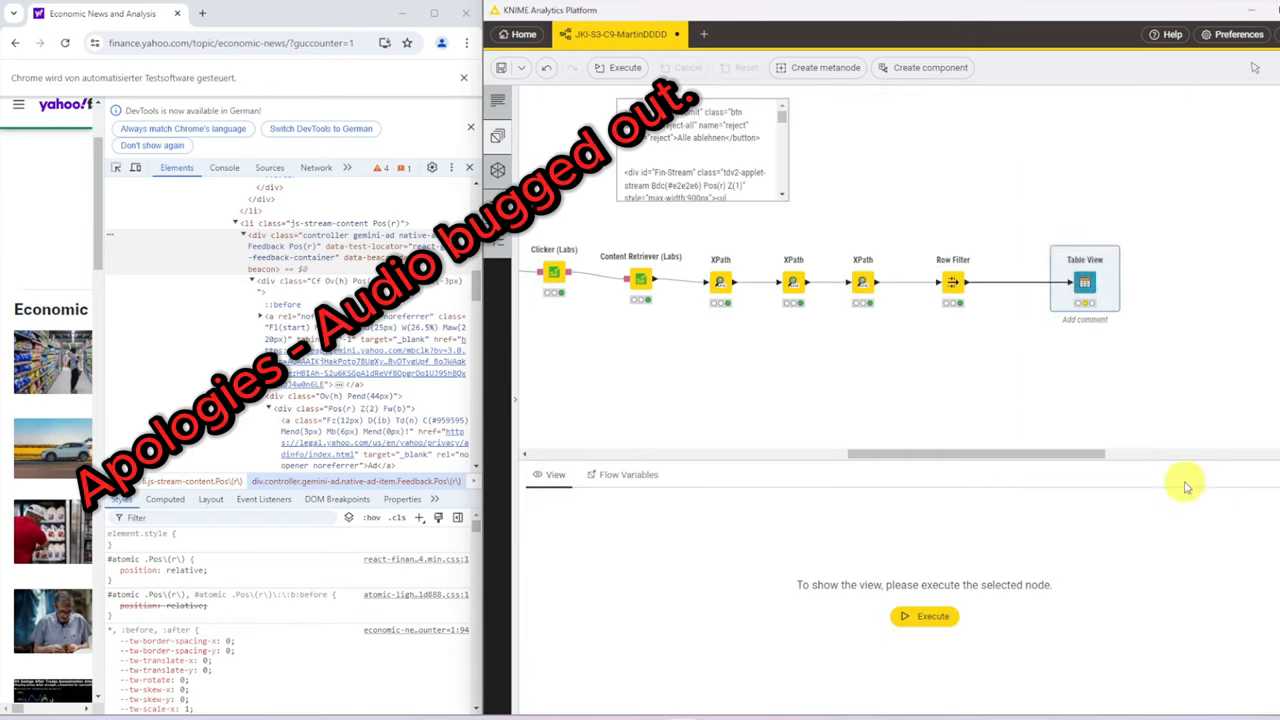
{"action": "left_click", "coordinate": [924, 616]}
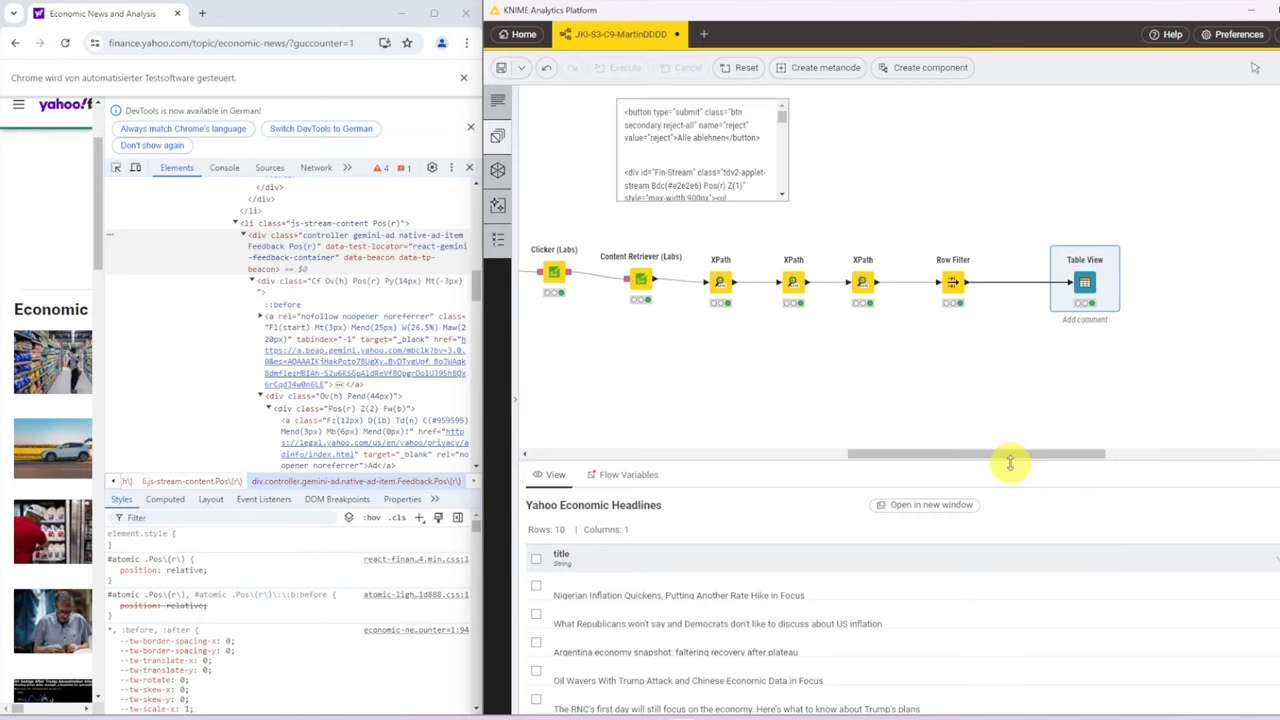
{"action": "left_click_drag", "start_coordinate": [1010, 456], "coordinate": [1024, 456]}
{"action": "type", "text": "w"}
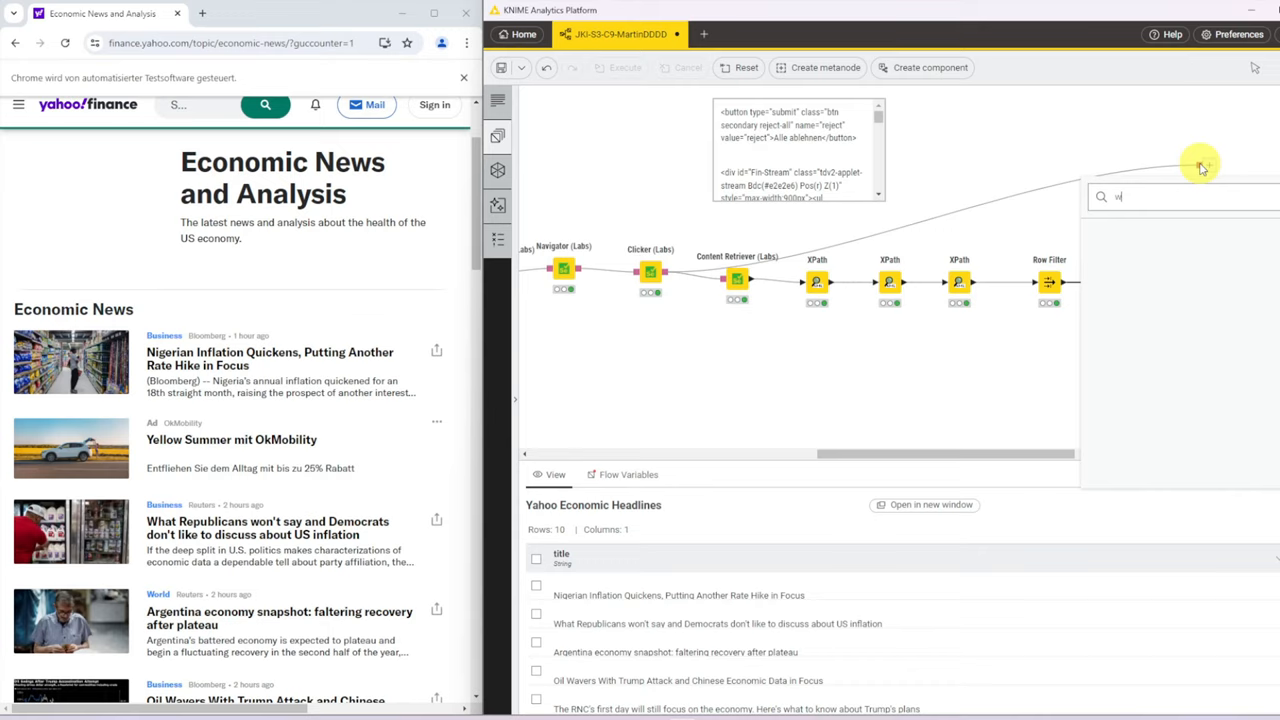
Step: Add a Web Interaction End (Labs) node via node search 'web inter', wired after the Table View
{"action": "type", "text": "eb inter"}
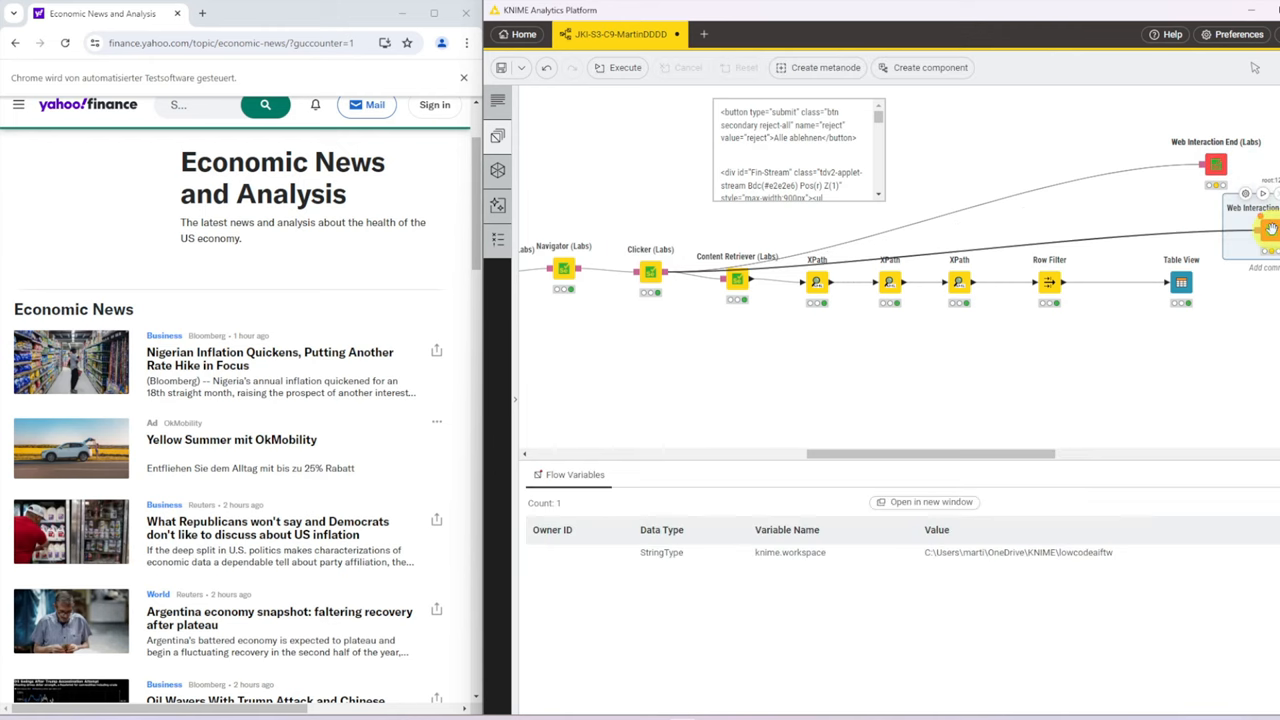
{"action": "left_click", "coordinate": [618, 68]}
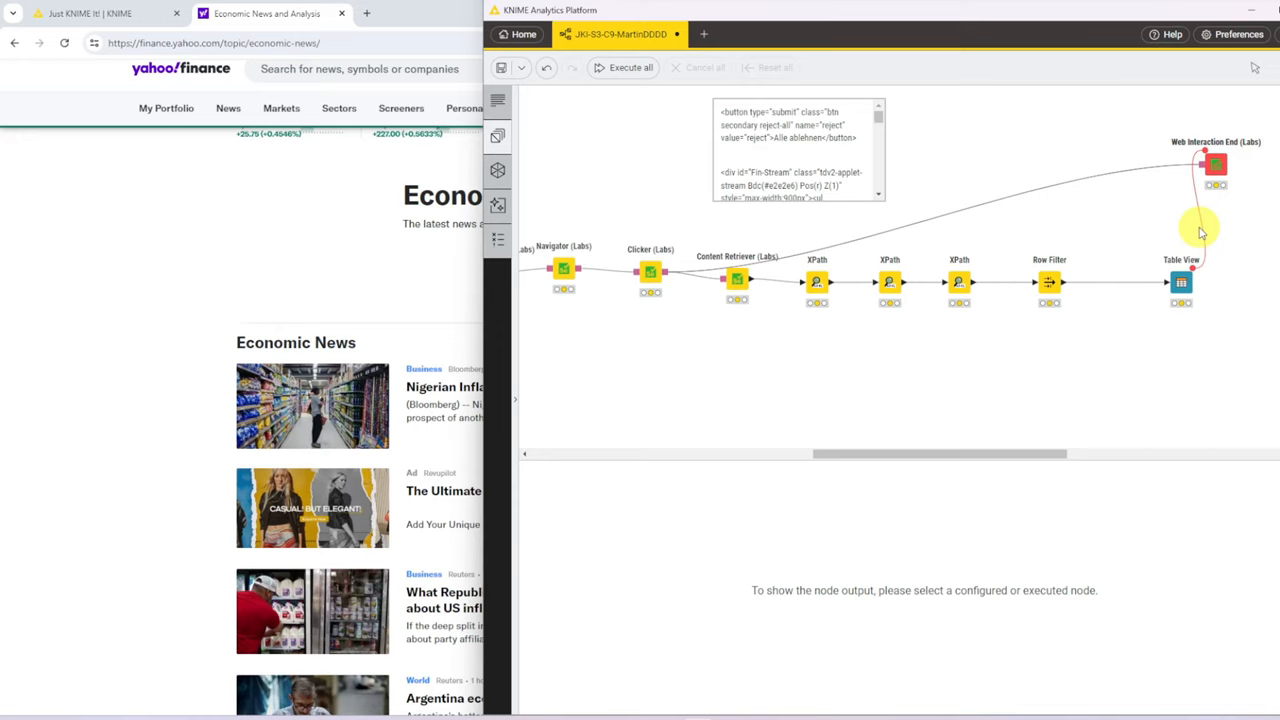
Step: Execute the Web Interaction End node to close the browser session
{"action": "left_click", "coordinate": [1214, 164]}
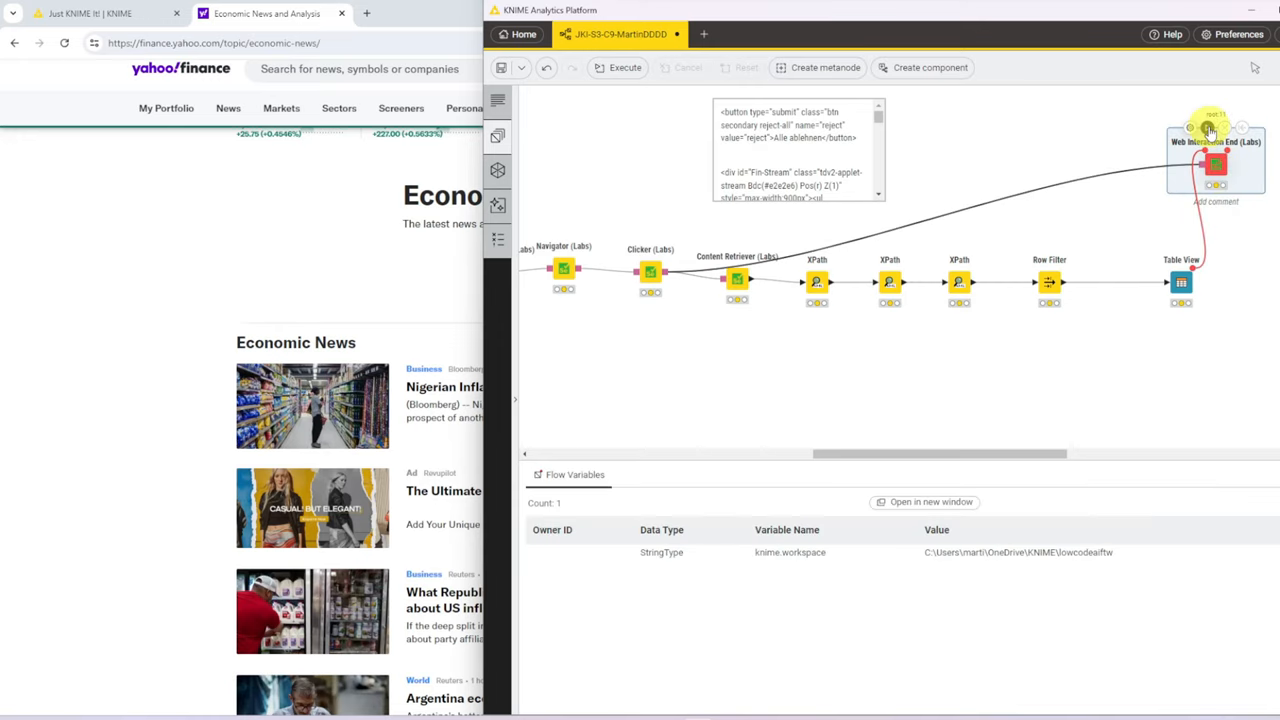
{"action": "left_click", "coordinate": [618, 68]}
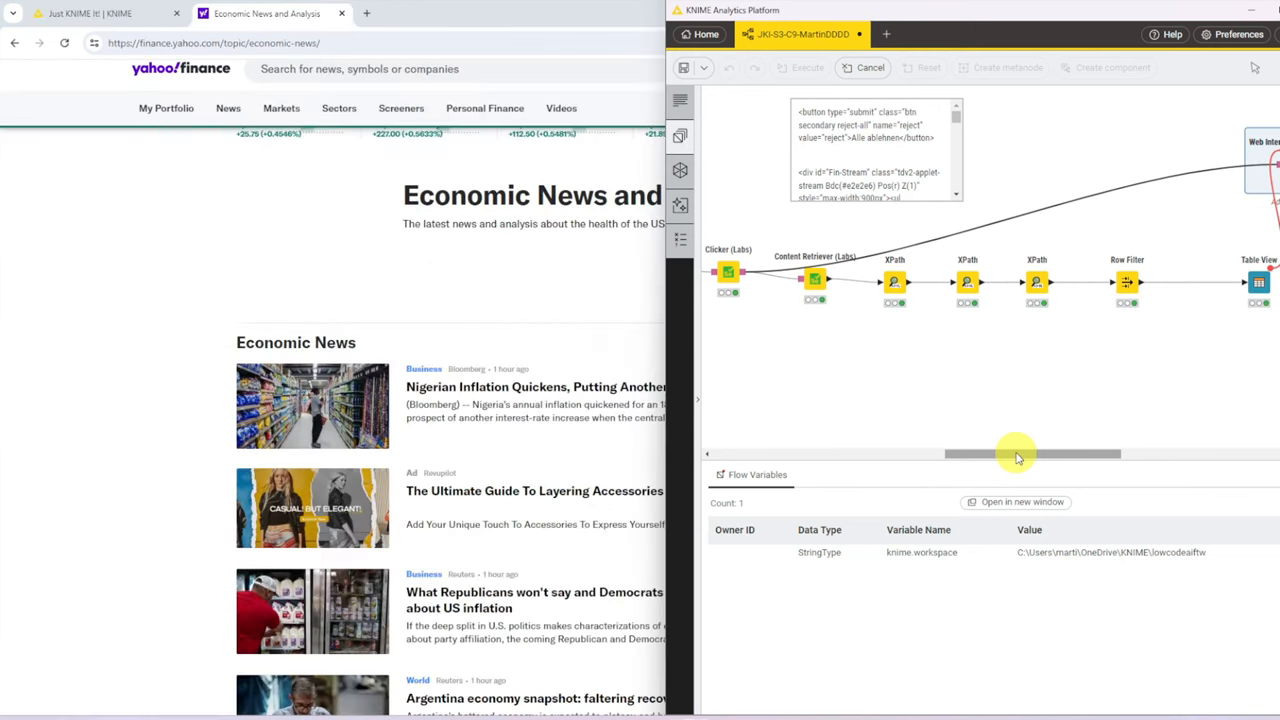
Step: View the Table View's Yahoo Economic Headlines listing 10 headlines in a separate window, then close it
{"action": "left_click_drag", "start_coordinate": [1016, 454], "coordinate": [1044, 454]}
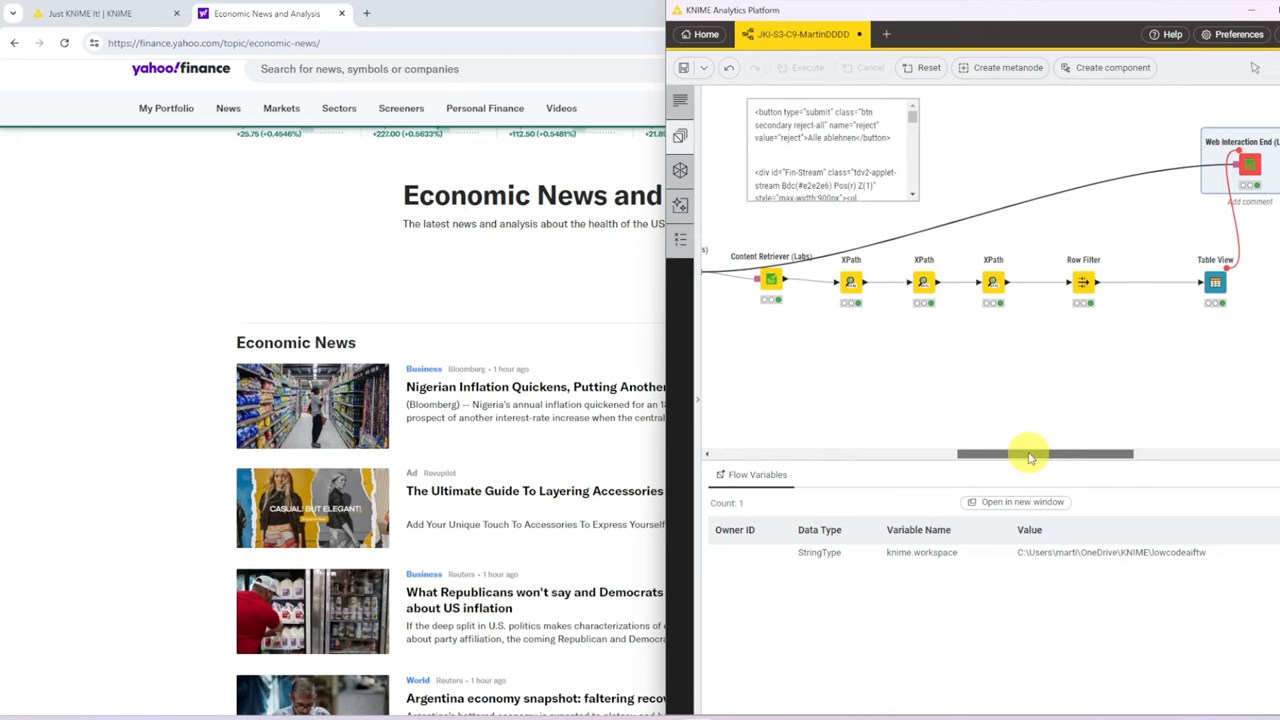
{"action": "left_click_drag", "start_coordinate": [1030, 454], "coordinate": [1050, 454]}
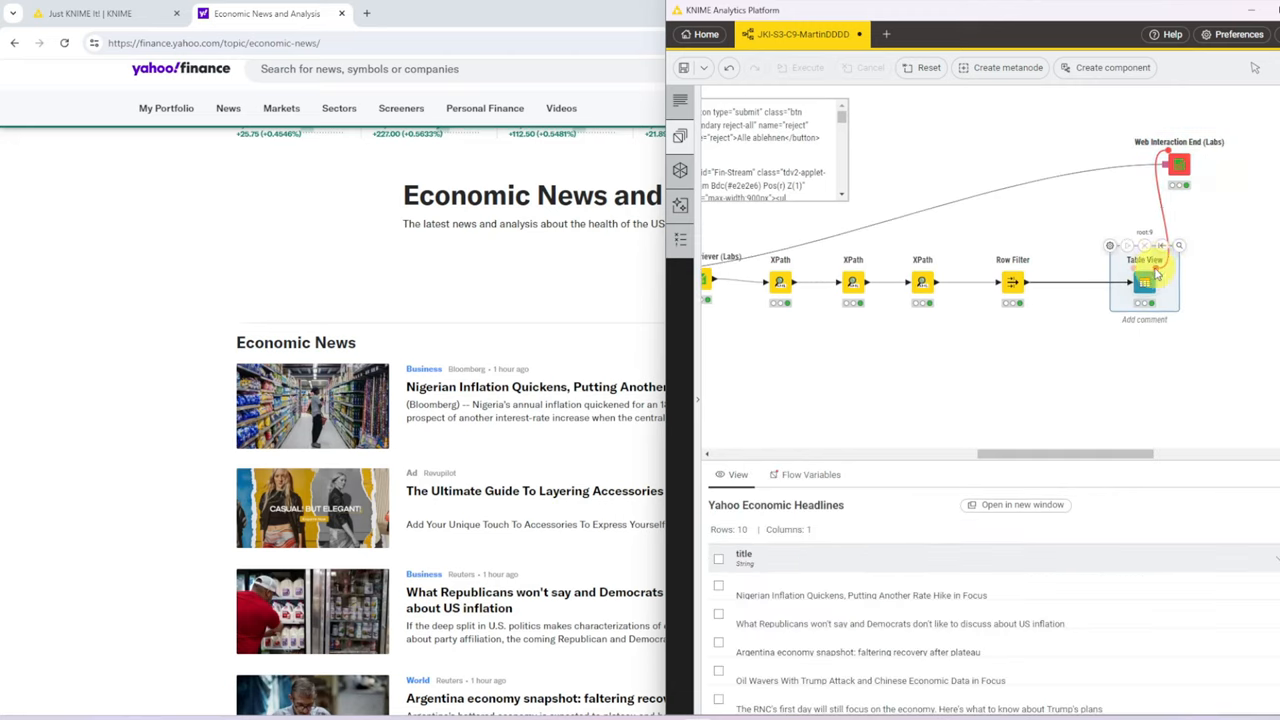
{"action": "left_click", "coordinate": [1016, 504]}
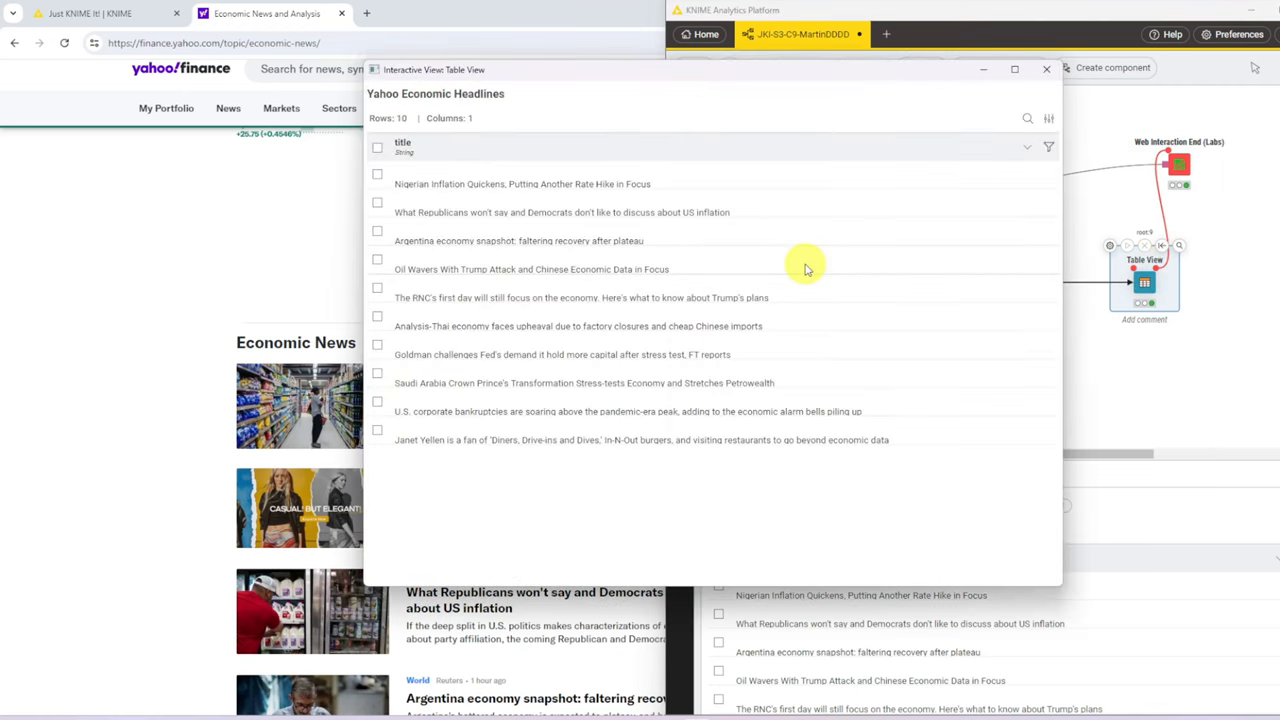
{"action": "left_click", "coordinate": [1046, 68]}
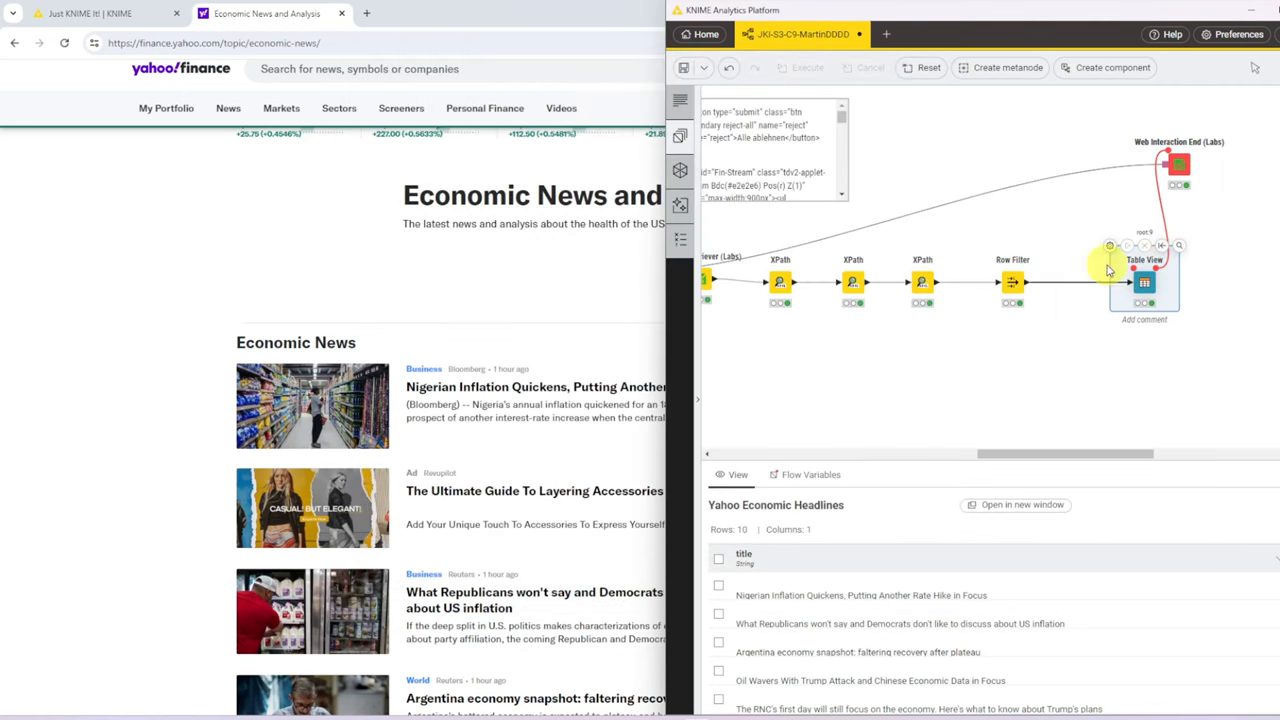